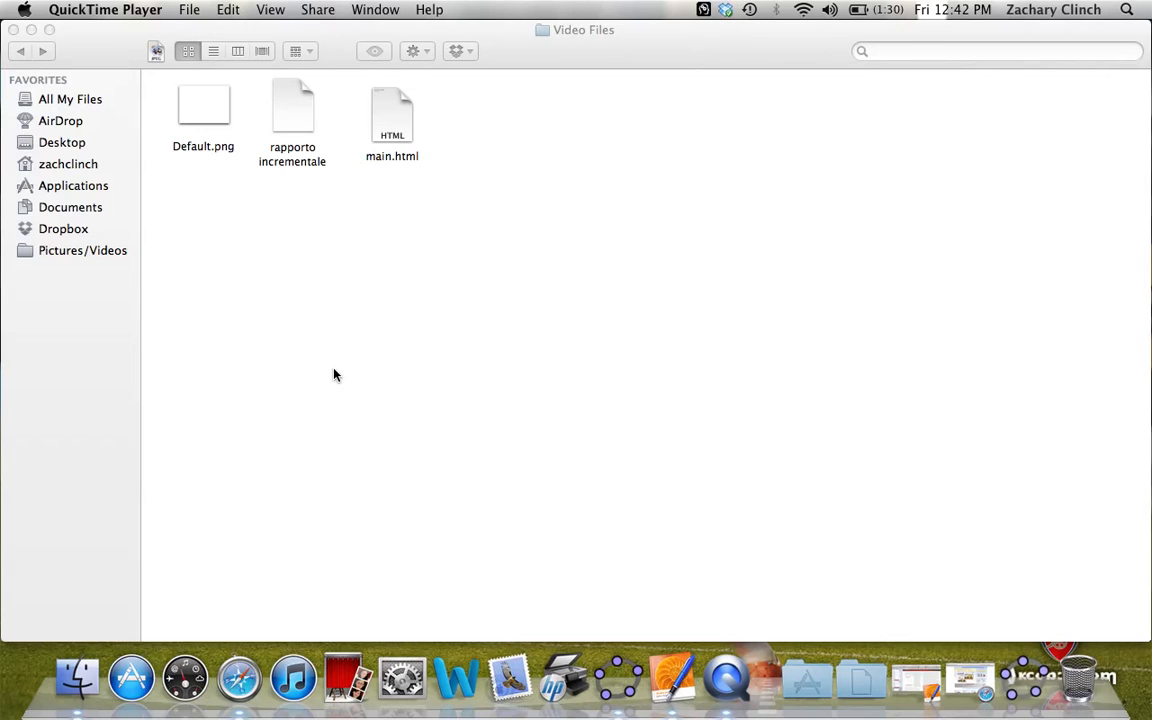
Open Centroid Equal Areas.ggb and start its Dynamic Worksheet as Webpage (html) export.
left_click(76, 678)
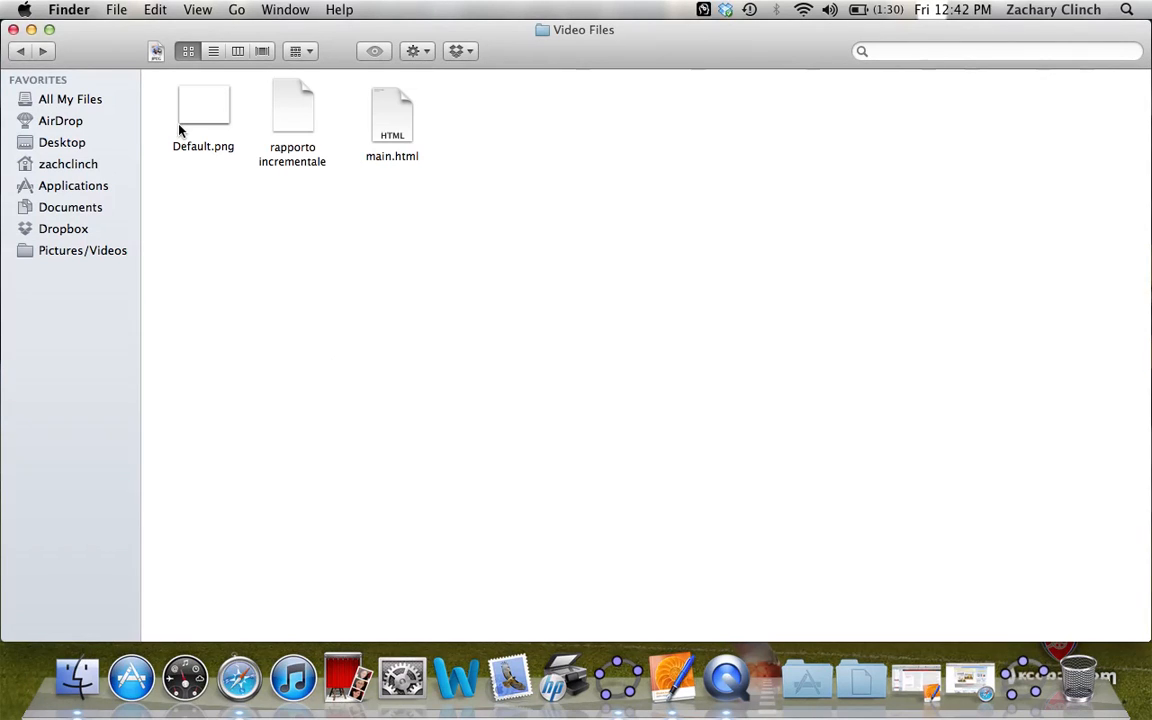
mouse_move(314, 118)
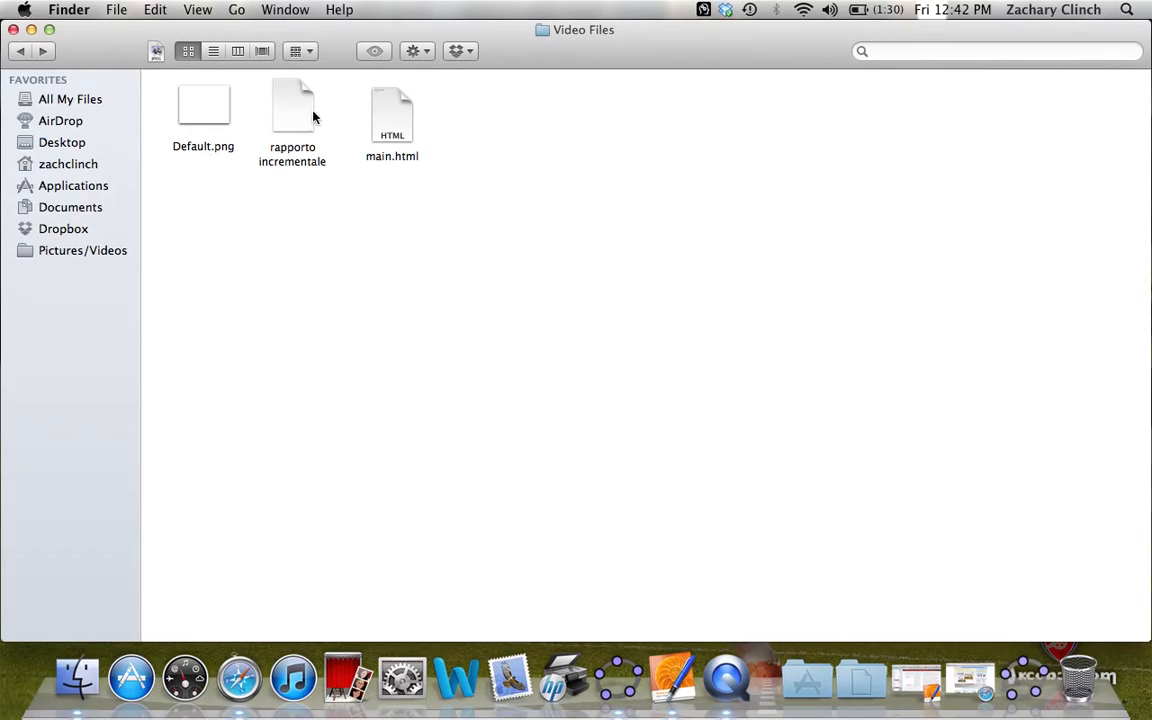
mouse_move(292, 144)
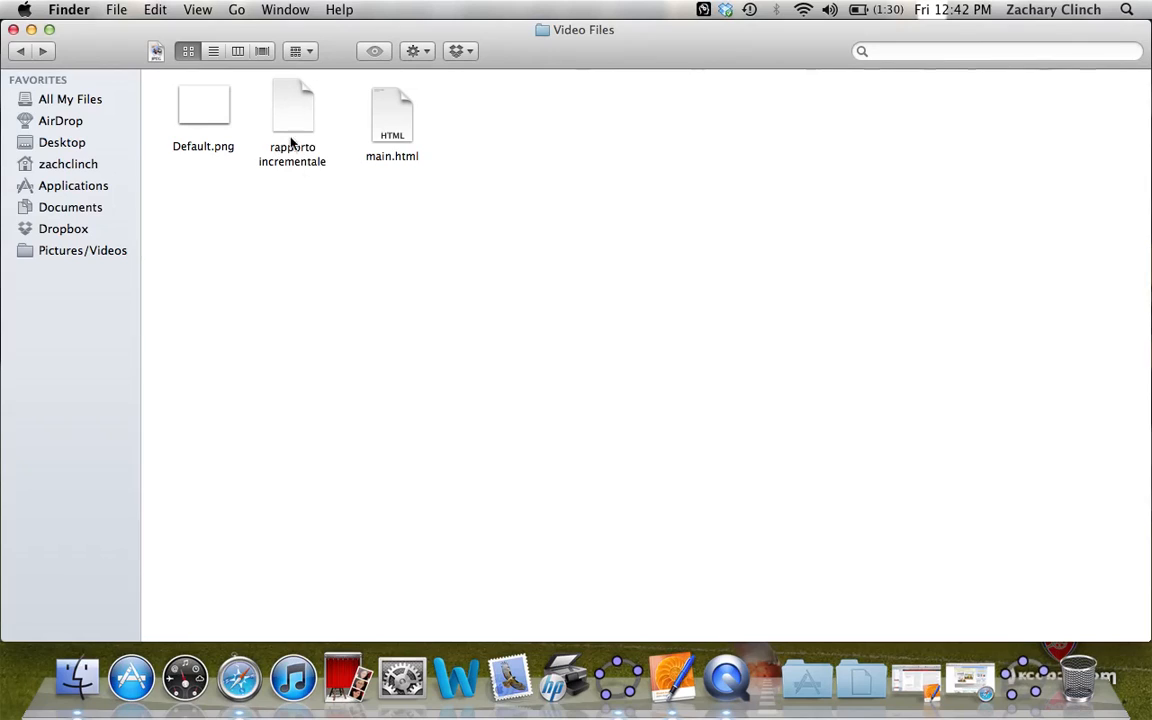
mouse_move(392, 124)
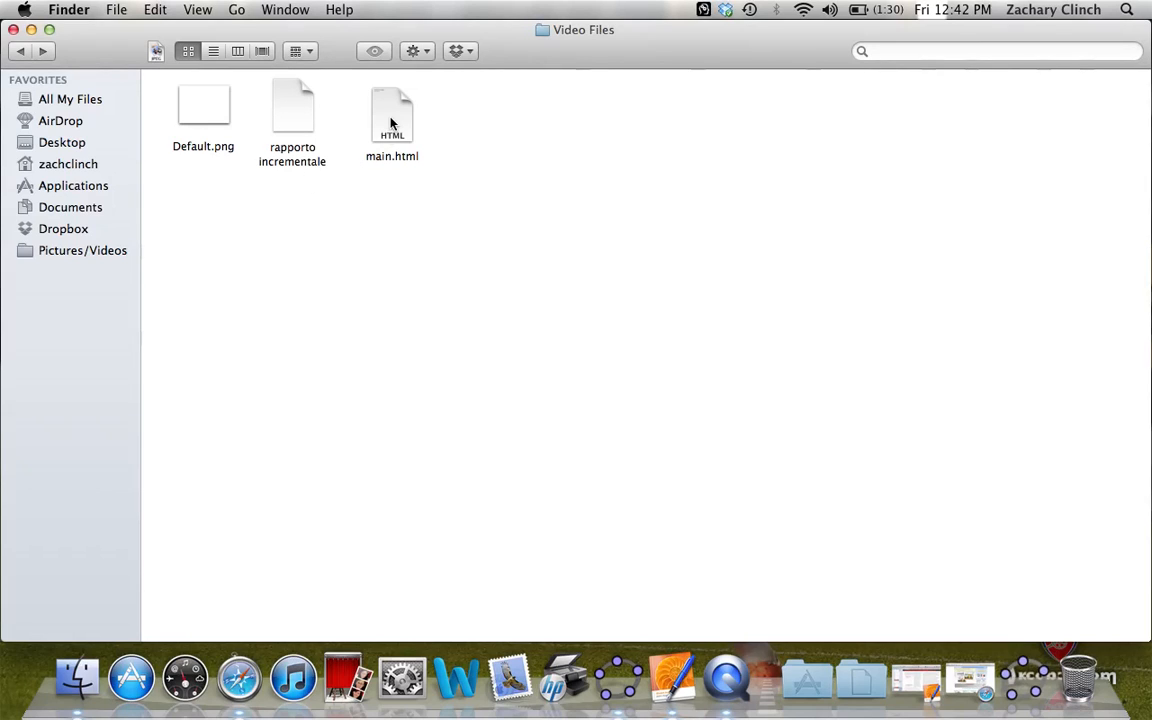
mouse_move(294, 120)
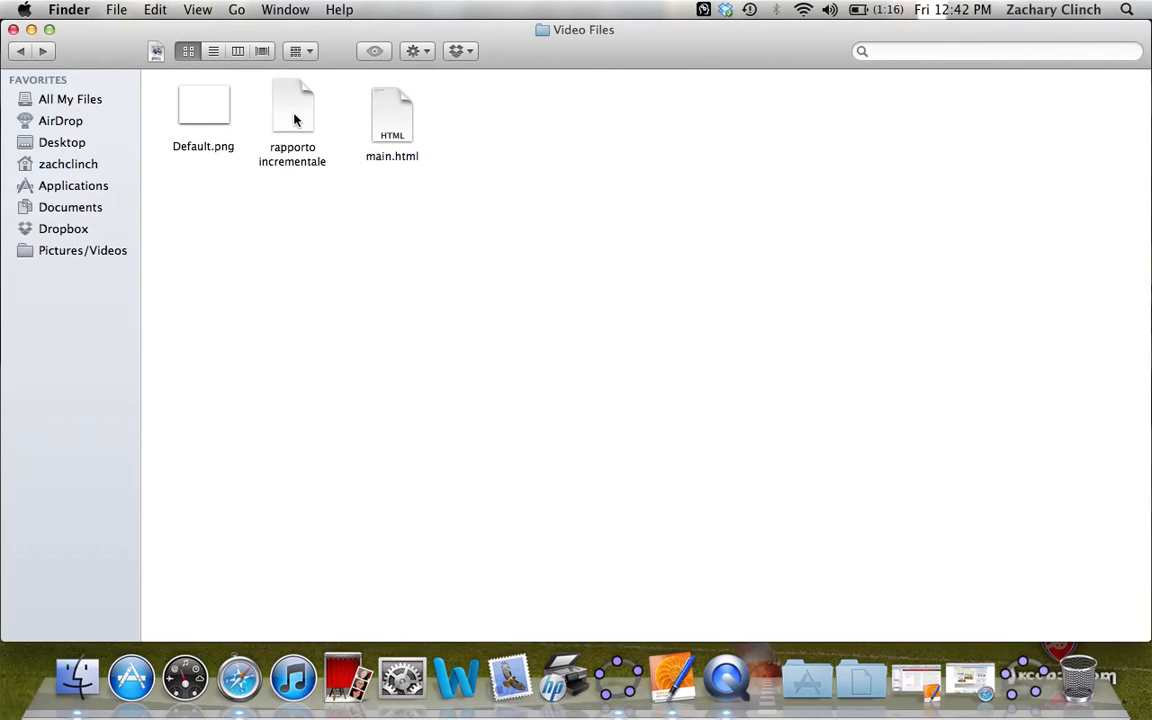
mouse_move(248, 148)
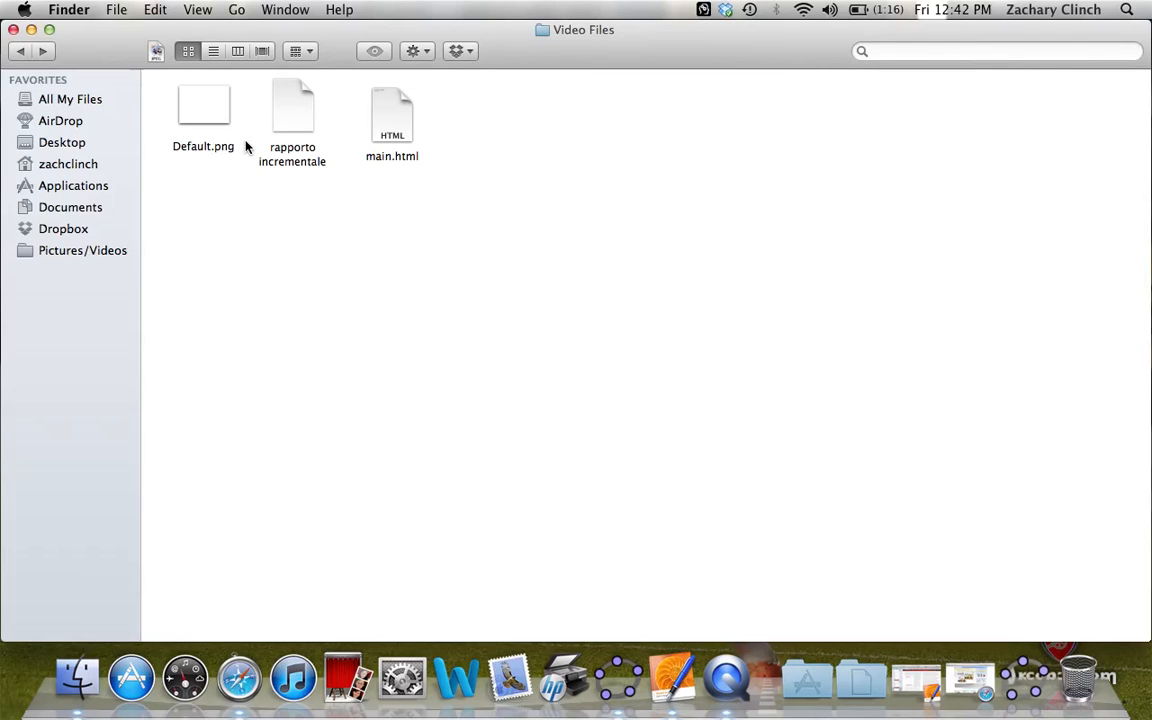
mouse_move(428, 136)
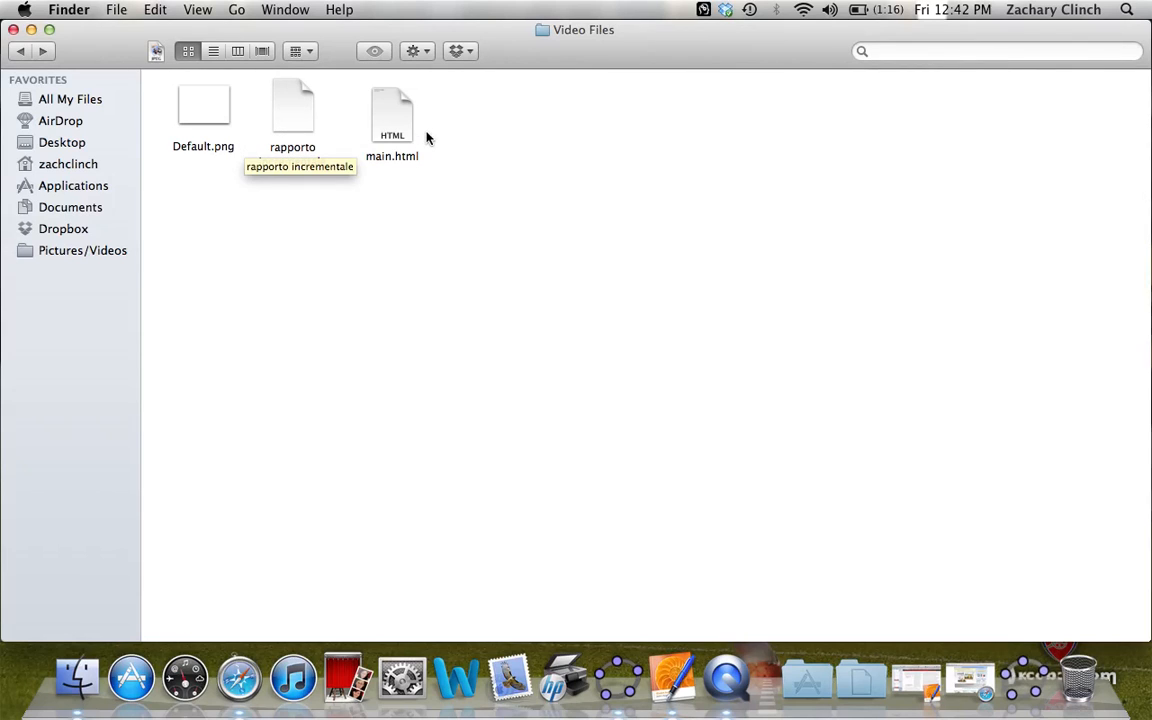
mouse_move(400, 108)
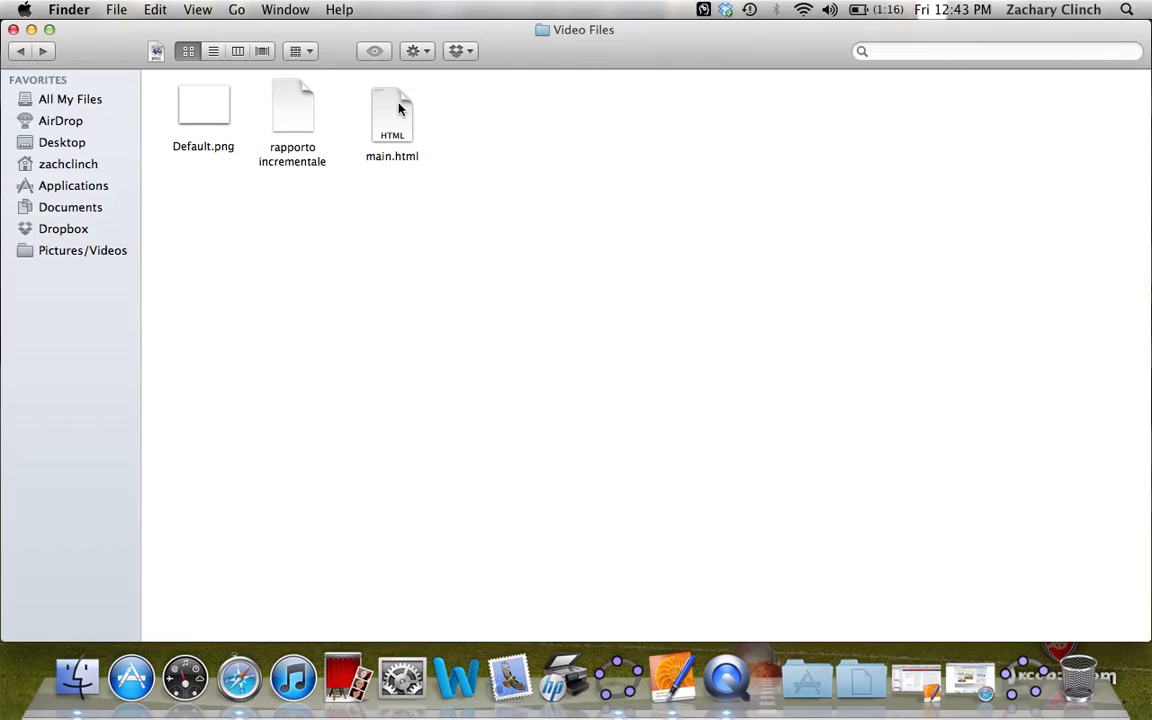
mouse_move(388, 108)
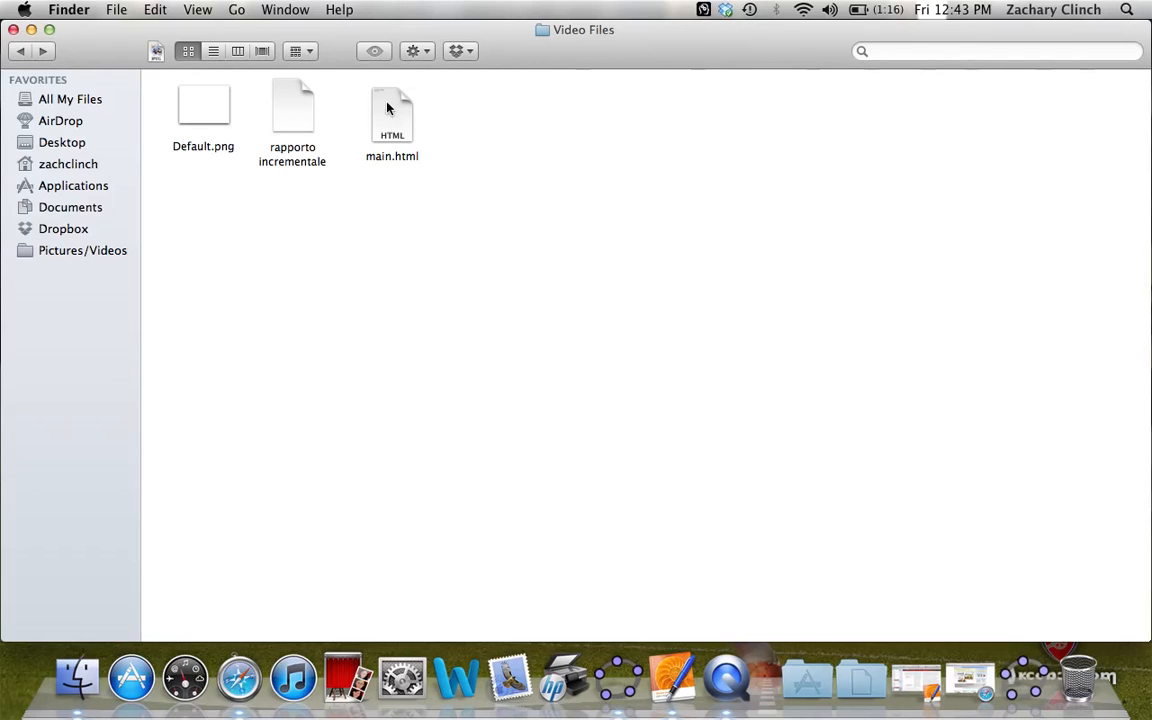
mouse_move(316, 108)
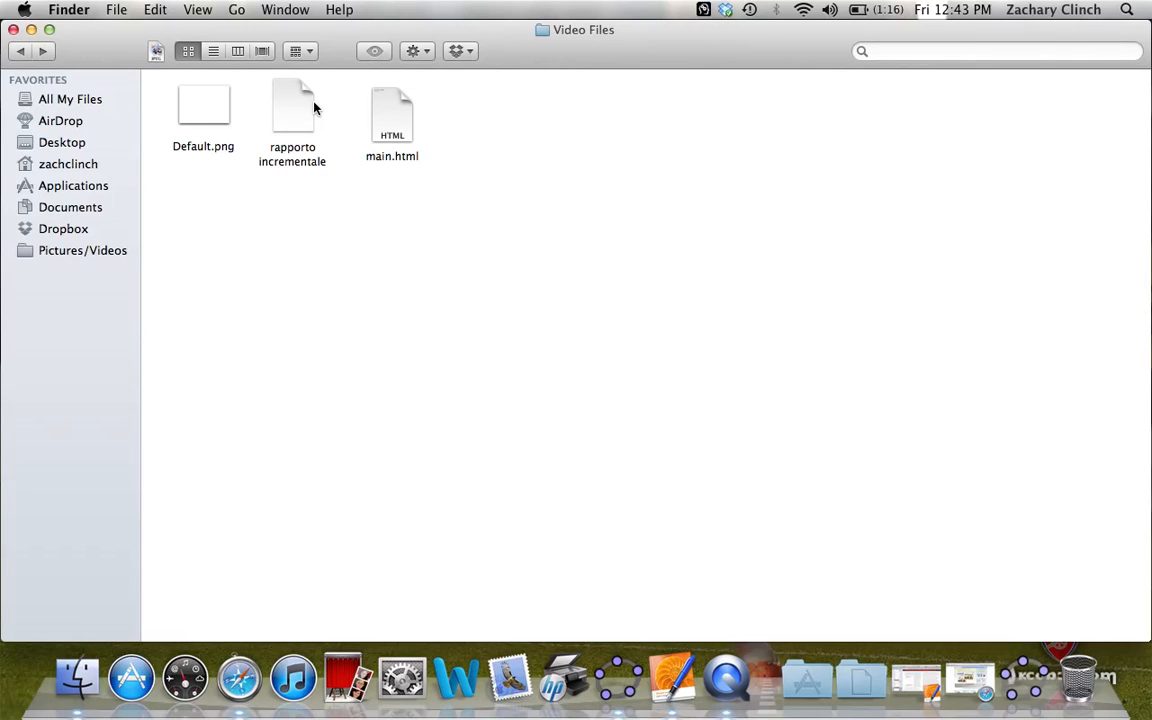
mouse_move(312, 112)
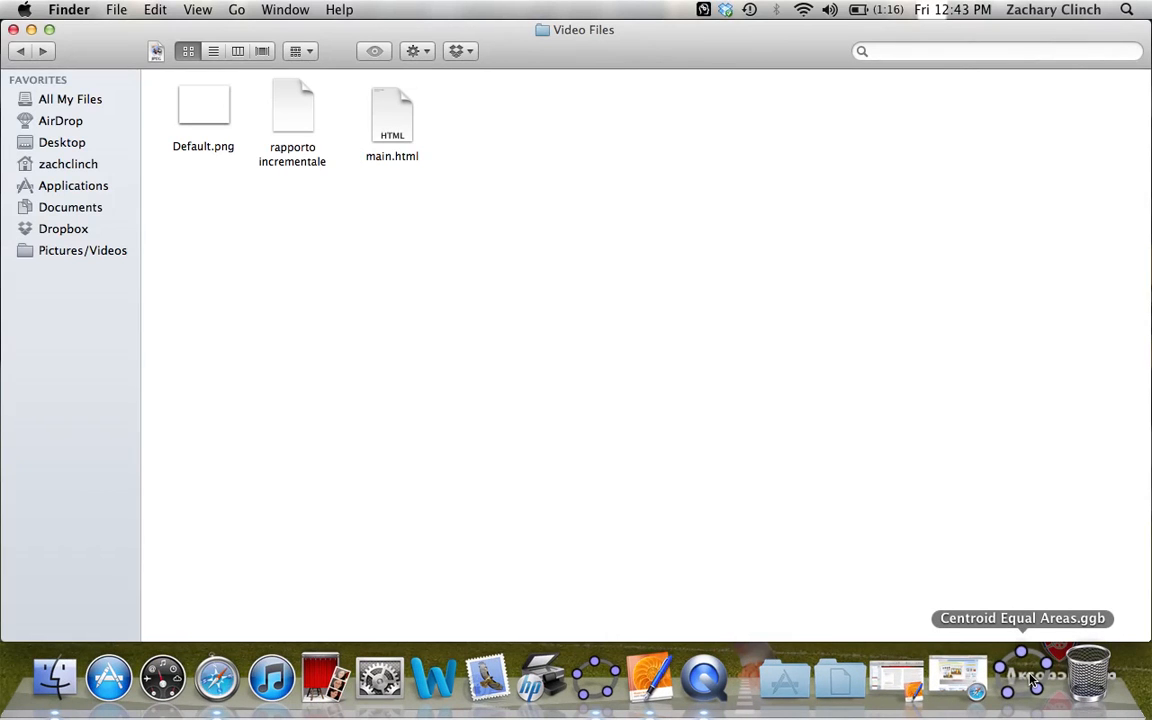
left_click(1016, 676)
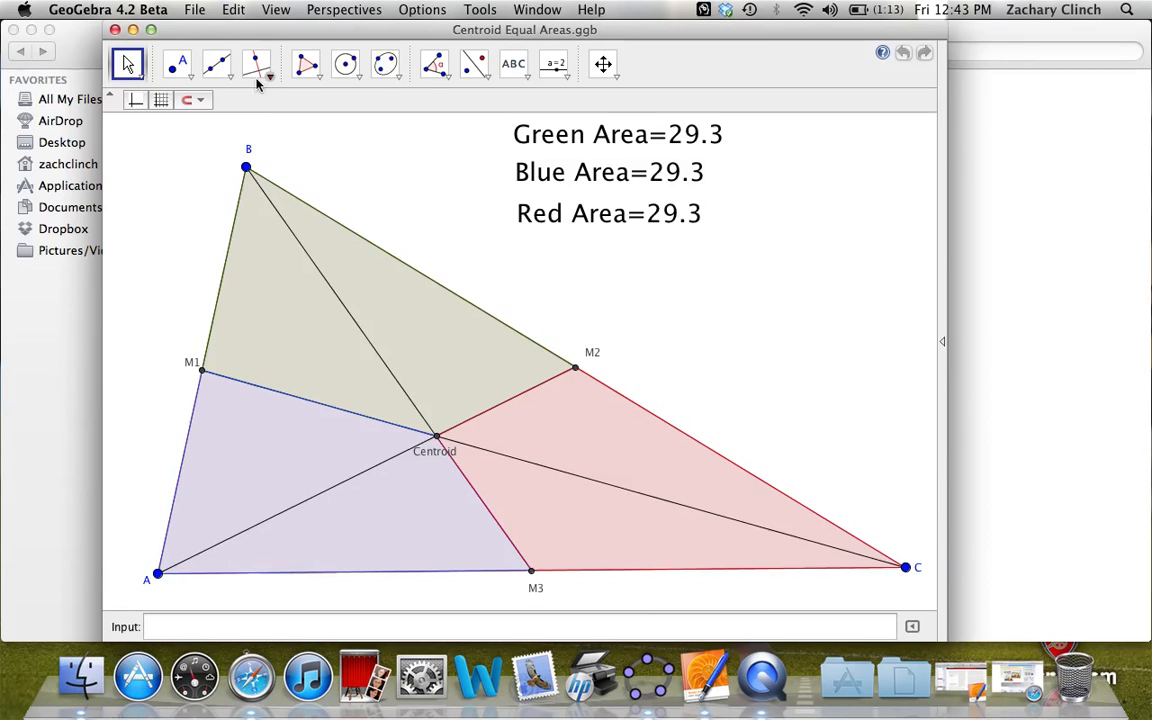
mouse_move(196, 8)
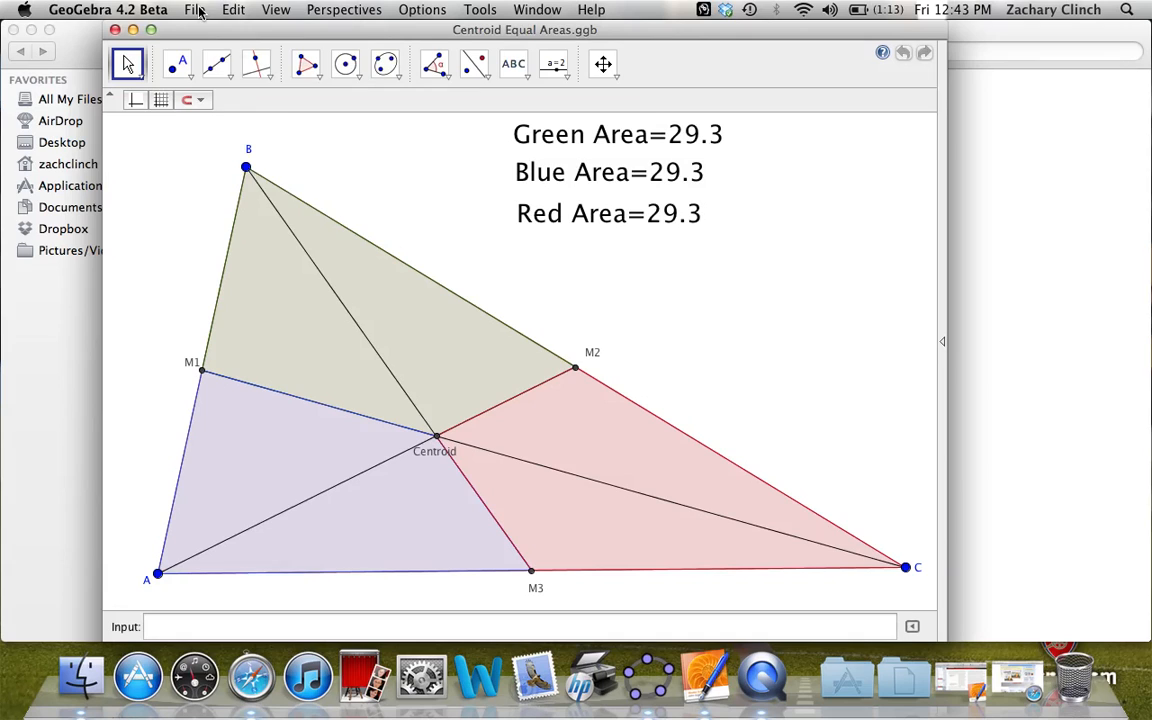
left_click(196, 8)
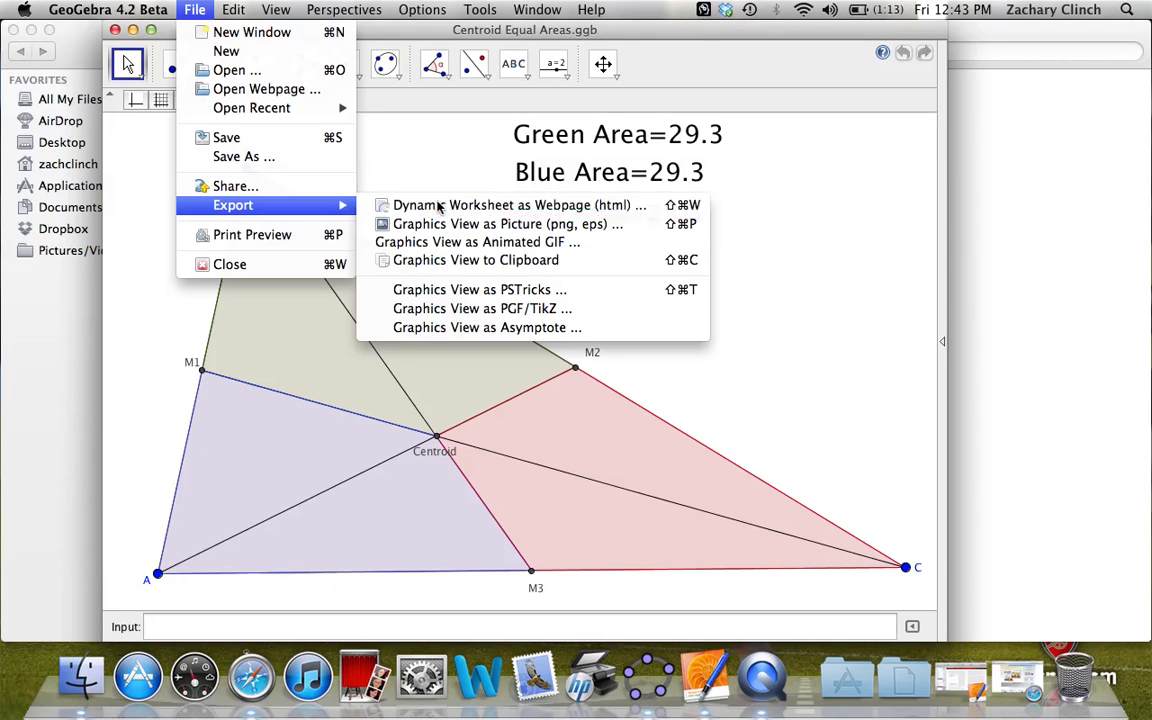
left_click(520, 204)
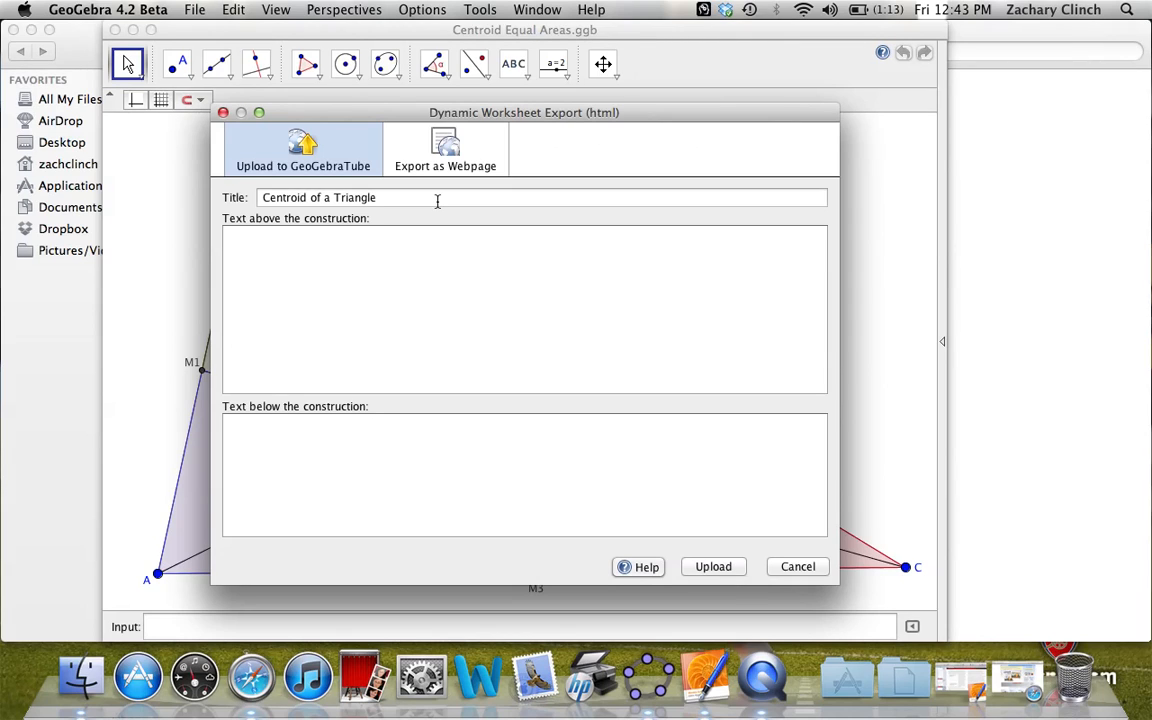
mouse_move(308, 212)
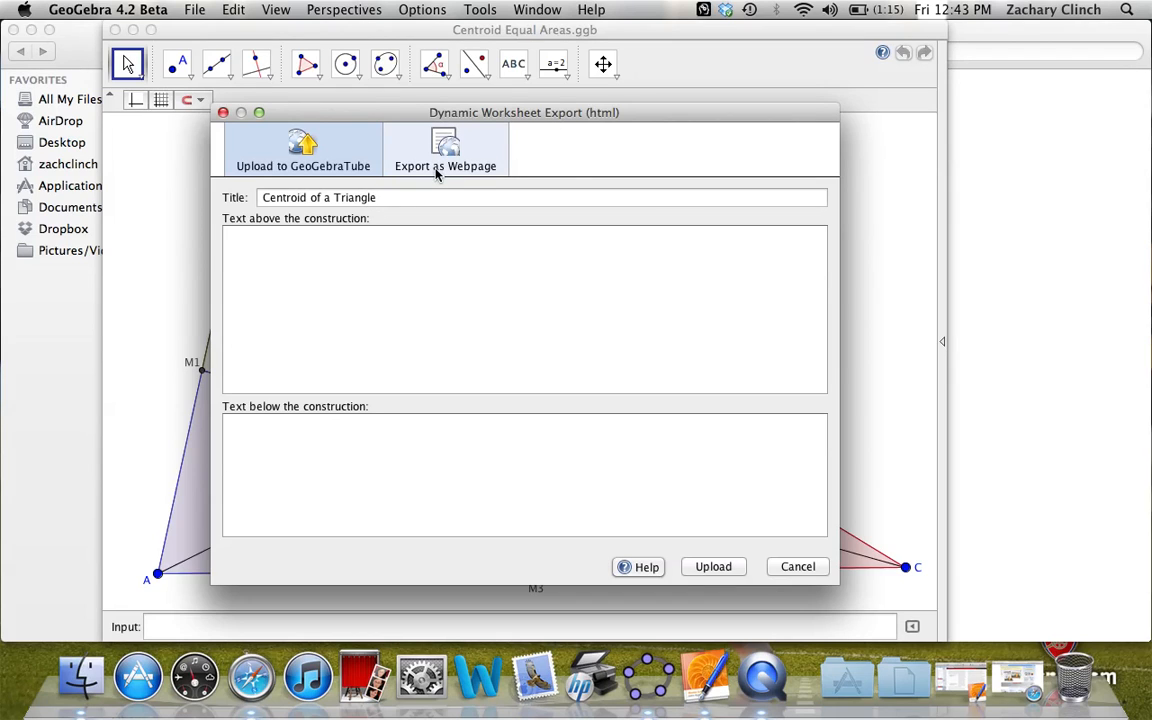
Choose Export as Webpage and review the Advanced options with Export to HTML5 only enabled.
left_click(444, 150)
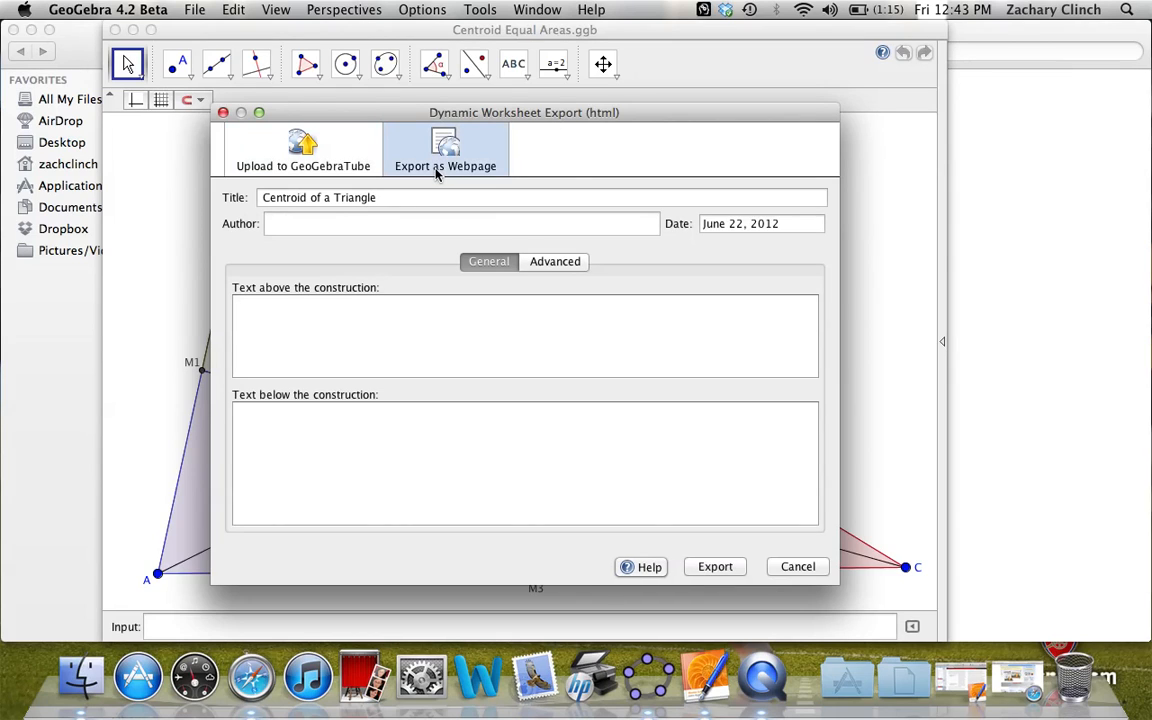
left_click(556, 260)
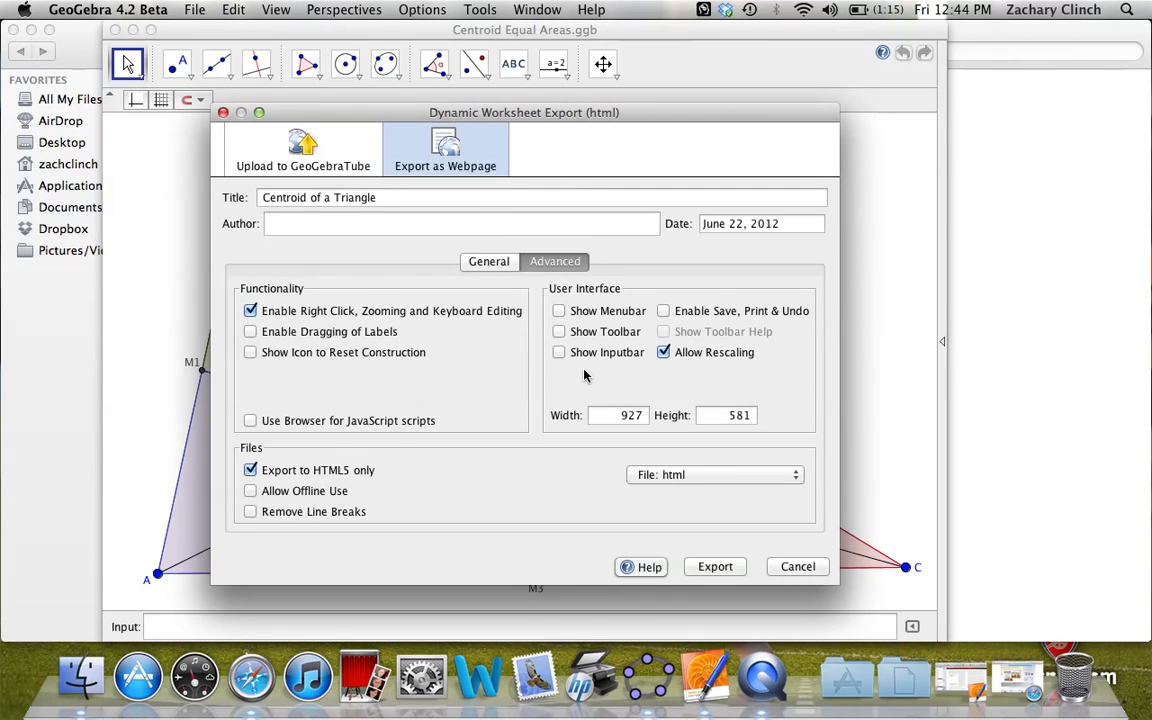
mouse_move(624, 432)
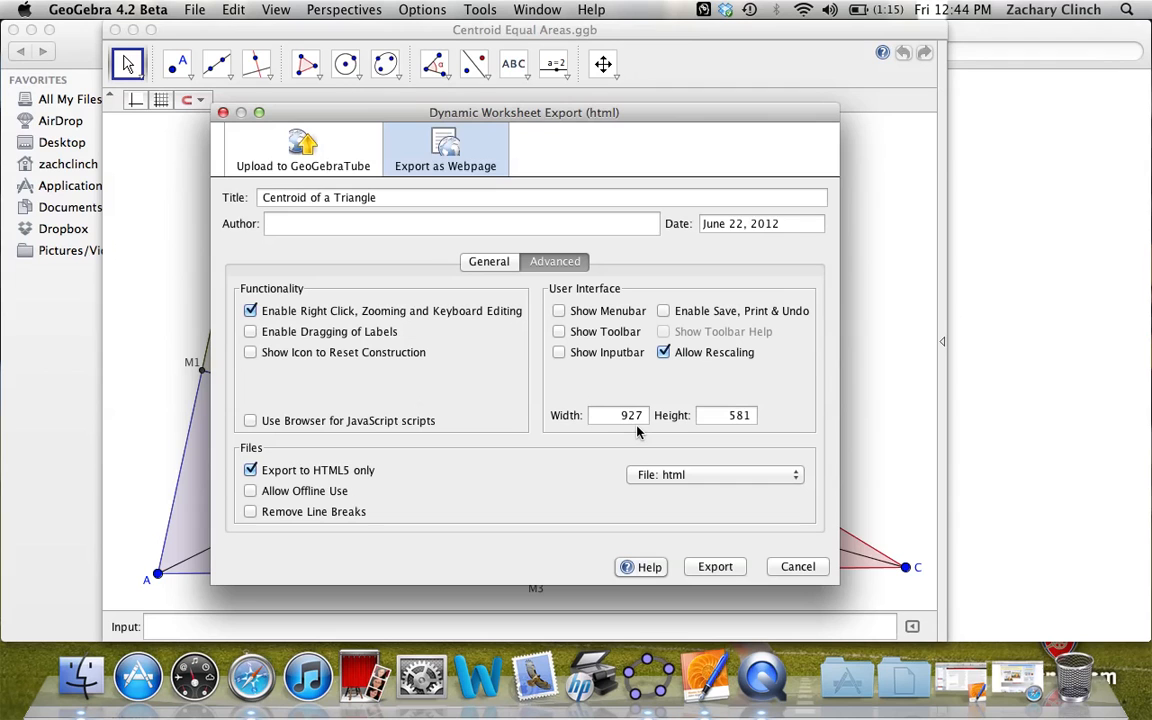
mouse_move(676, 140)
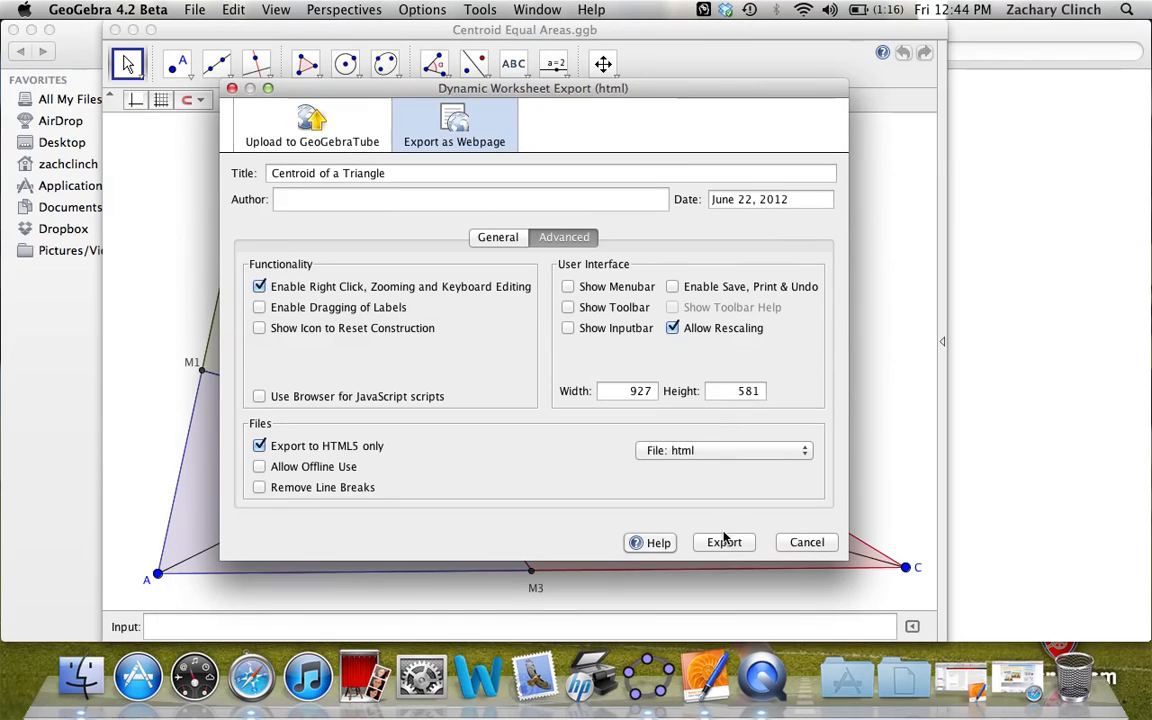
Export the worksheet as main.html into Desktop > Video Files, overwriting the existing file.
left_click(724, 542)
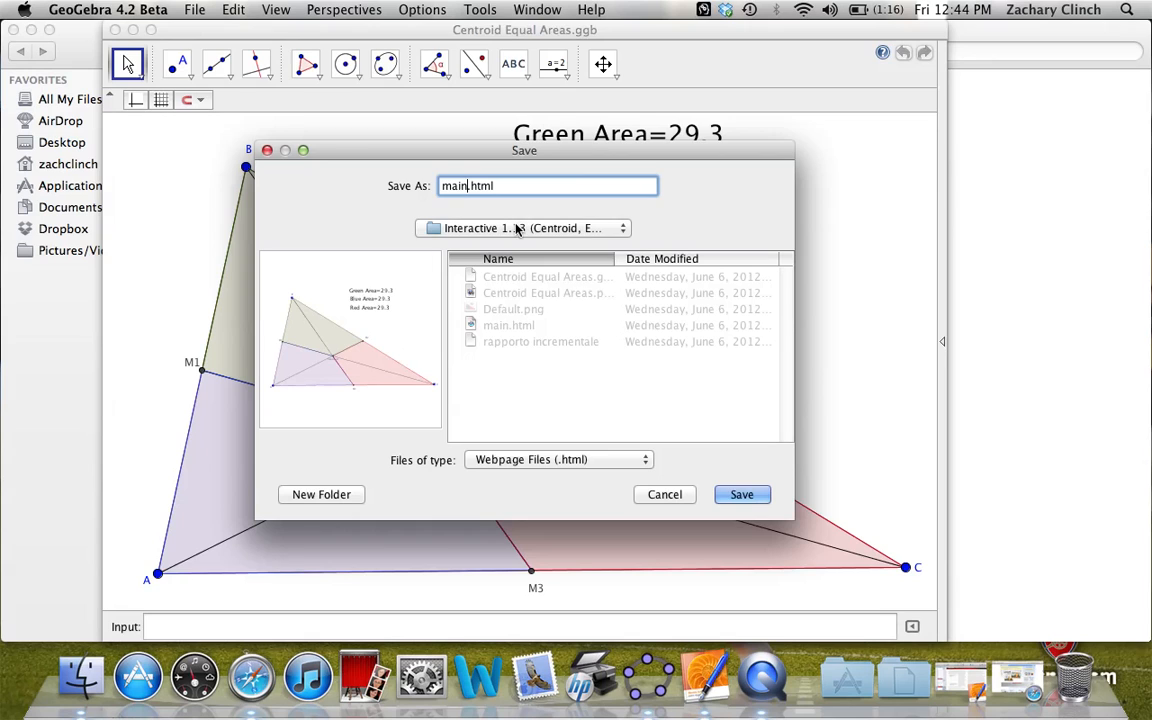
left_click(524, 228)
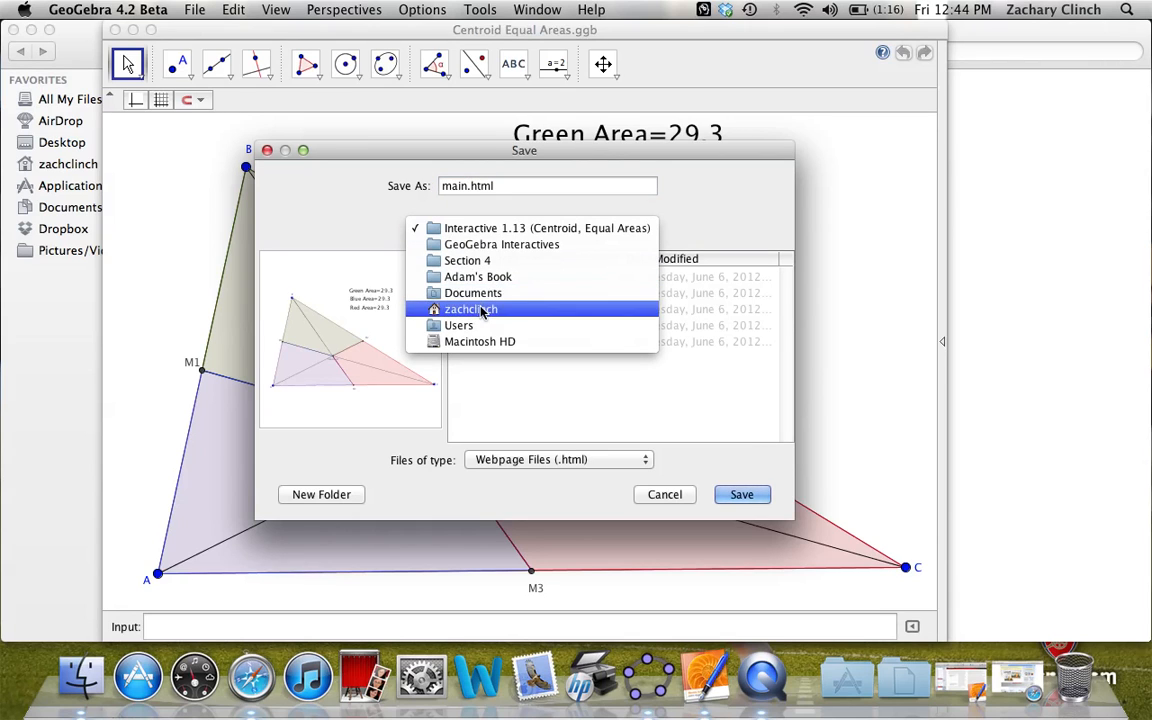
left_click(470, 308)
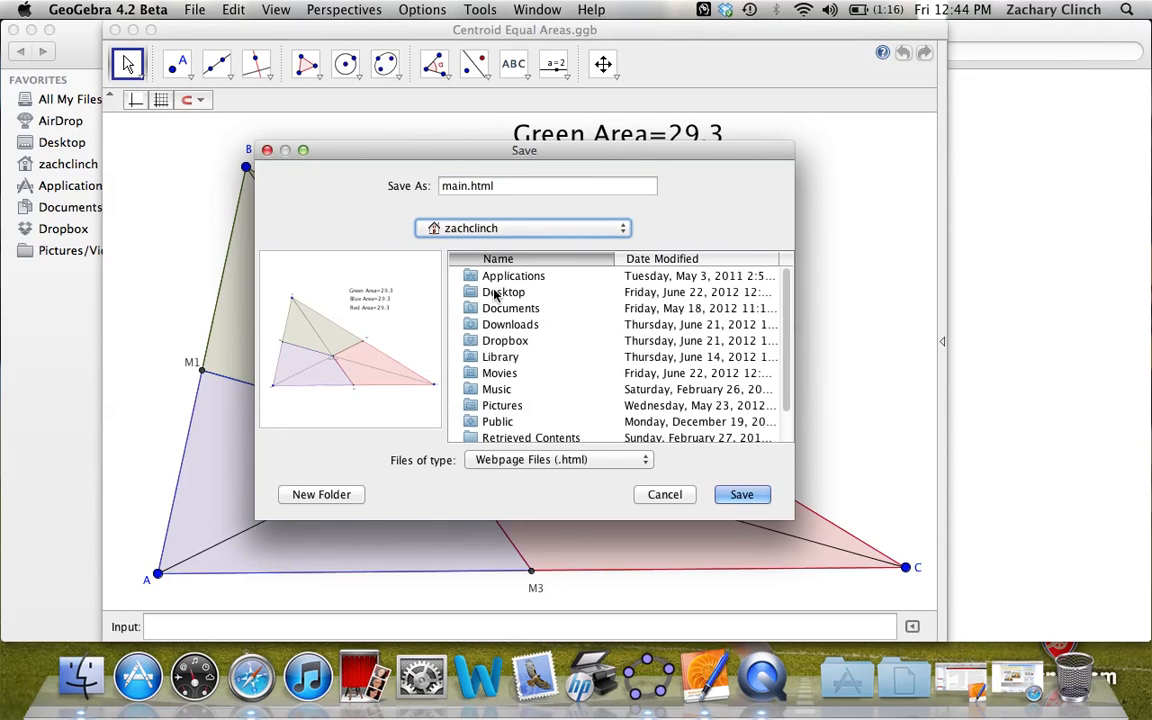
double_click(504, 292)
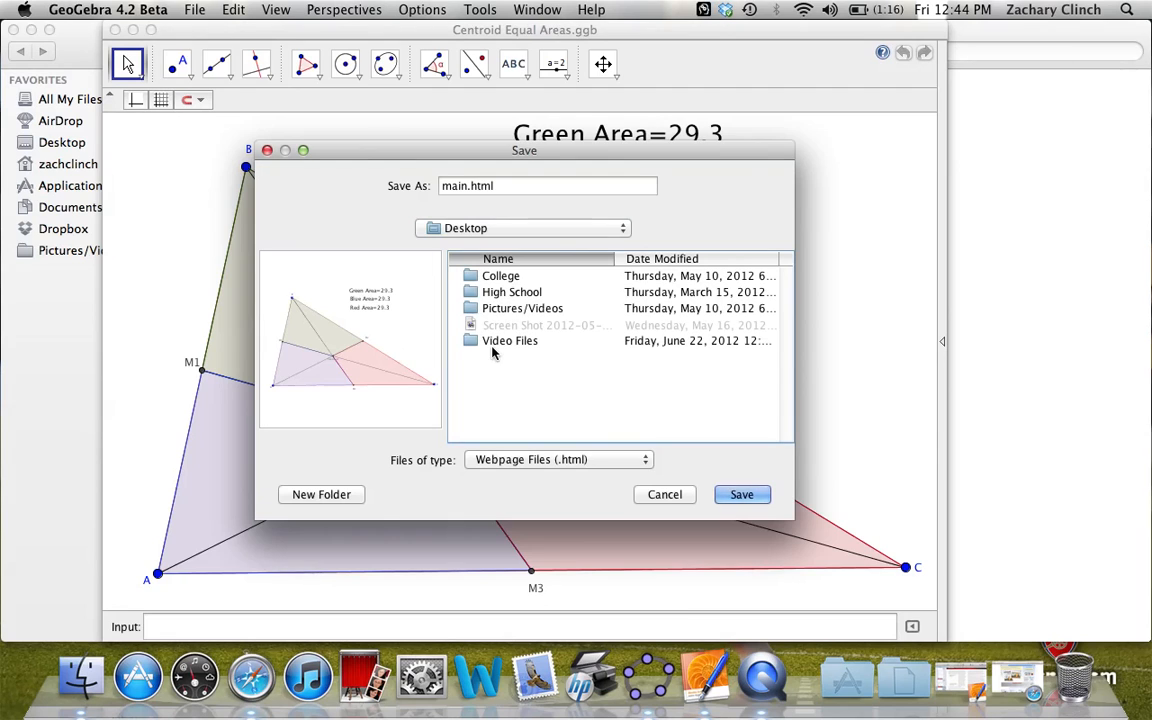
double_click(510, 340)
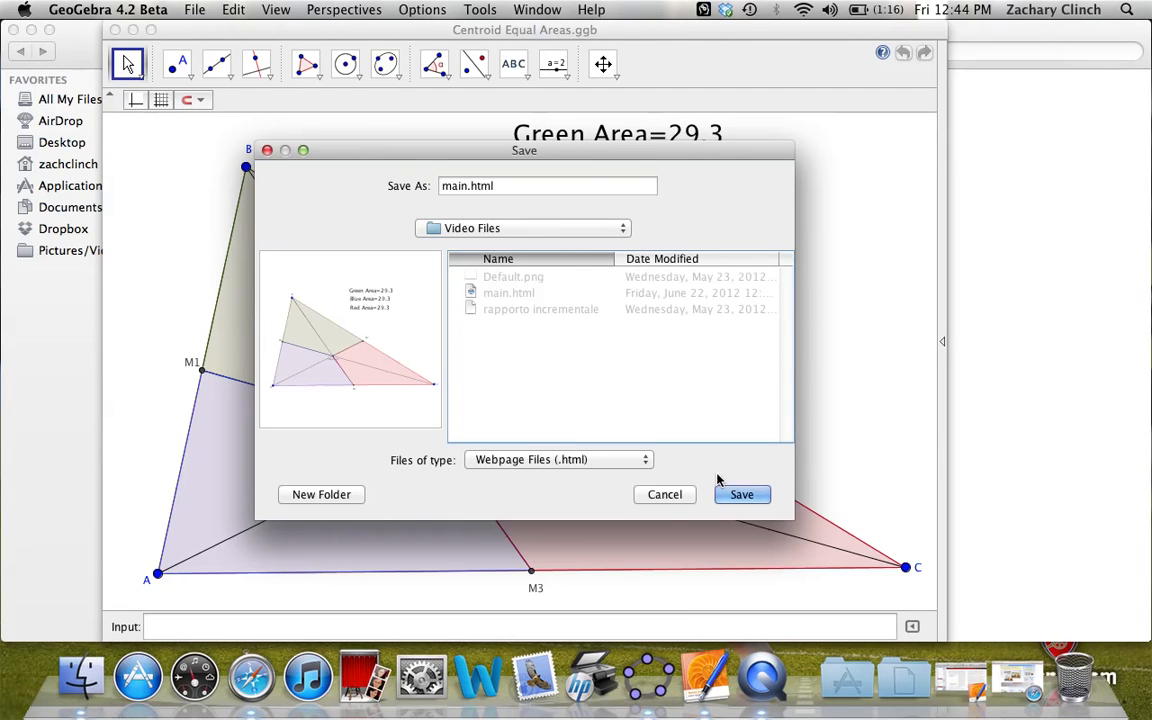
left_click(740, 494)
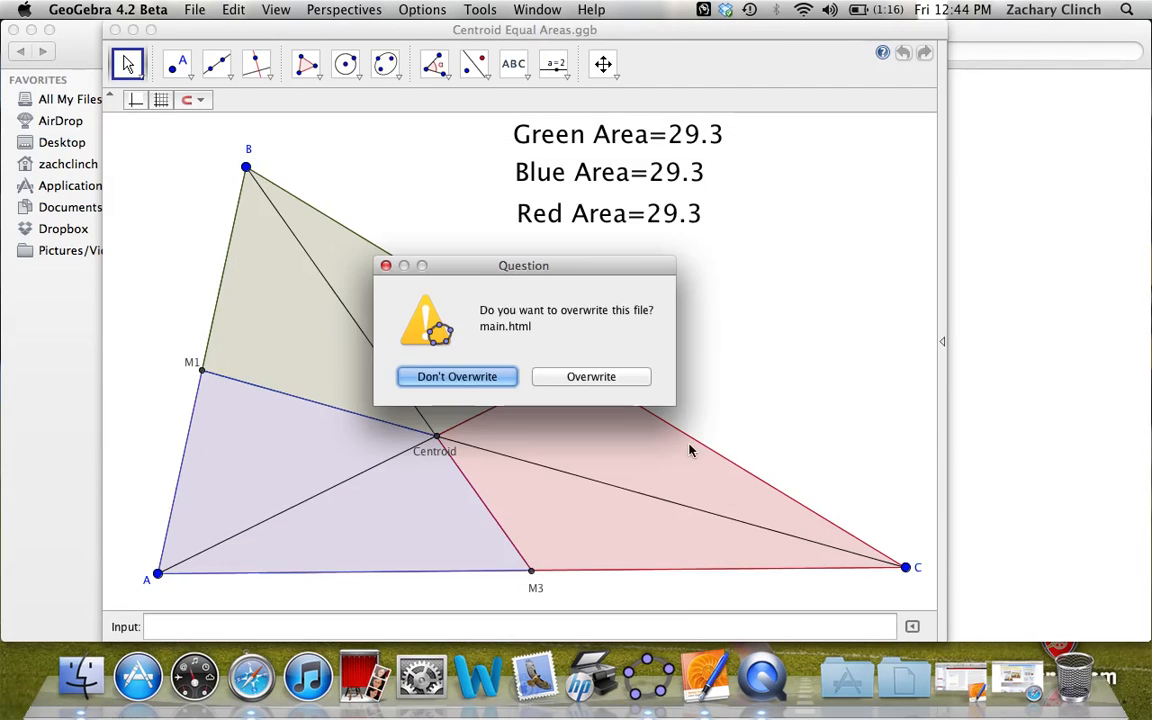
mouse_move(630, 376)
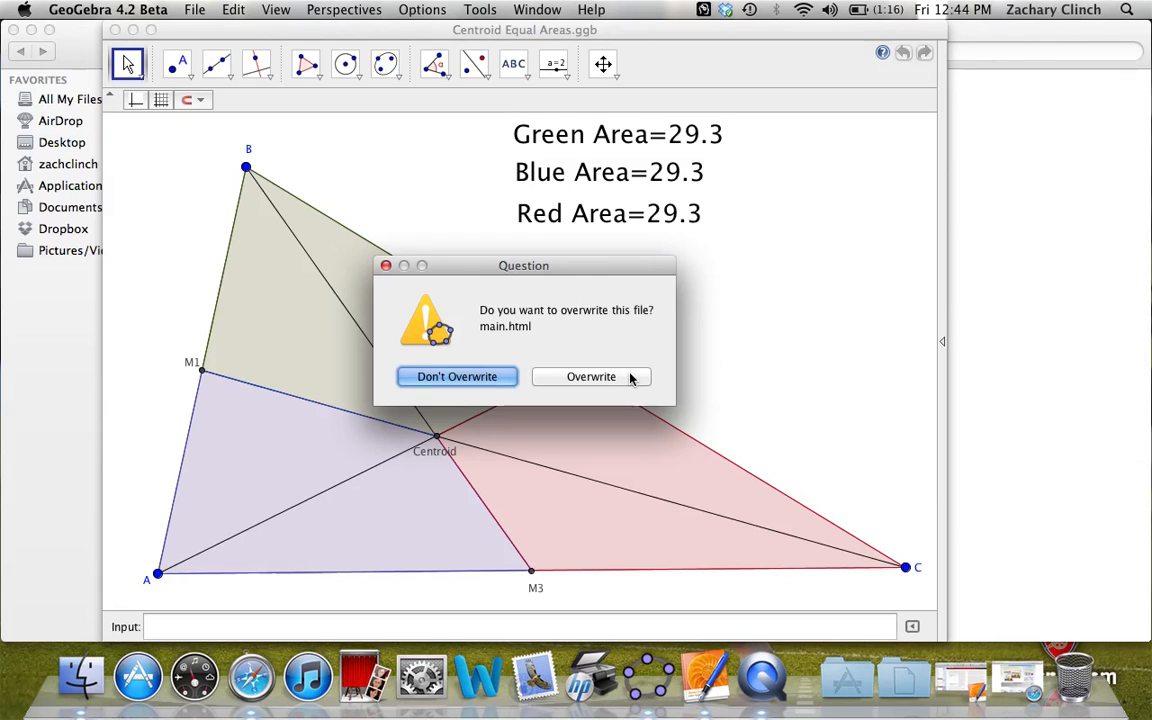
left_click(592, 376)
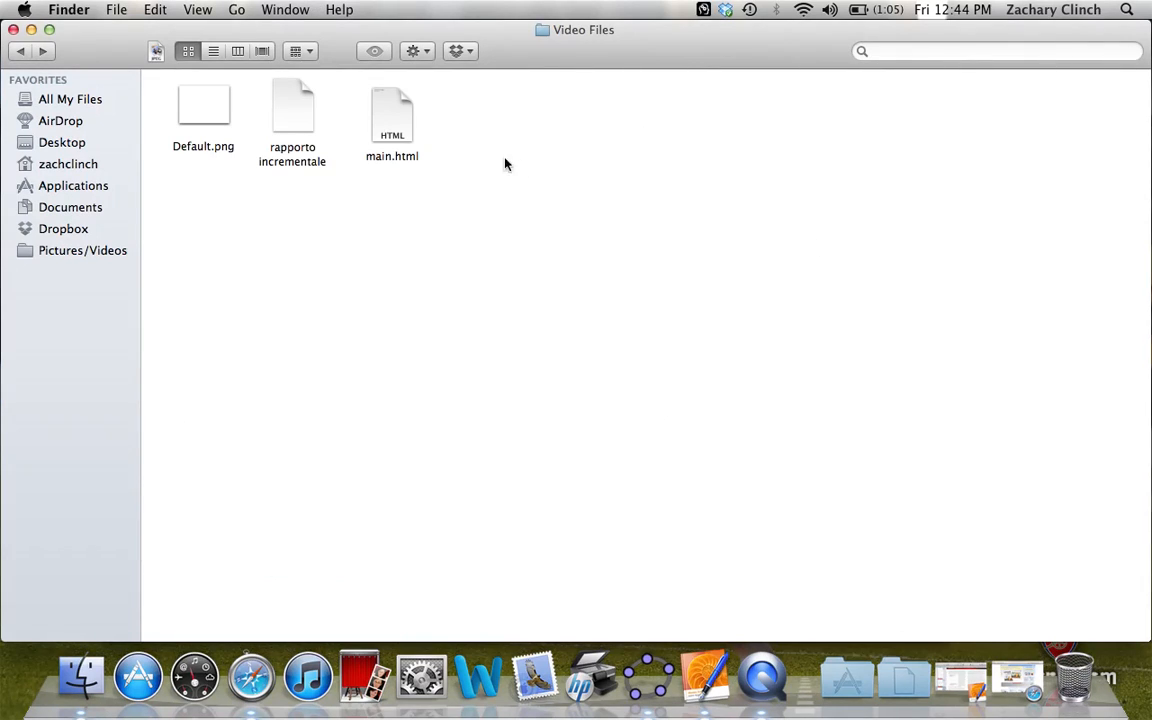
mouse_move(252, 104)
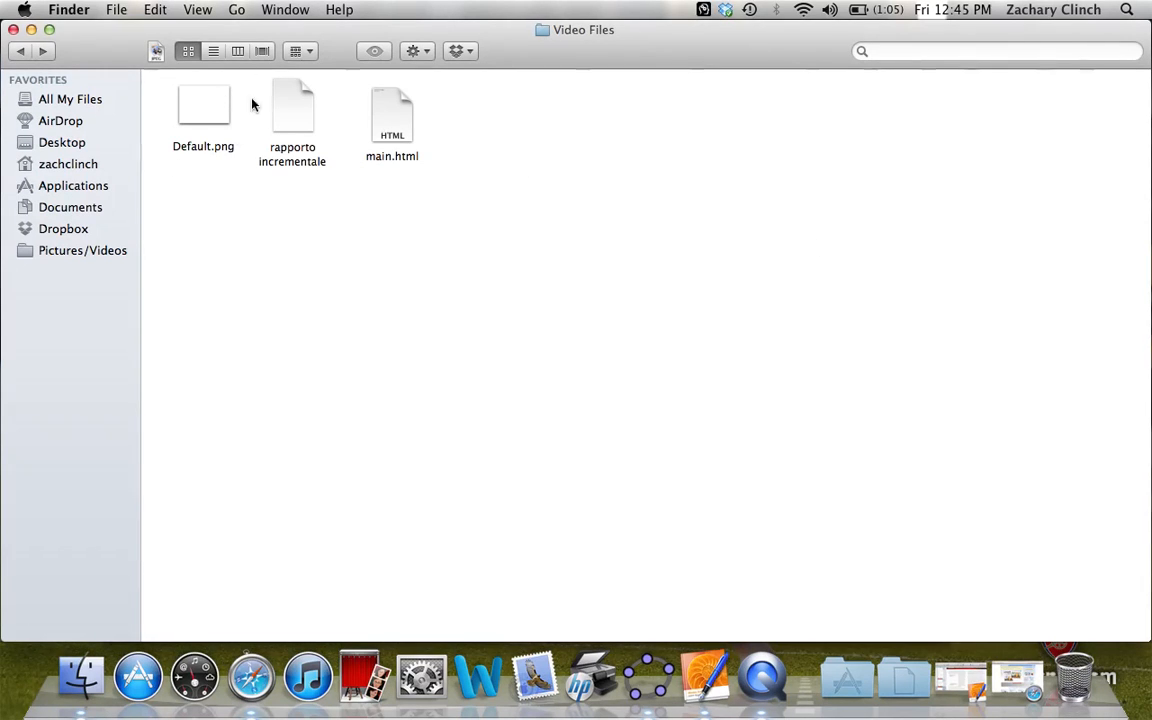
mouse_move(248, 24)
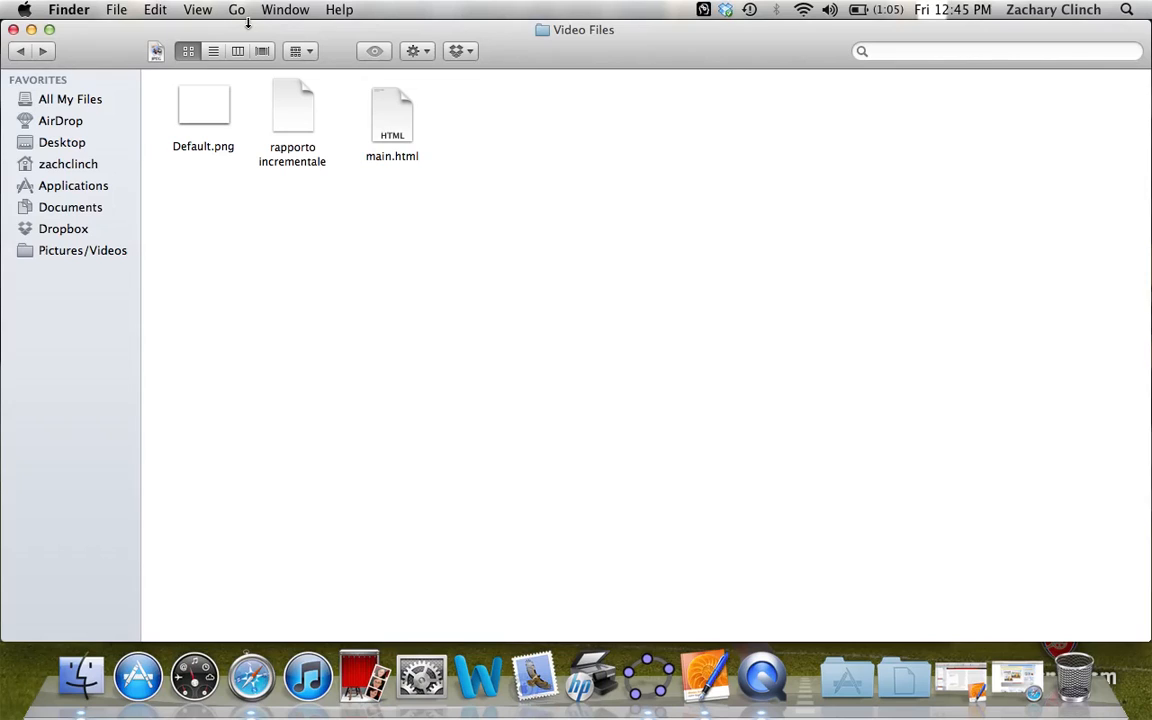
mouse_move(520, 364)
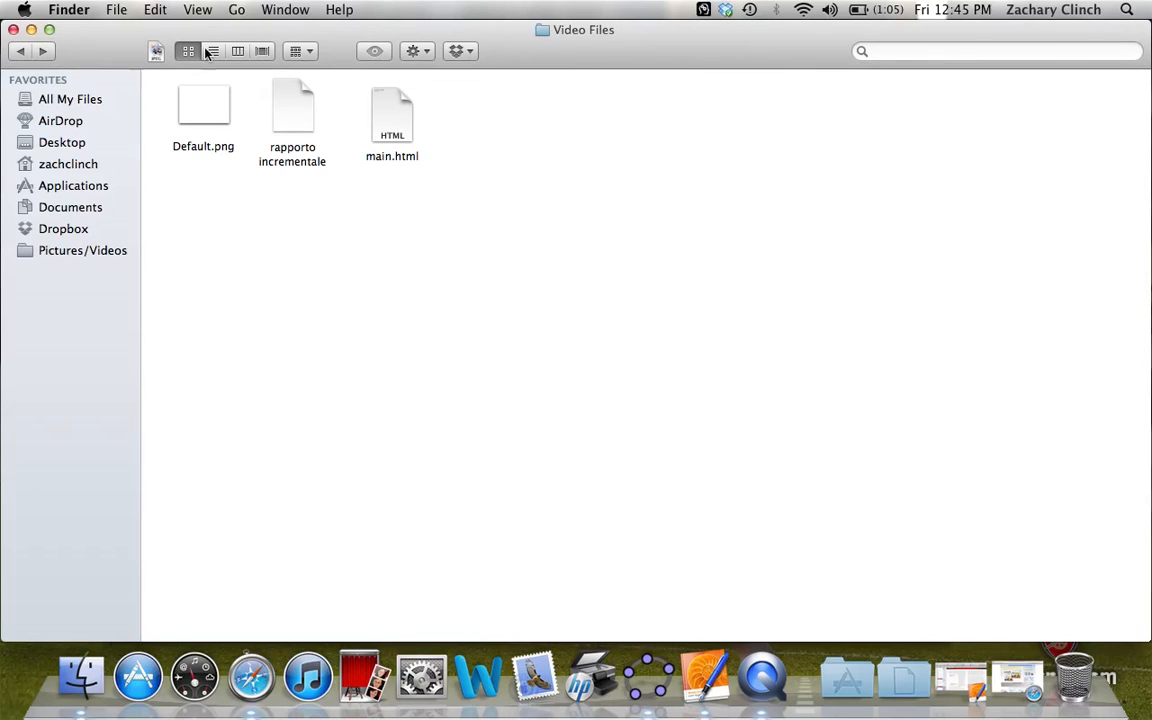
mouse_move(230, 96)
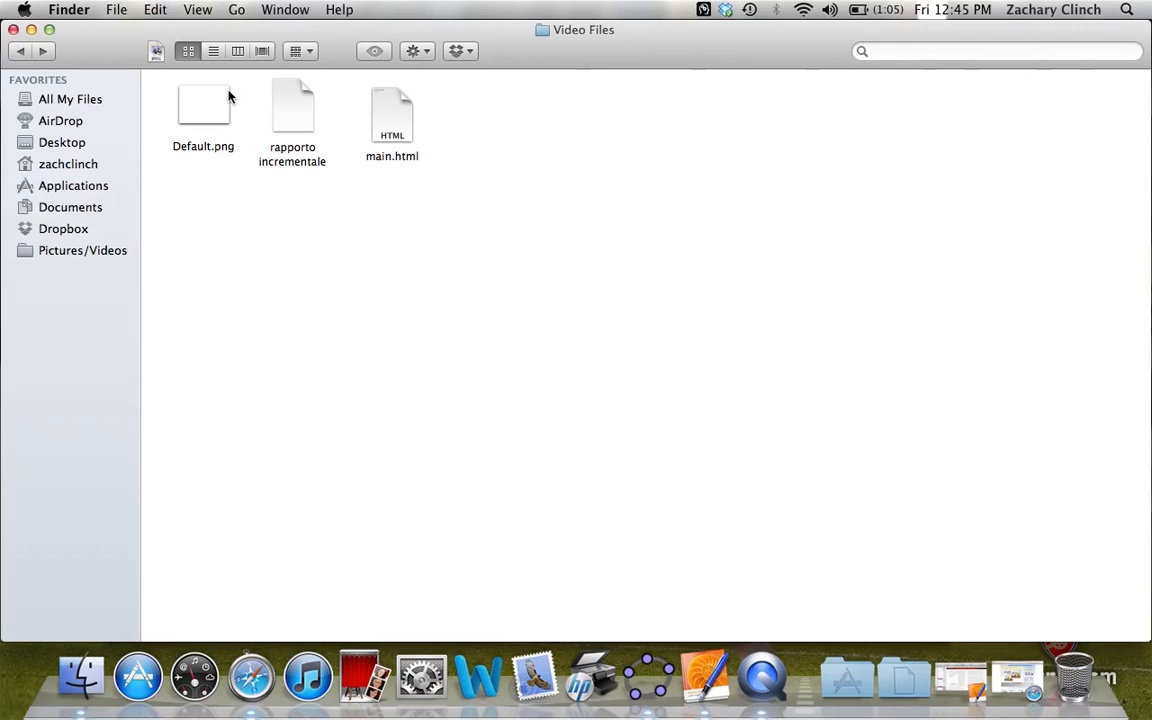
mouse_move(1016, 676)
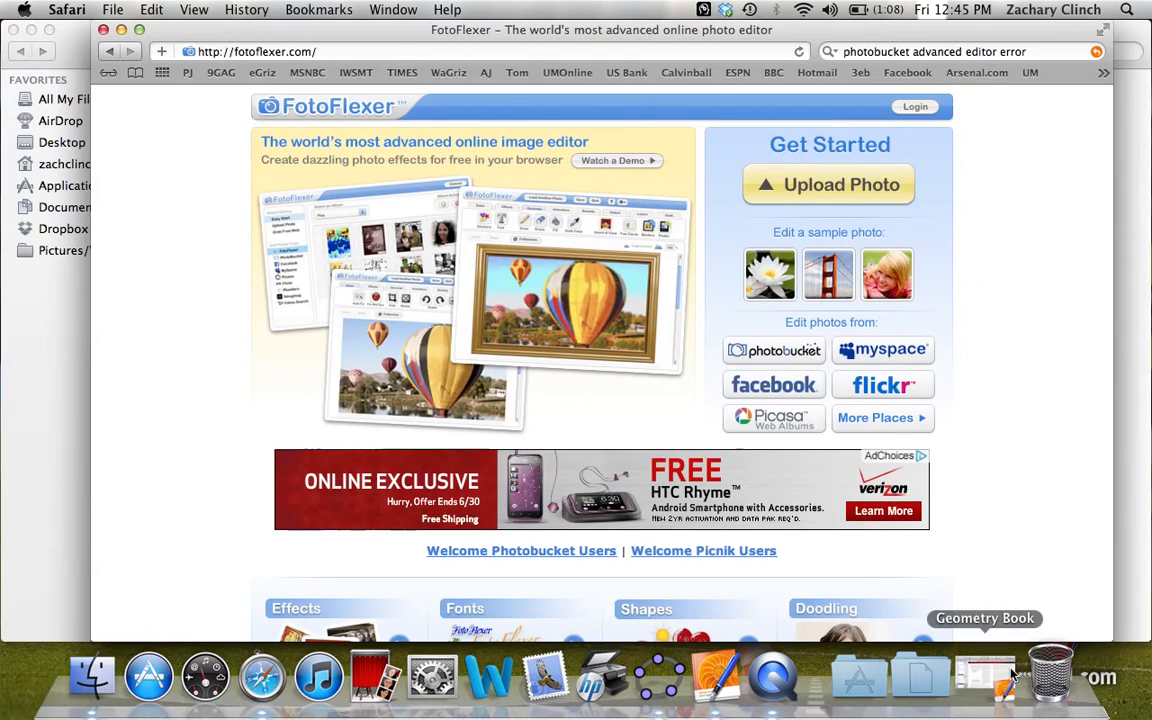
mouse_move(1000, 284)
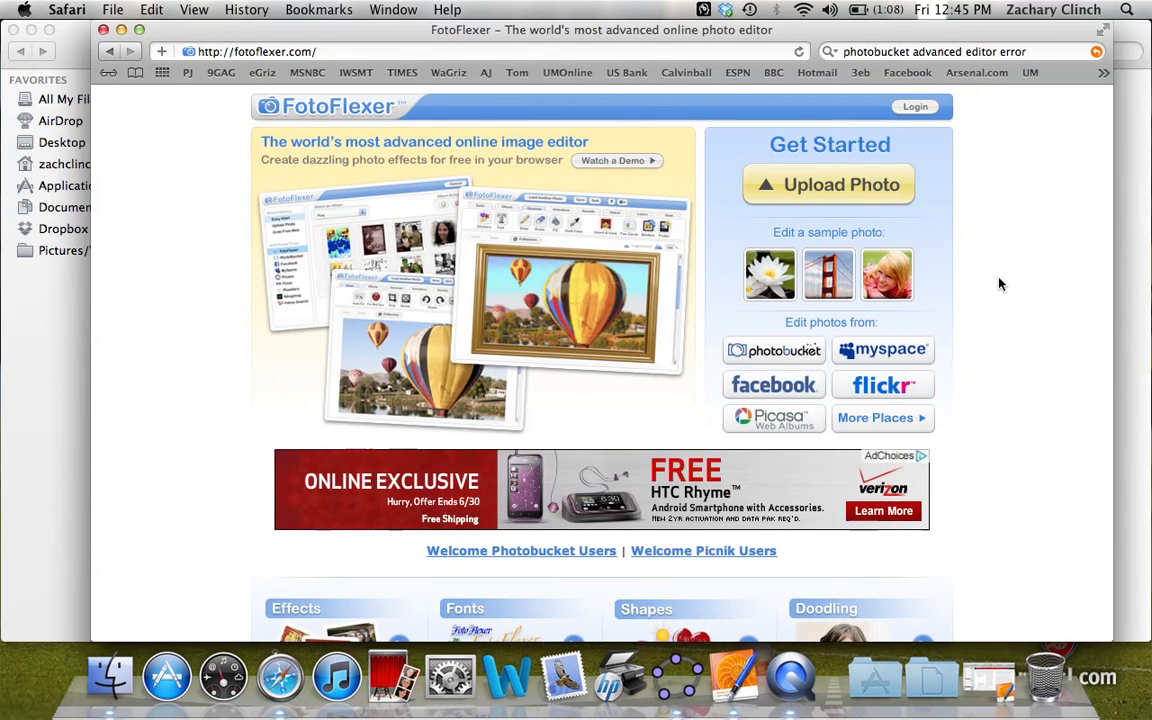
mouse_move(878, 200)
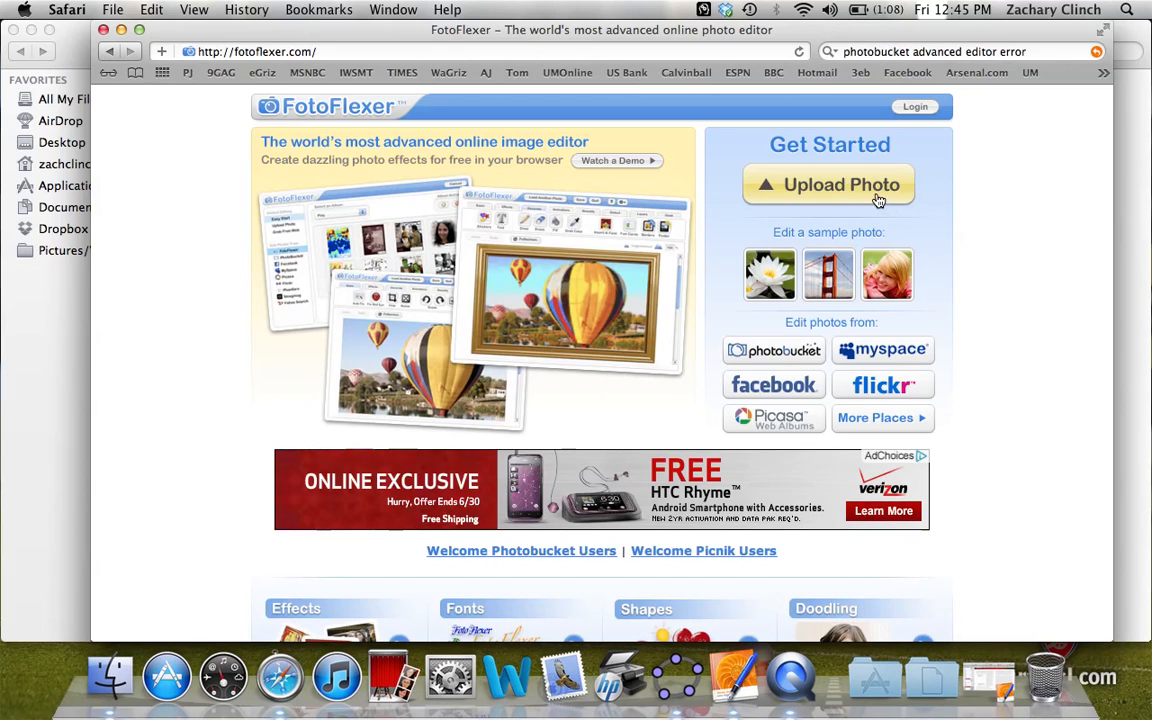
Start FotoFlexer's Upload Photo flow to load an image from the computer.
left_click(828, 184)
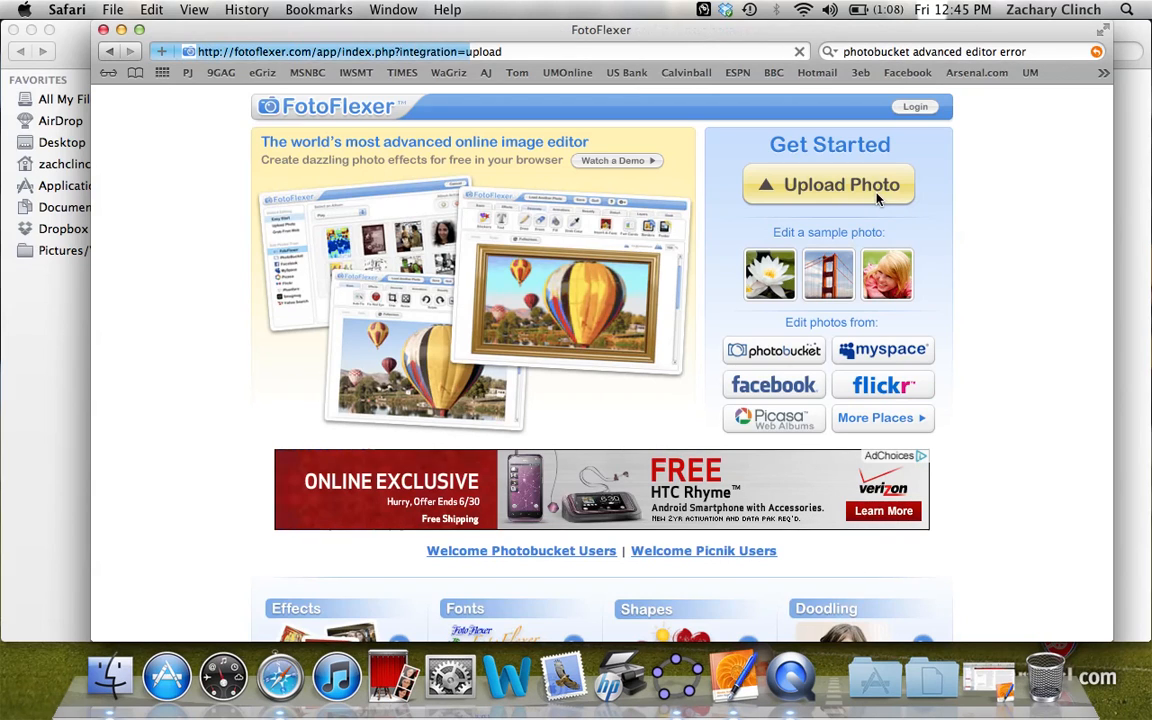
left_click(828, 184)
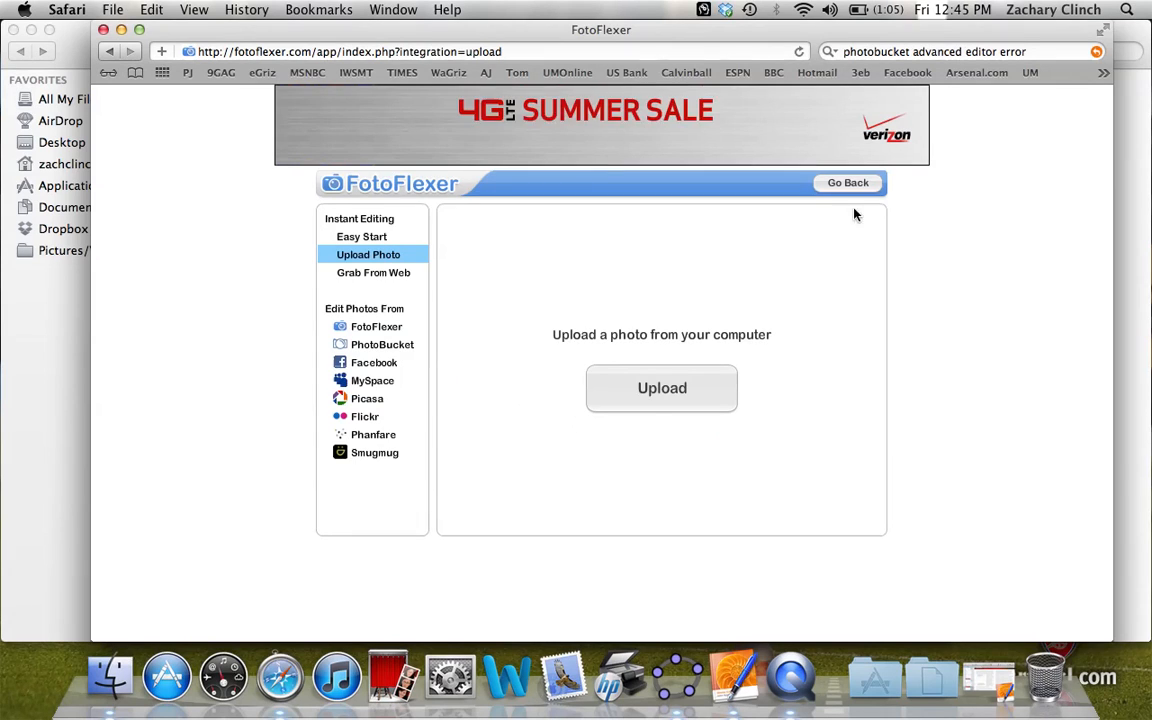
mouse_move(660, 388)
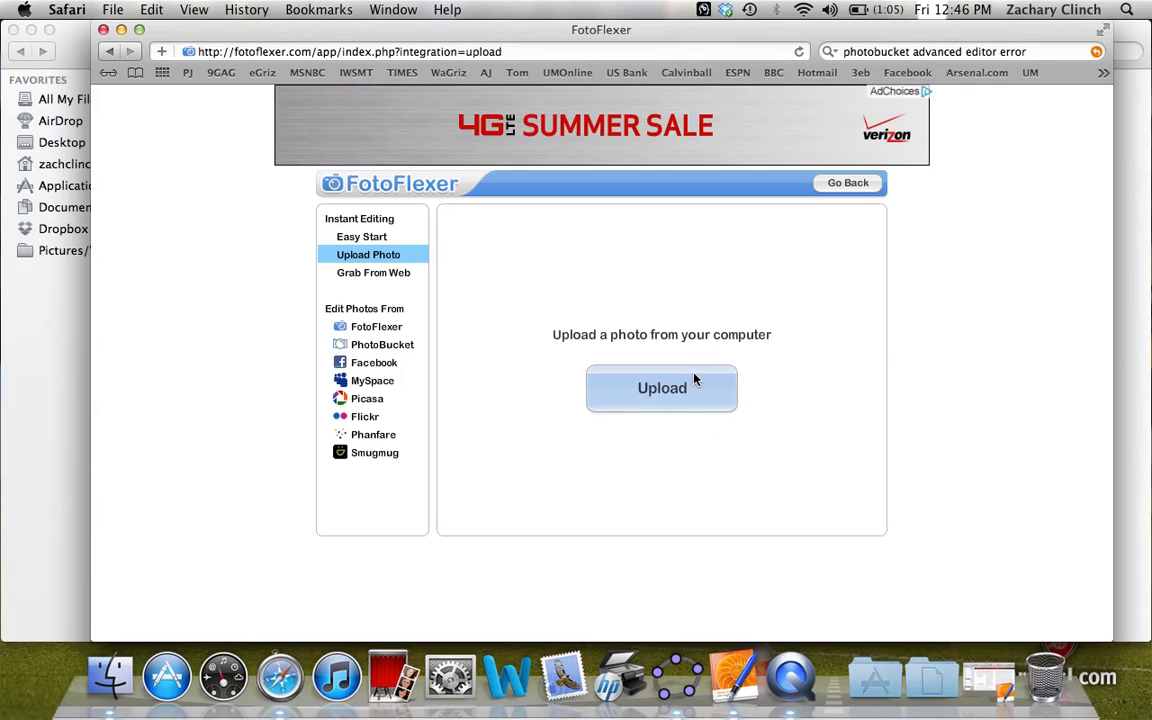
Upload Default.png from Desktop > Video Files into the FotoFlexer editor.
left_click(660, 388)
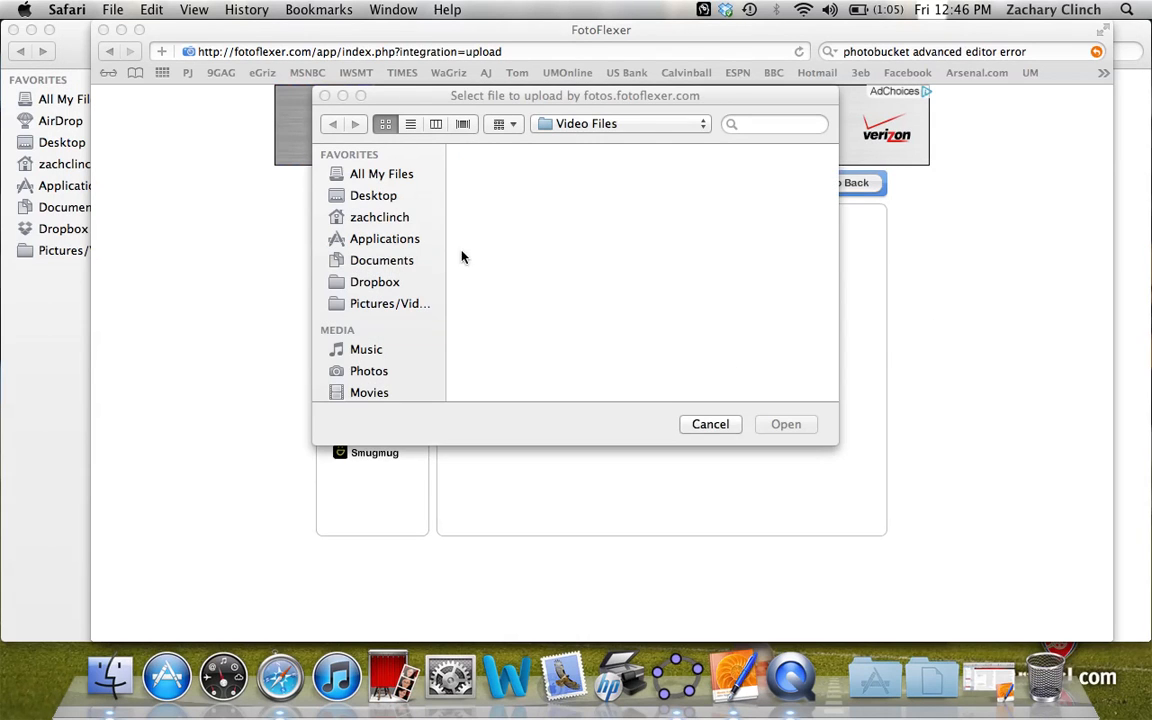
left_click(374, 196)
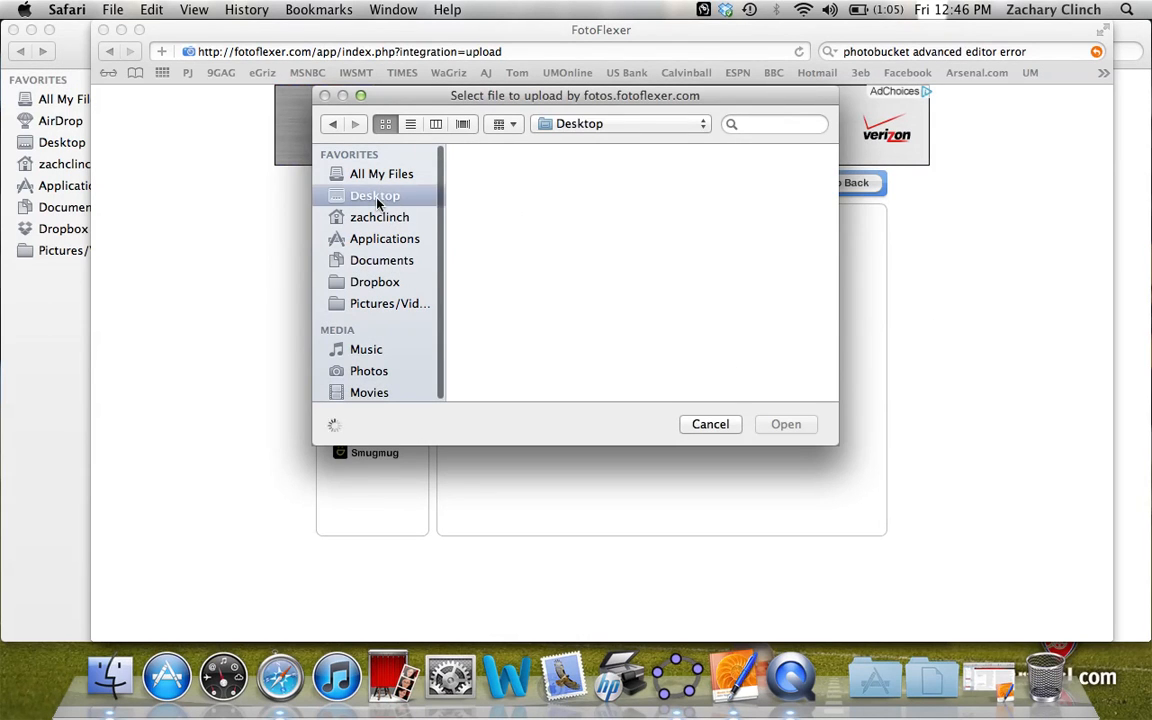
left_click(640, 284)
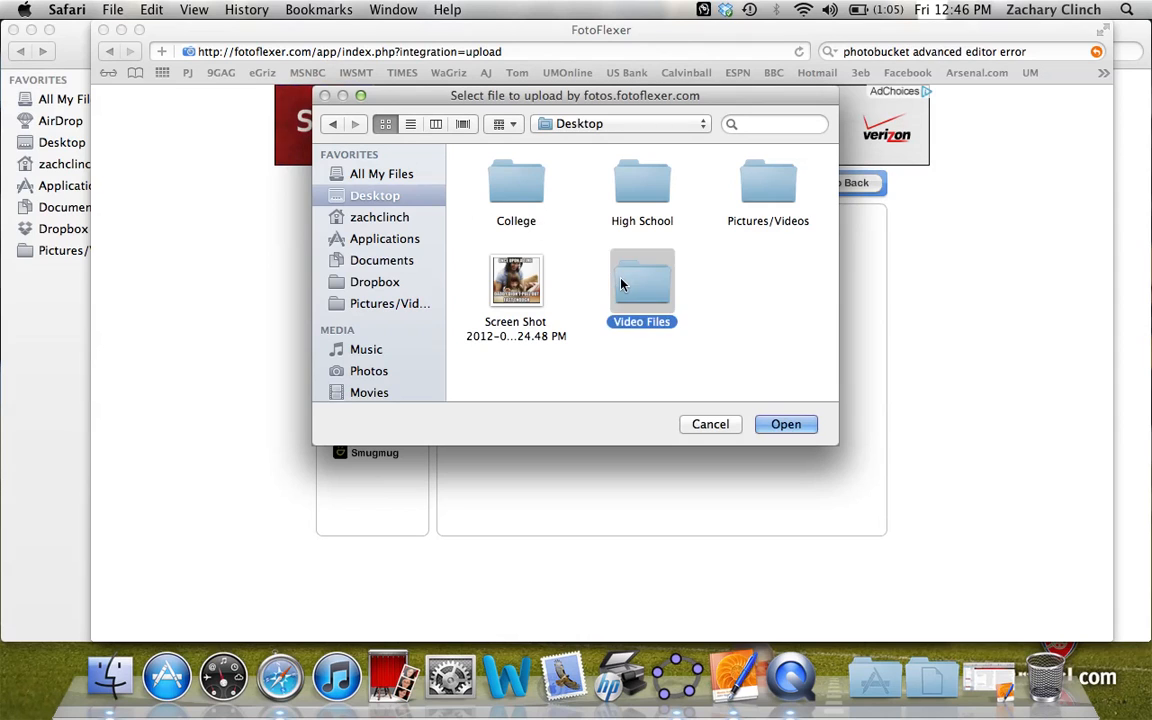
double_click(642, 284)
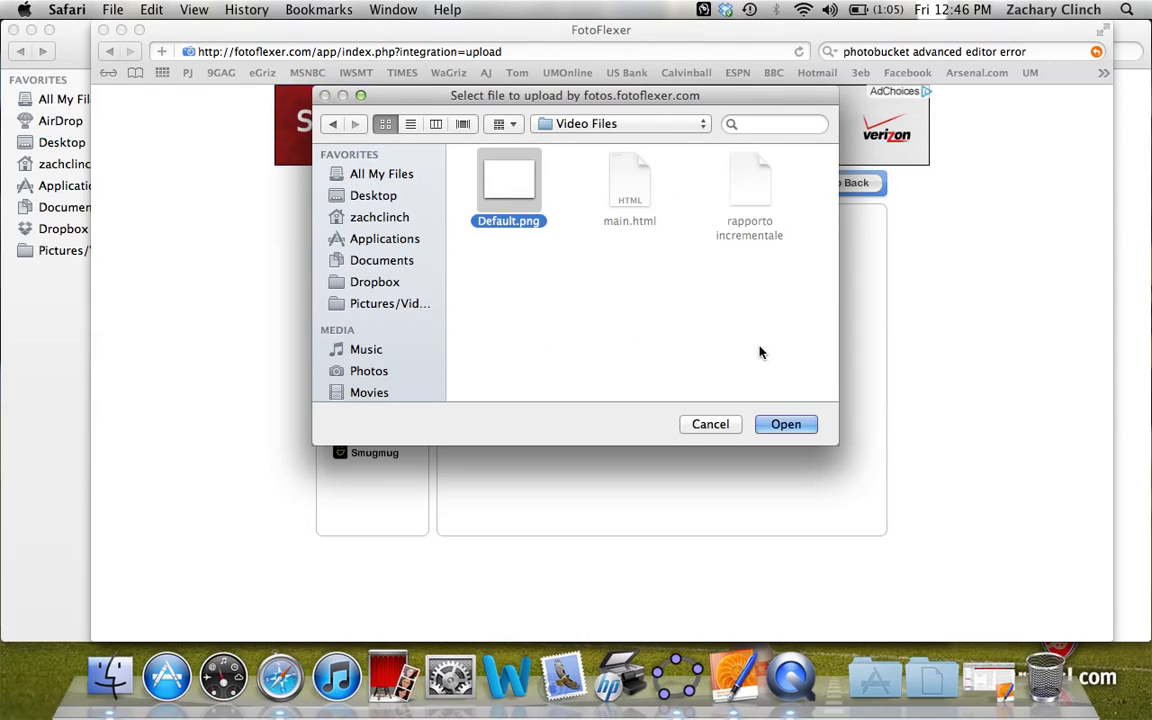
left_click(710, 424)
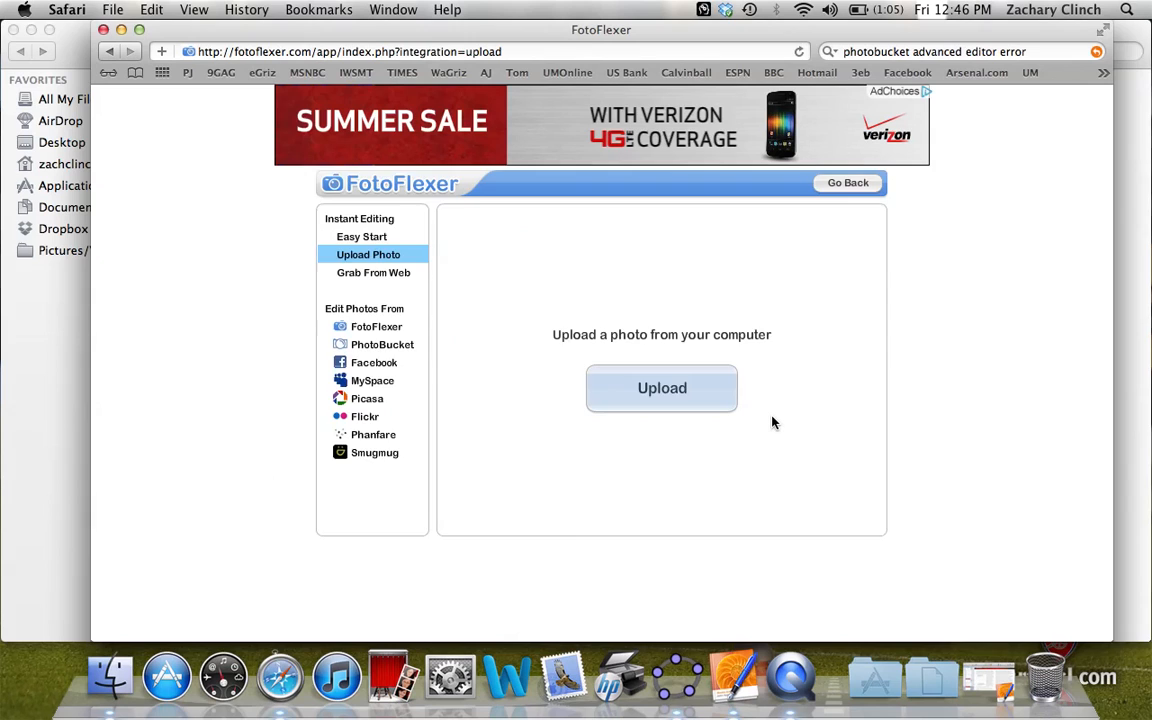
left_click(660, 388)
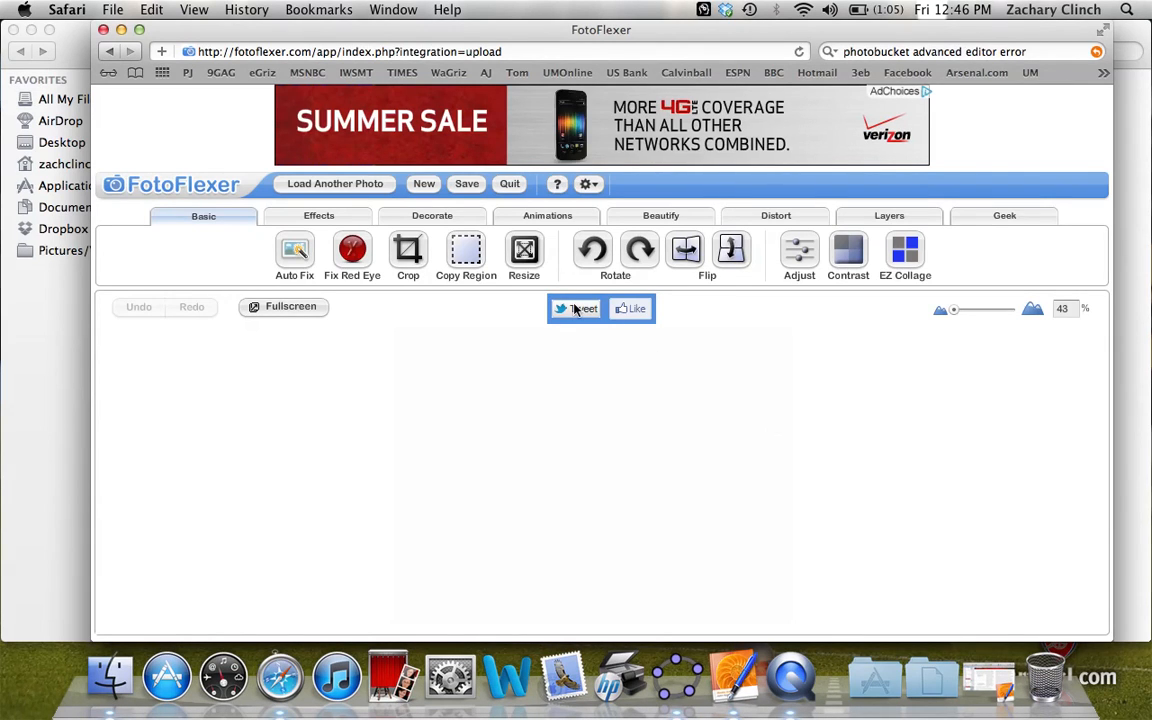
mouse_move(432, 216)
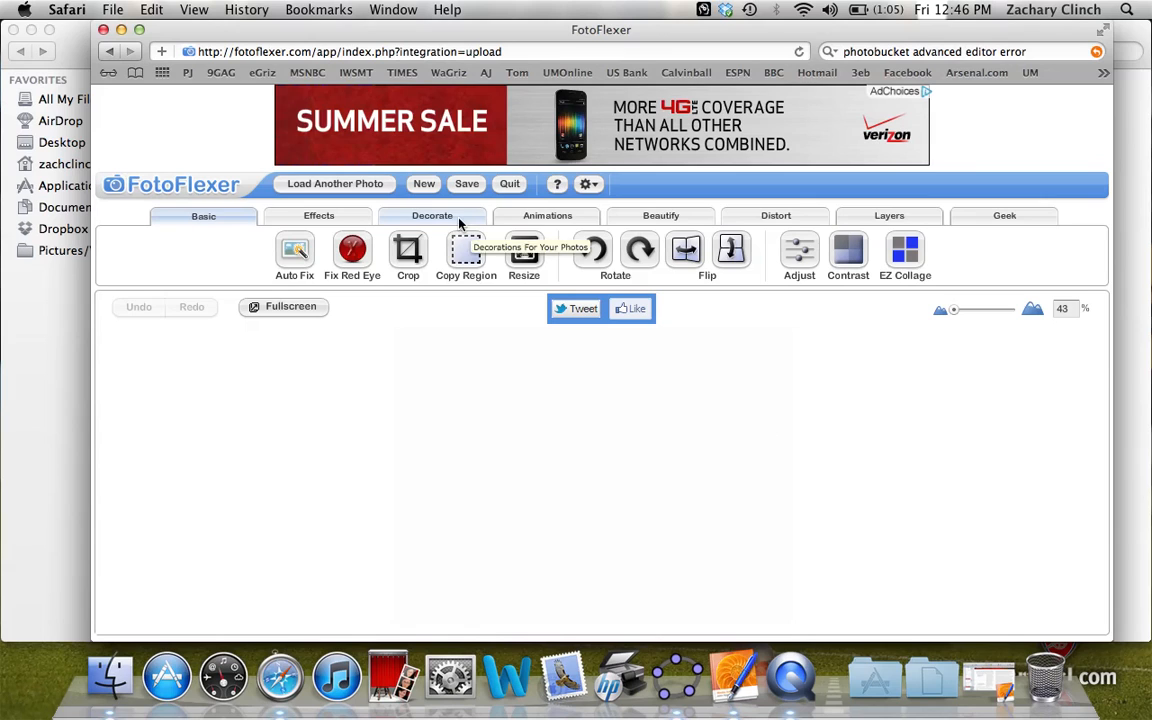
Fill the whole canvas solid black with the Decorate Fill tool, then return to the decoration tools.
left_click(432, 216)
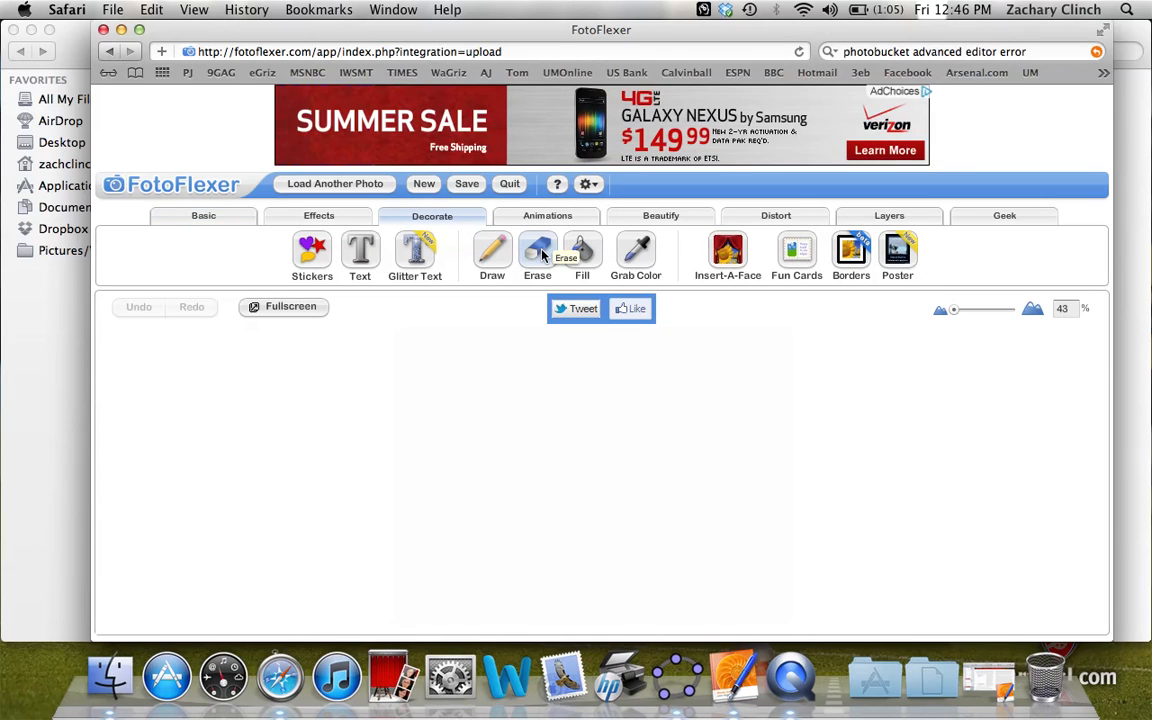
mouse_move(582, 250)
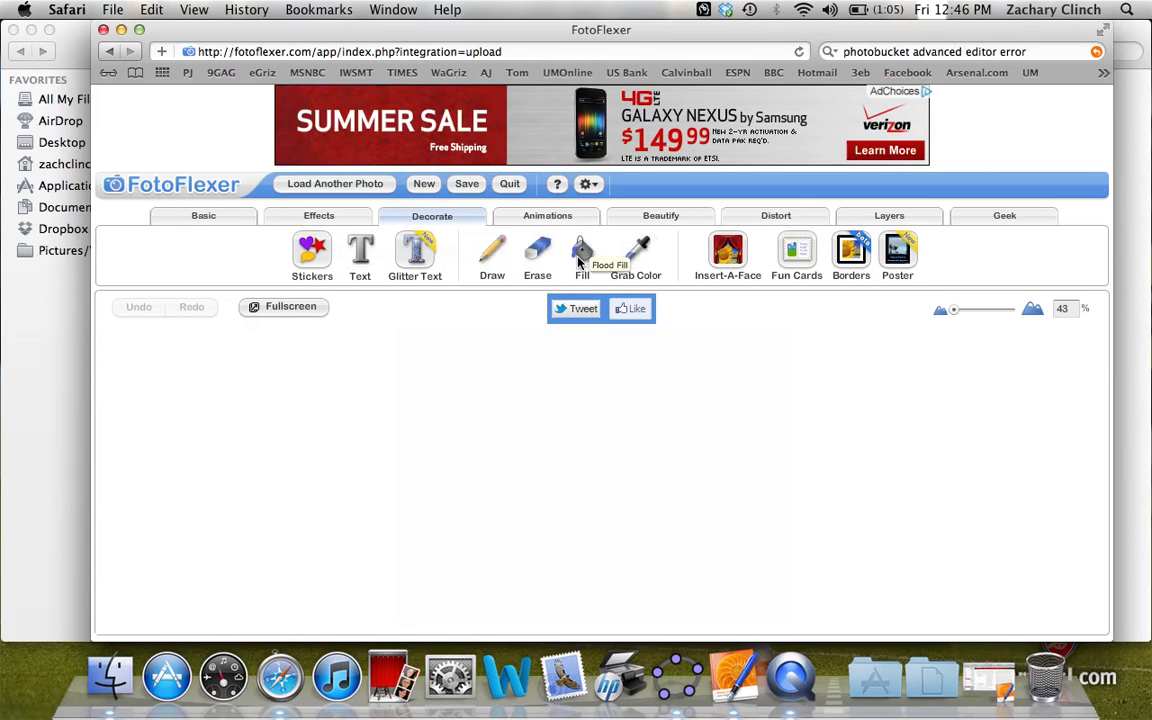
left_click(582, 256)
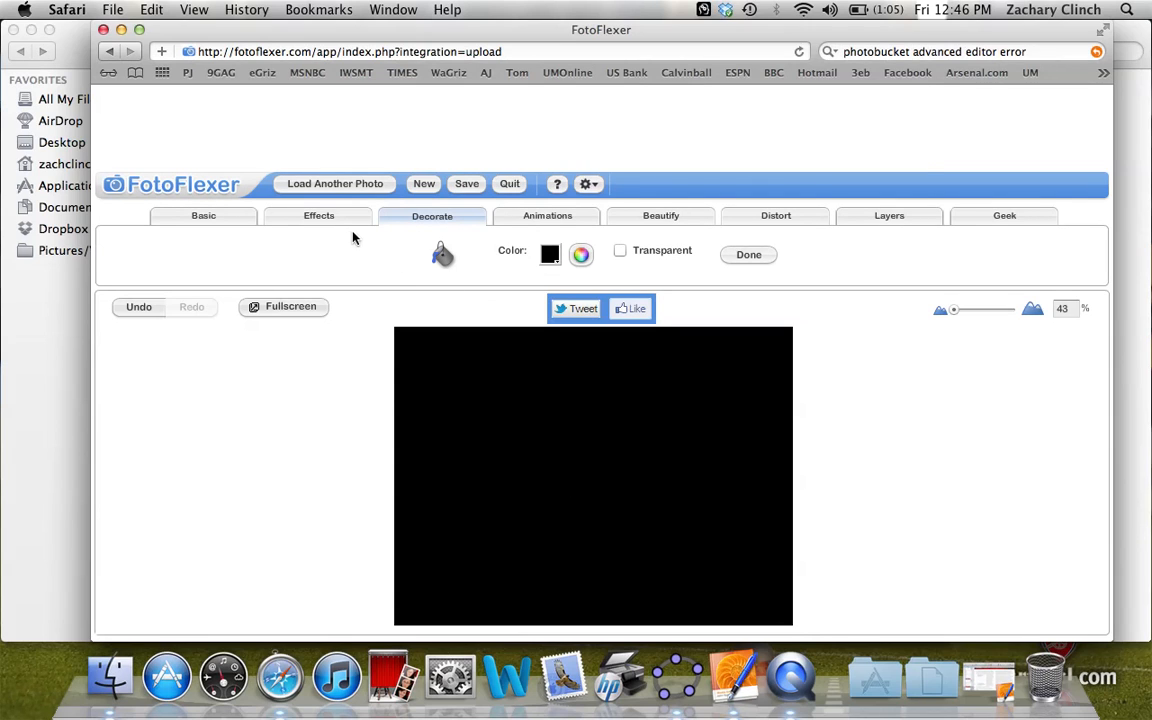
left_click(318, 216)
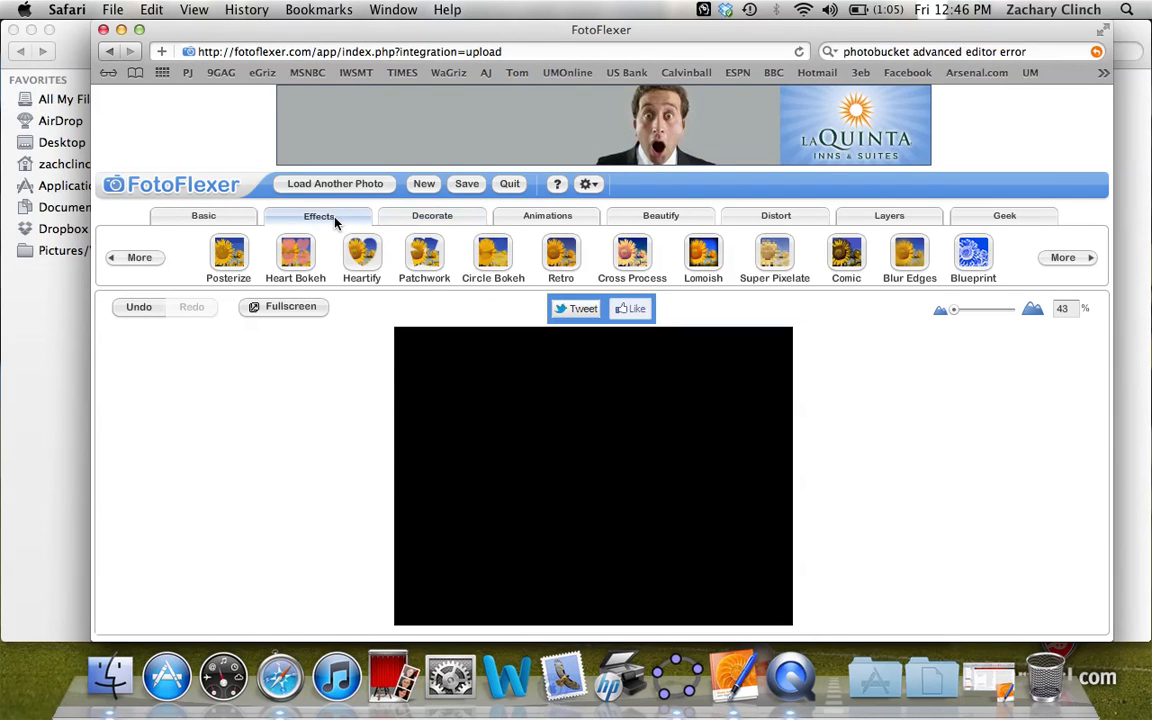
left_click(204, 216)
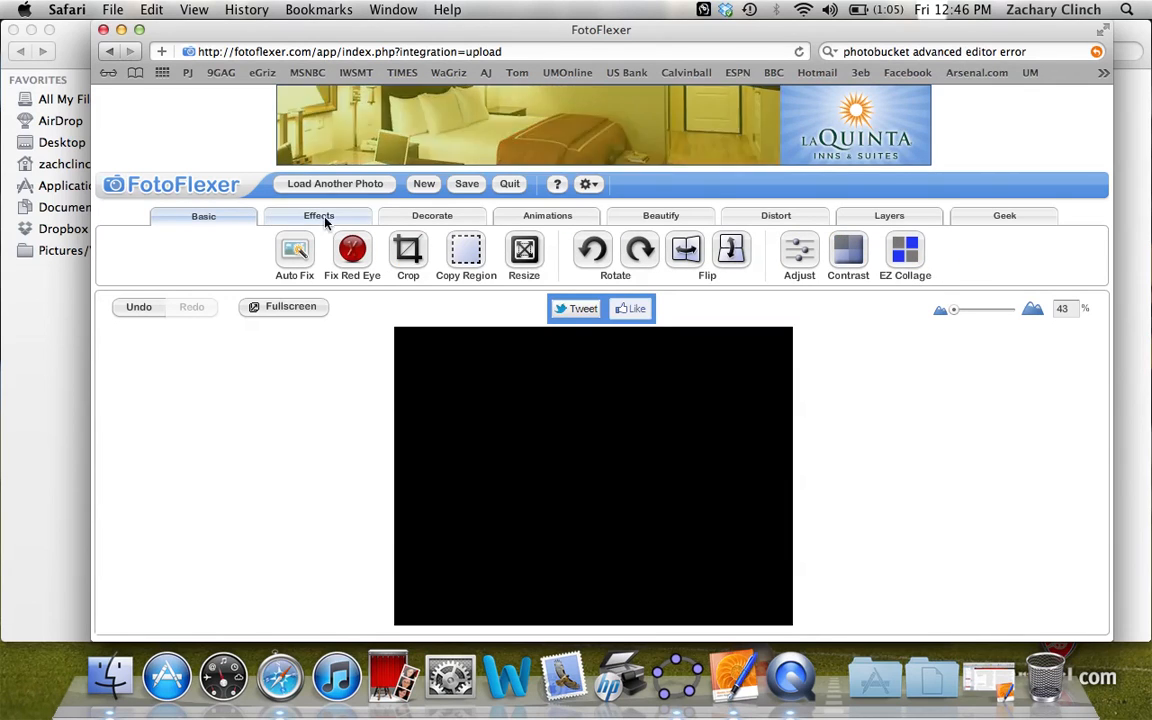
left_click(432, 216)
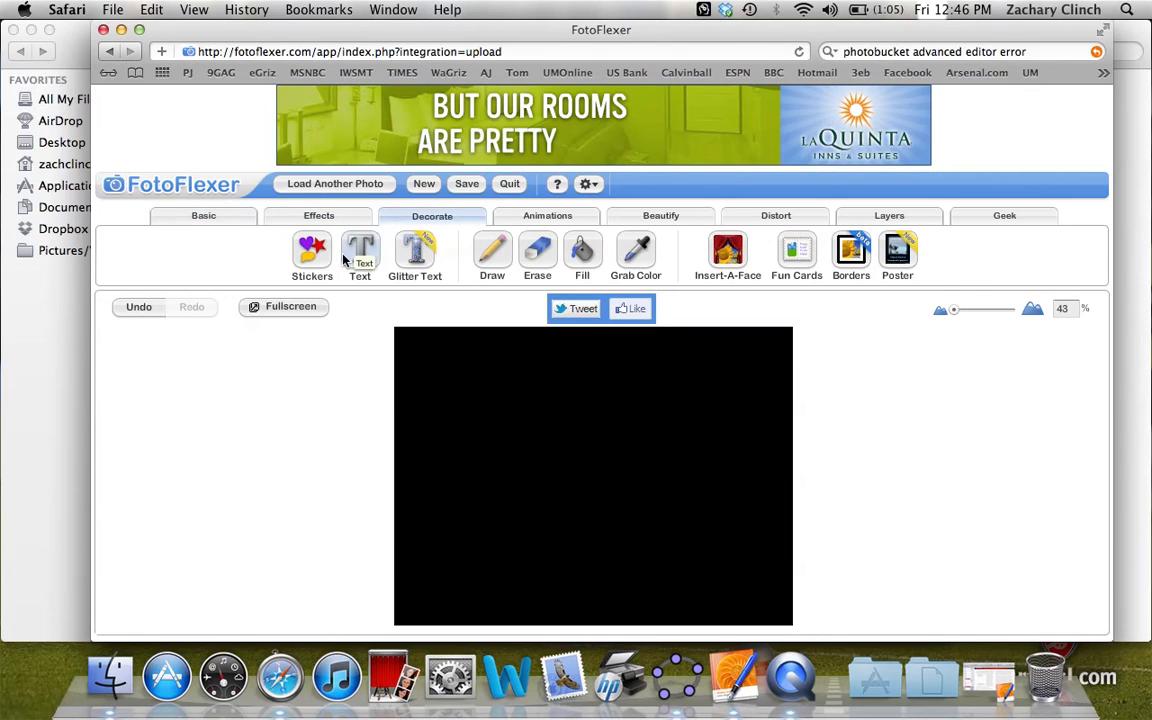
Add a text box covering the image and set its text colour to white.
left_click(360, 256)
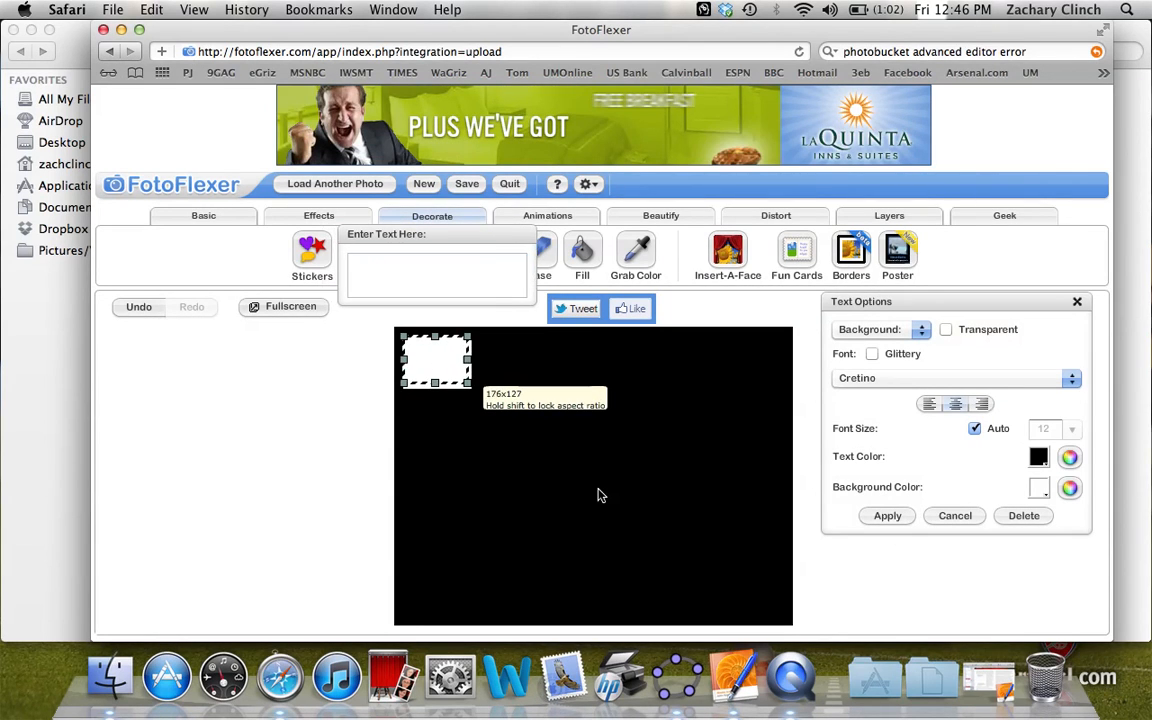
mouse_move(770, 560)
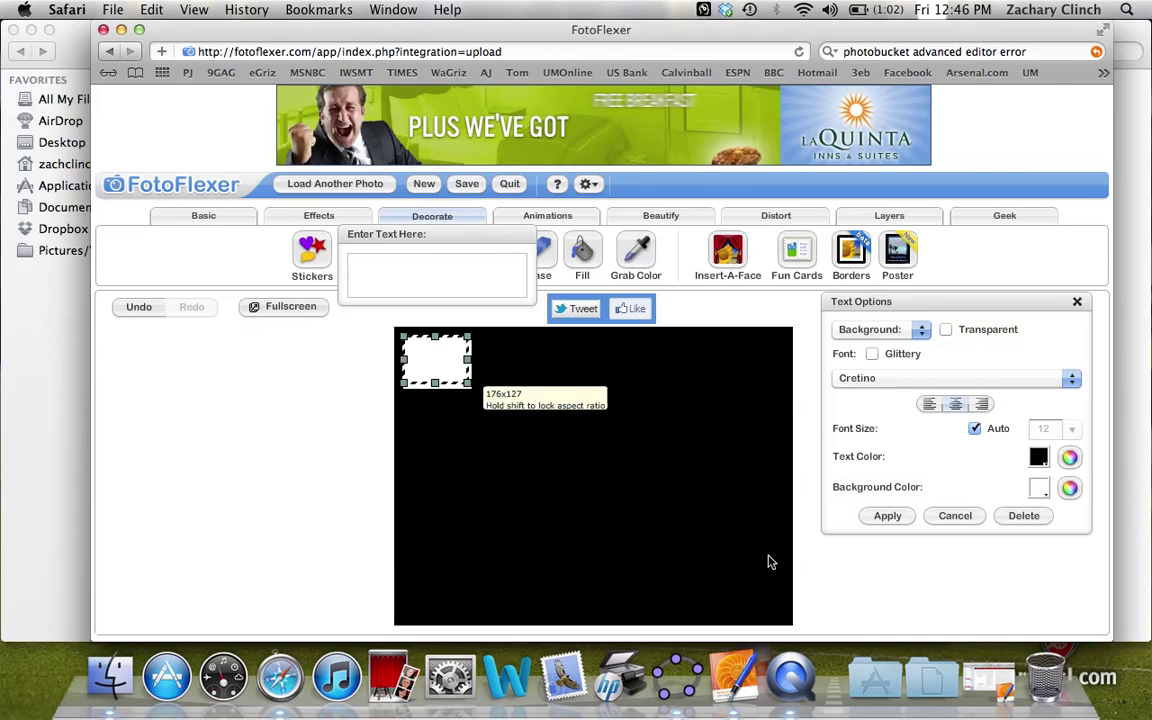
left_click_drag(470, 384, 780, 560)
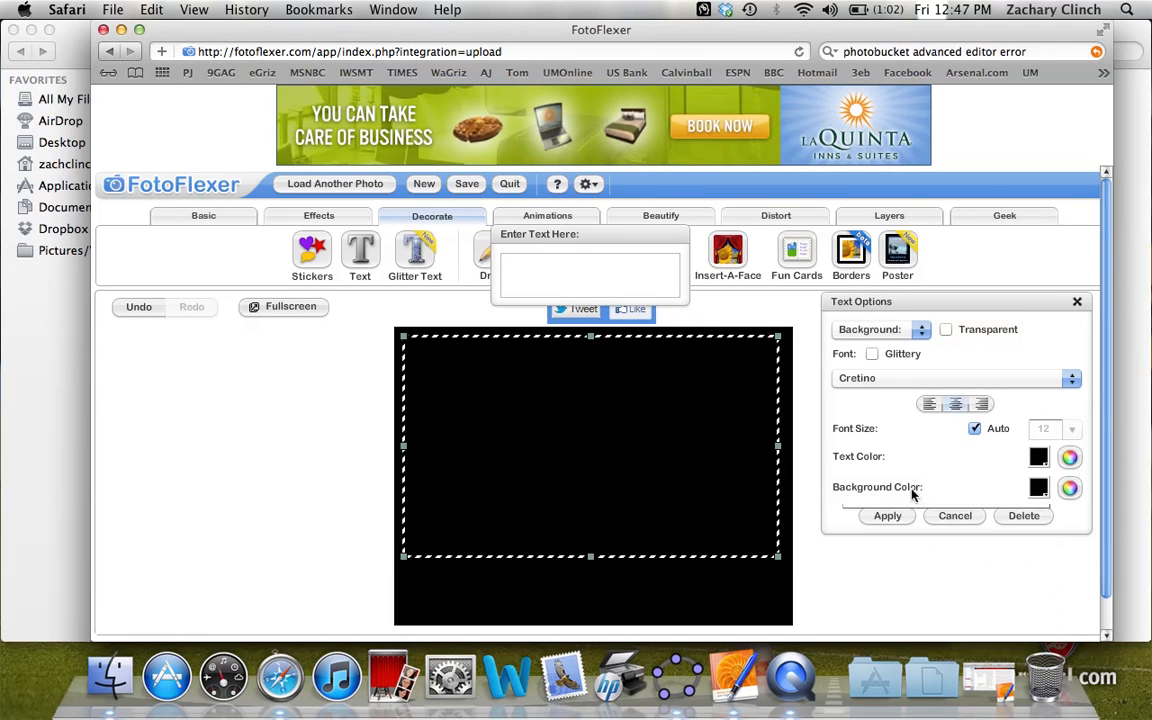
left_click(1038, 488)
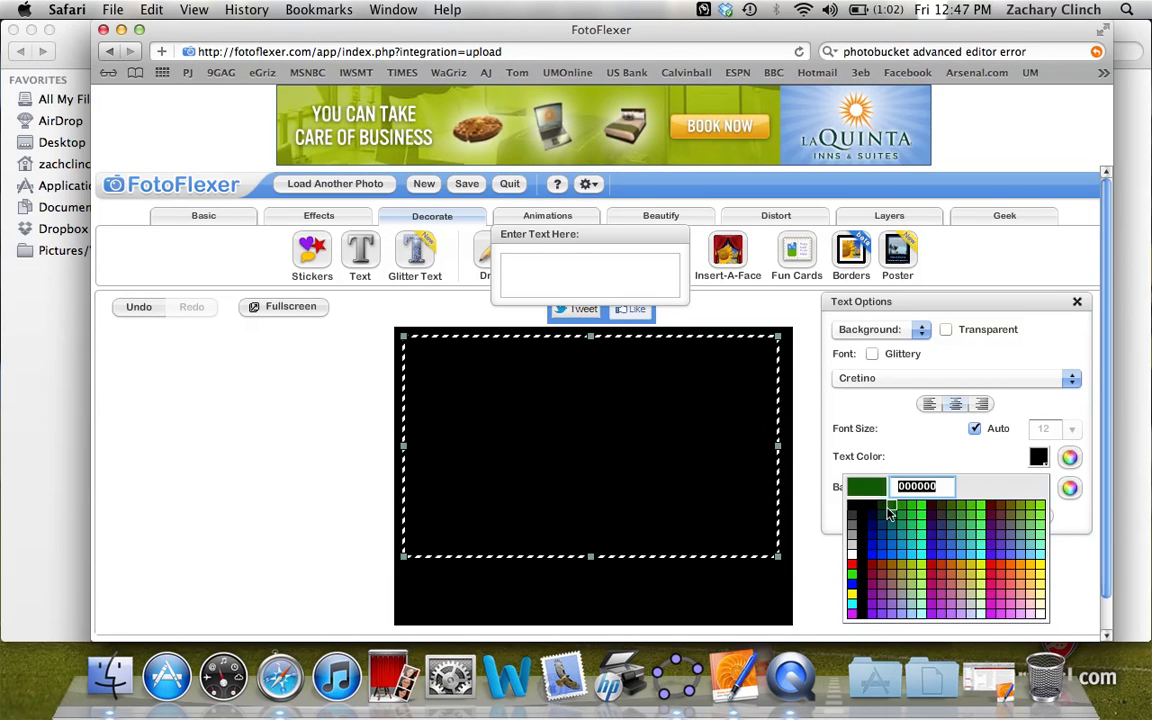
left_click(852, 512)
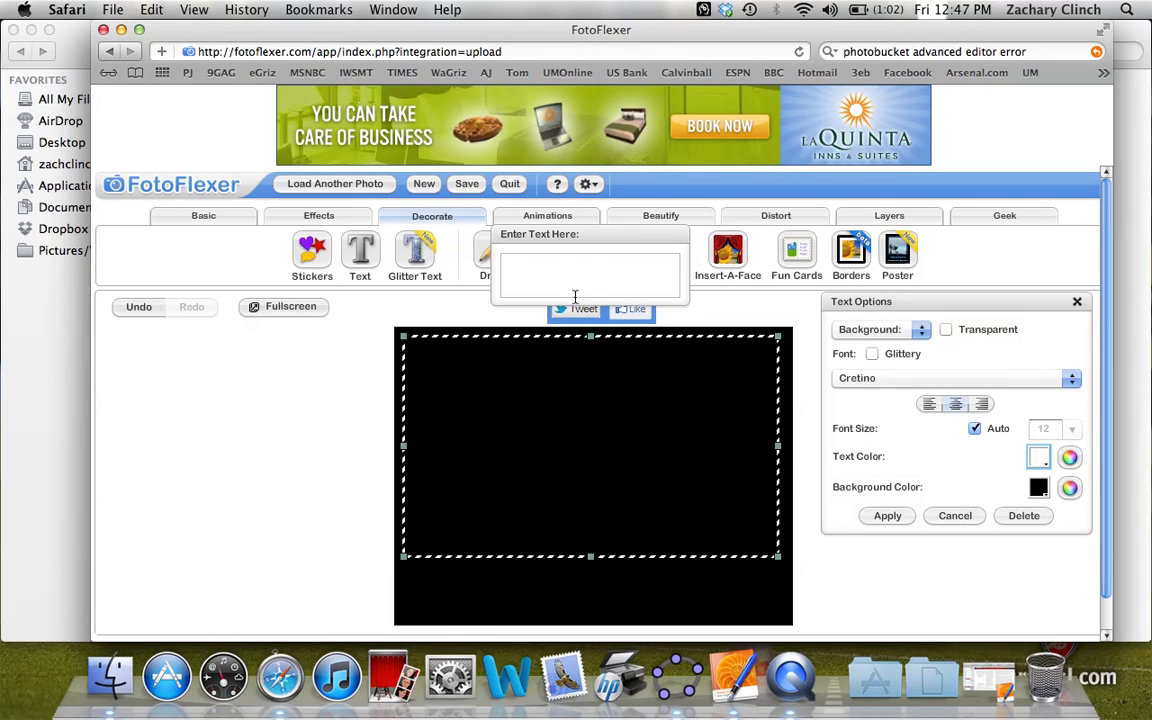
Enter the title 'Dividing the triangle into equal areas using the centroid'.
left_click(588, 272)
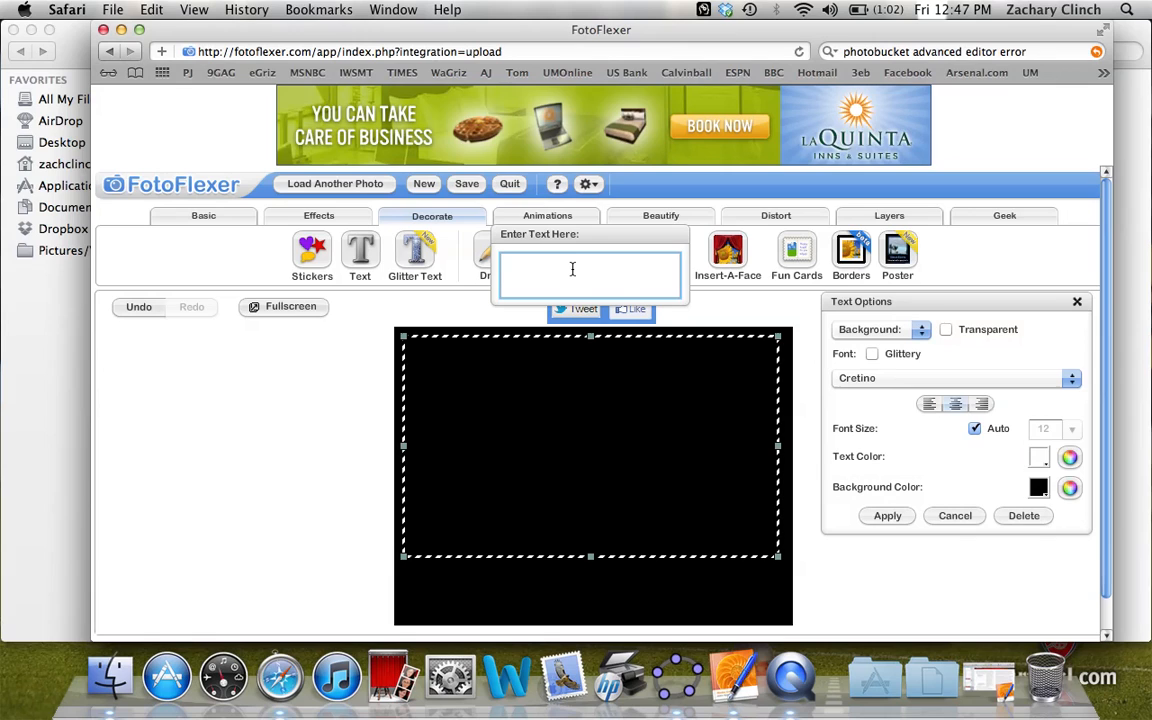
type("Dividing the t")
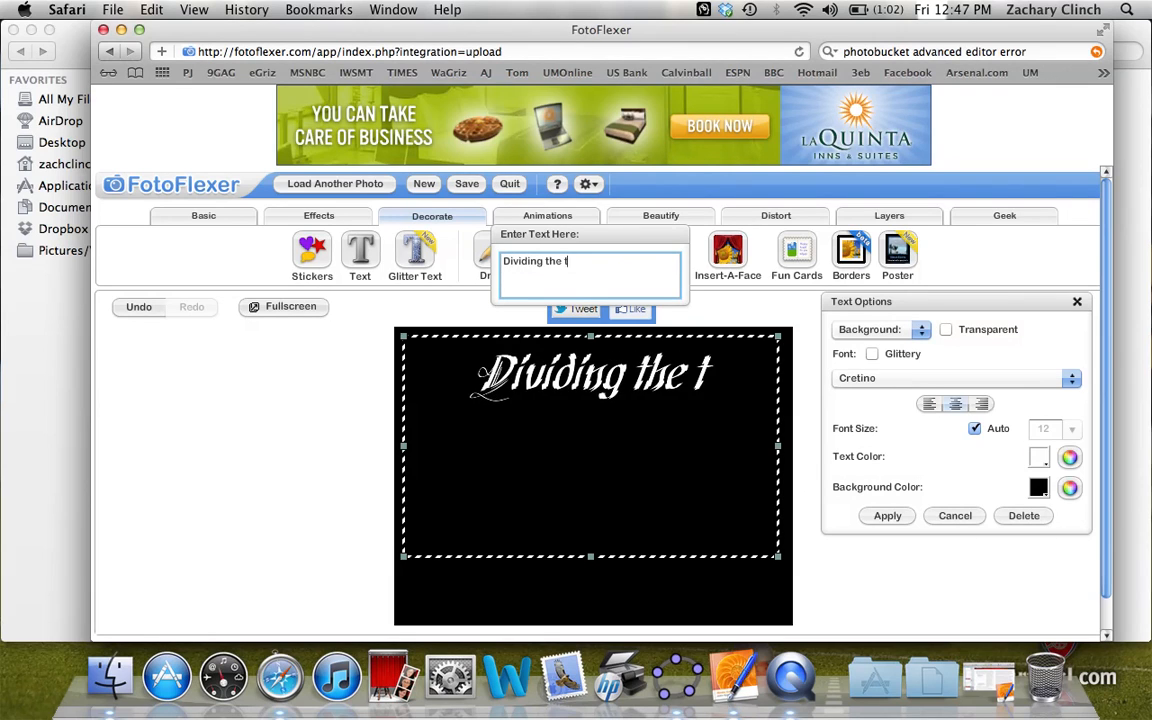
type("riangle into")
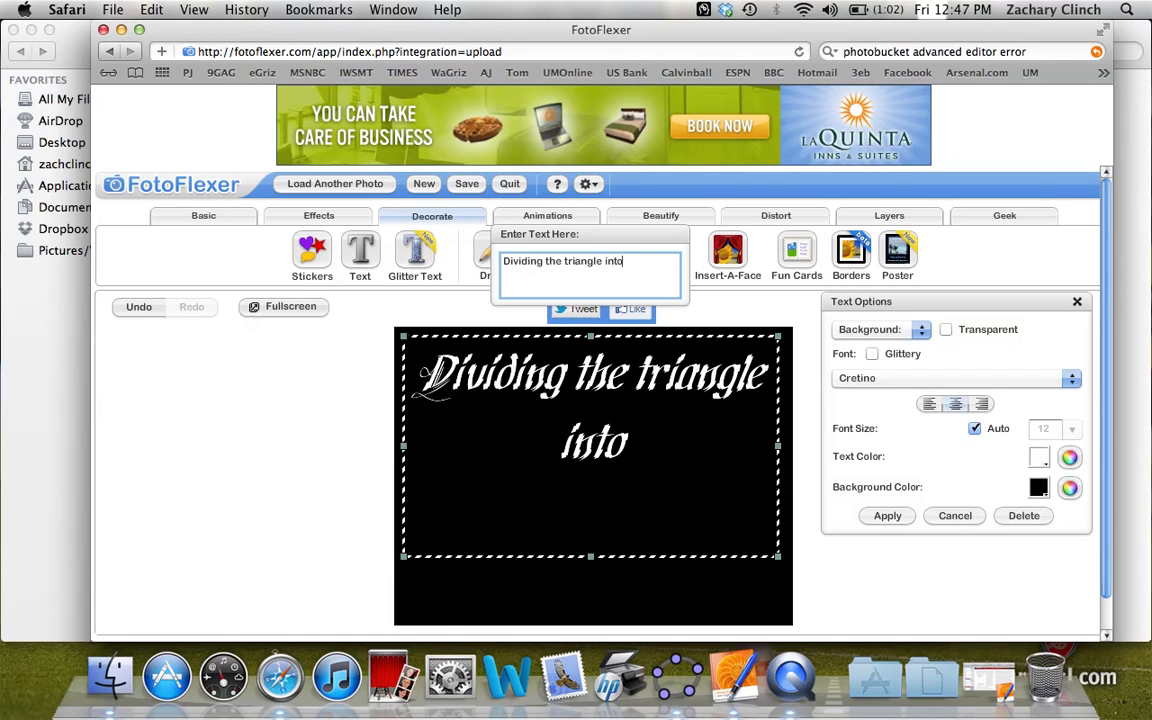
type("equal areas using")
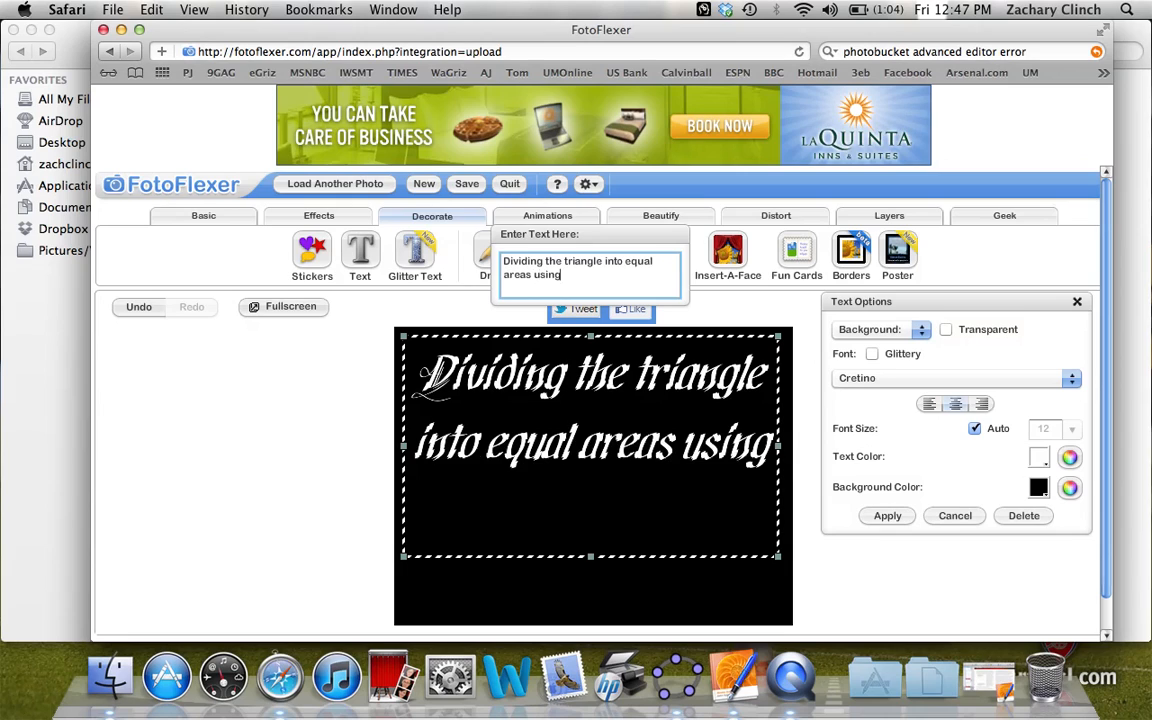
type("the c")
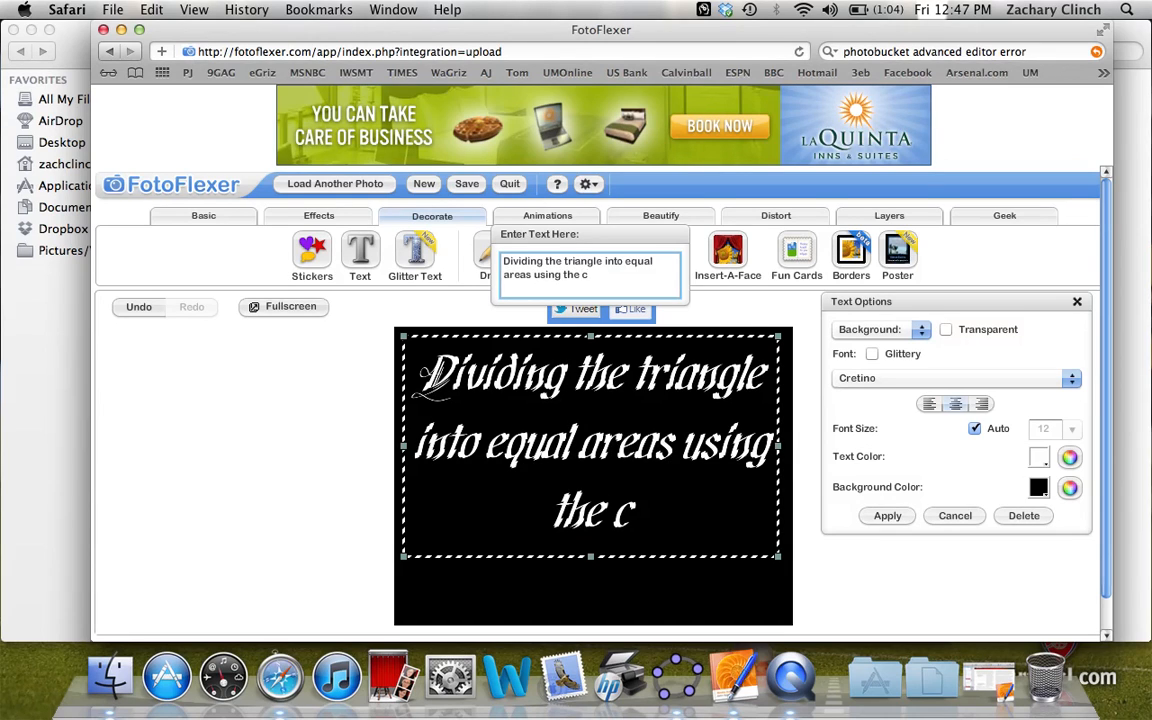
type("entroid")
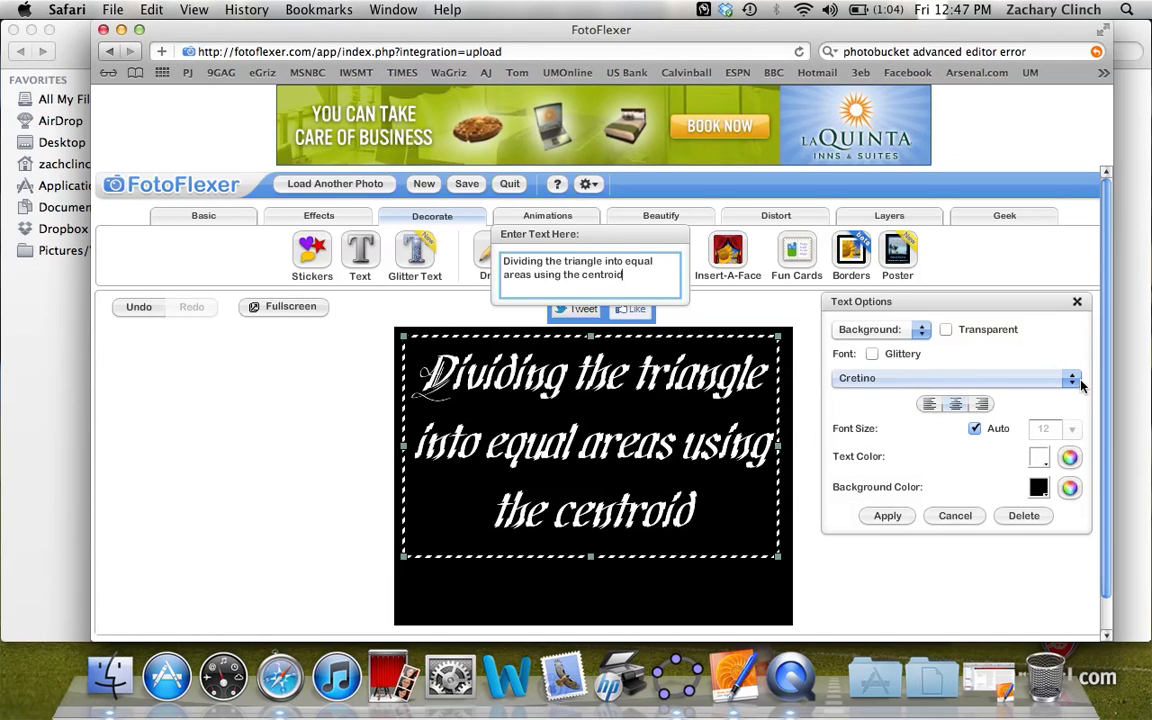
Set the title to the Complete in Him handwriting font and apply it to the image.
left_click(1072, 378)
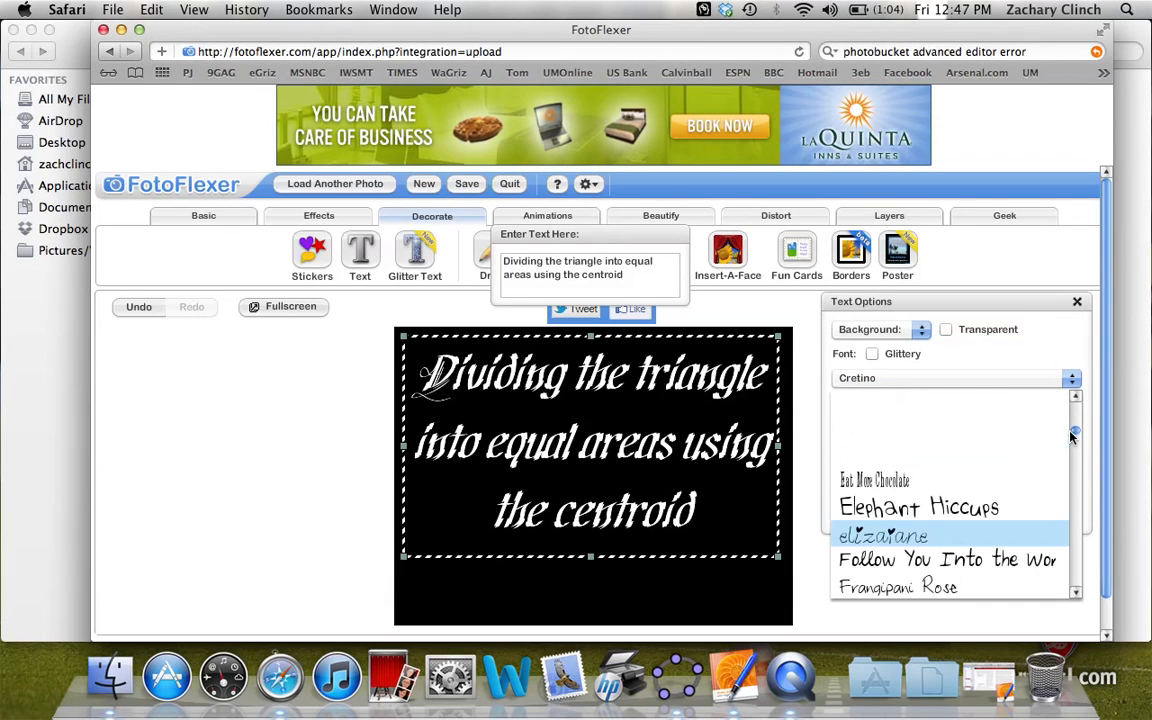
scroll("up", 3)
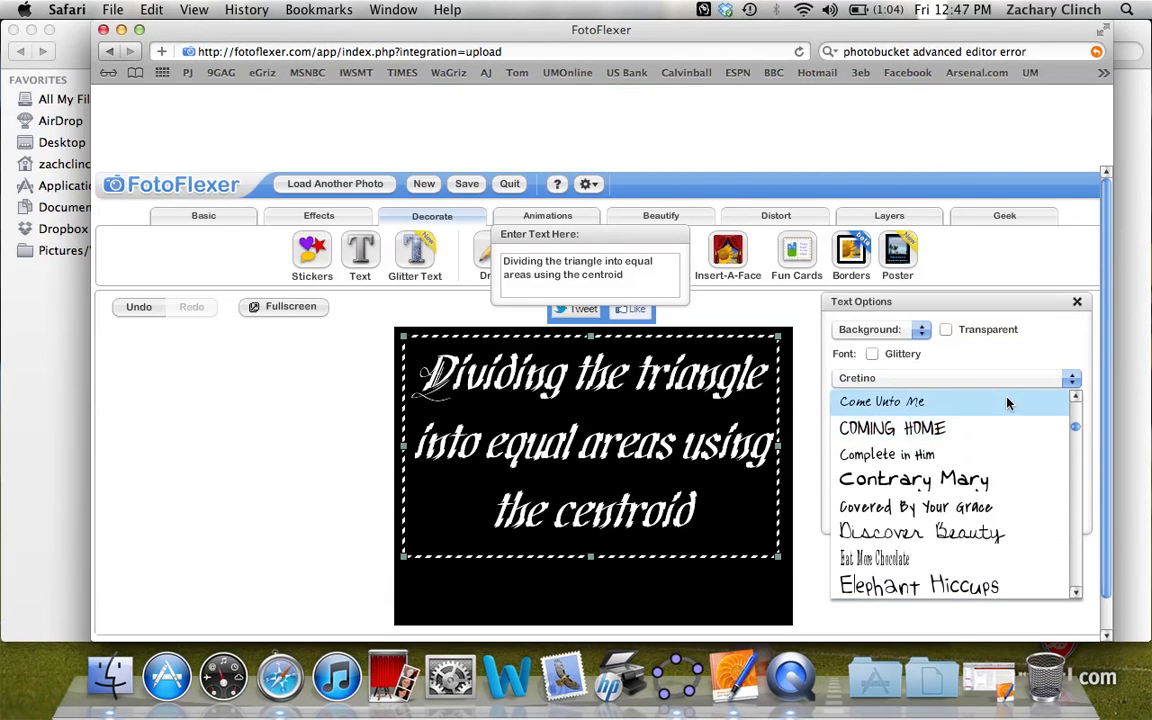
left_click(882, 400)
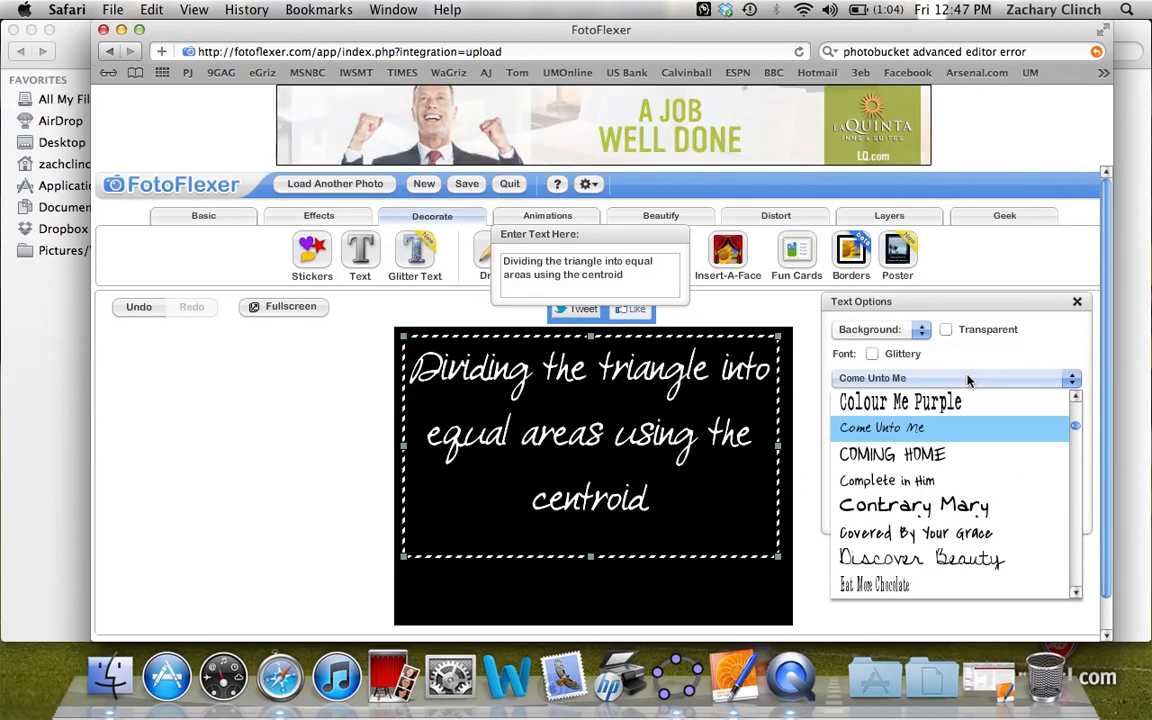
mouse_move(886, 480)
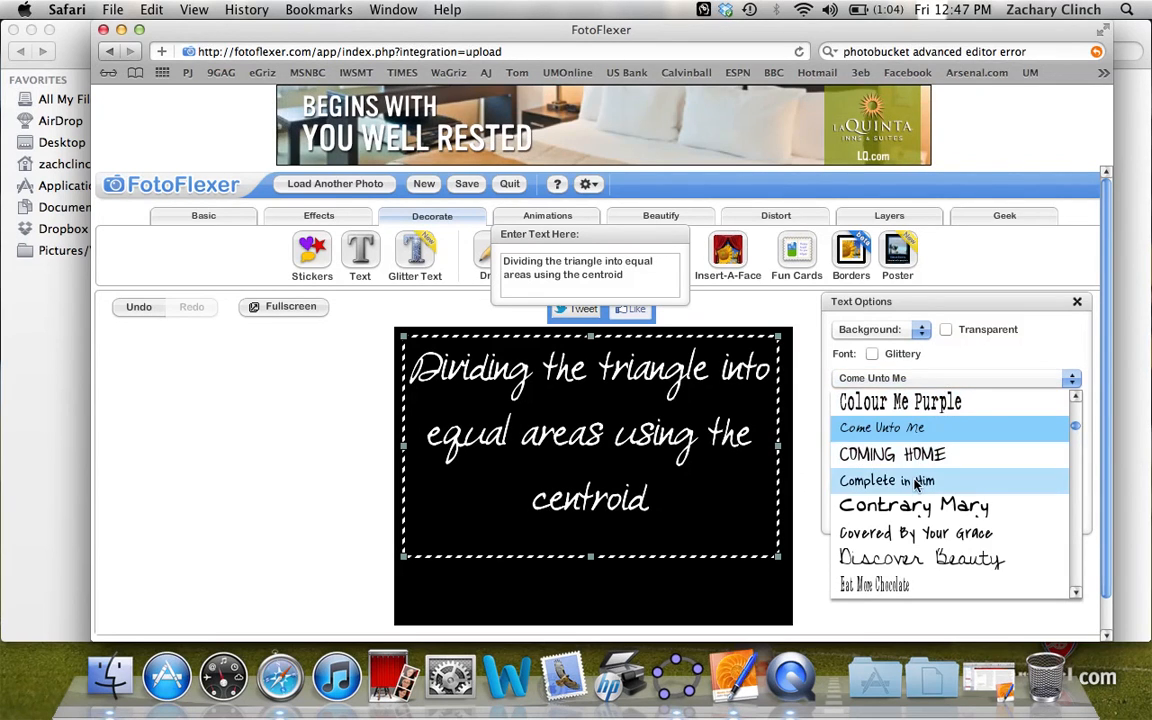
left_click(886, 480)
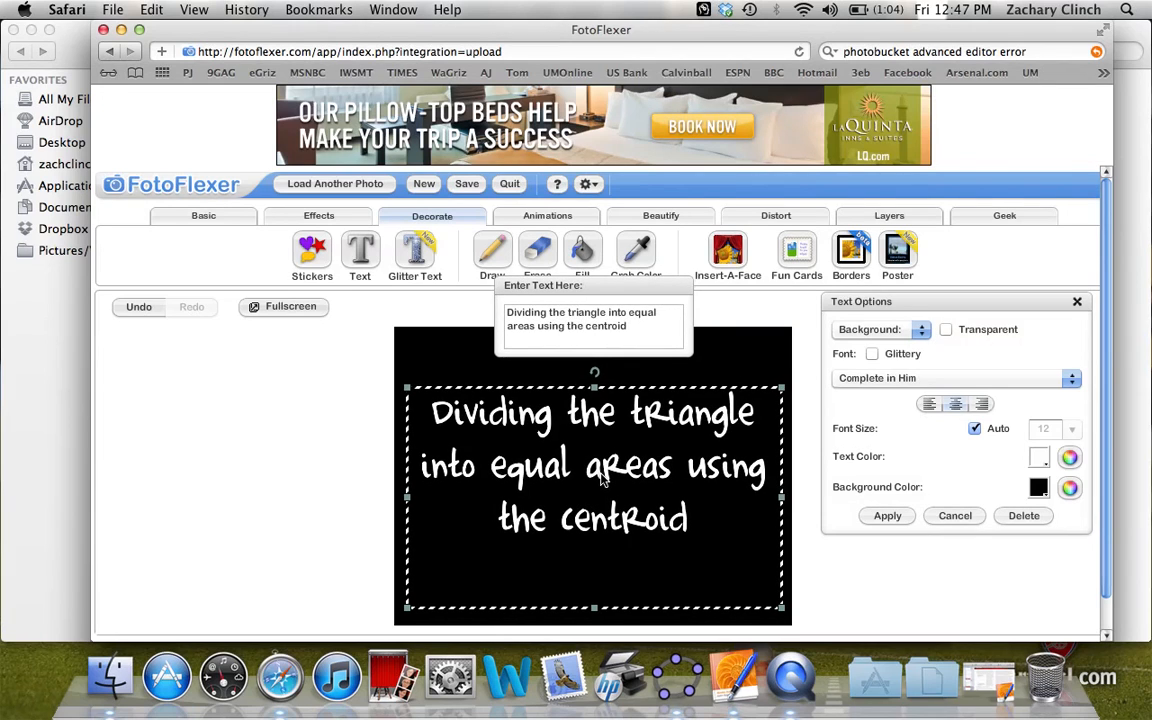
left_click(886, 516)
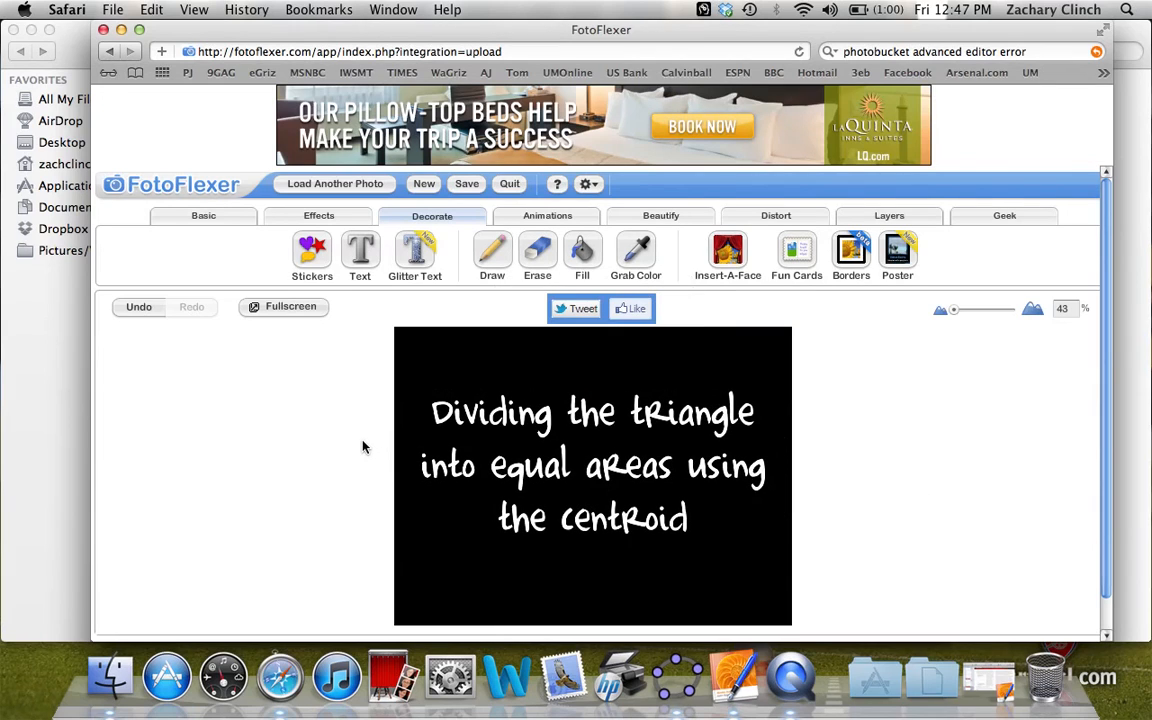
mouse_move(598, 456)
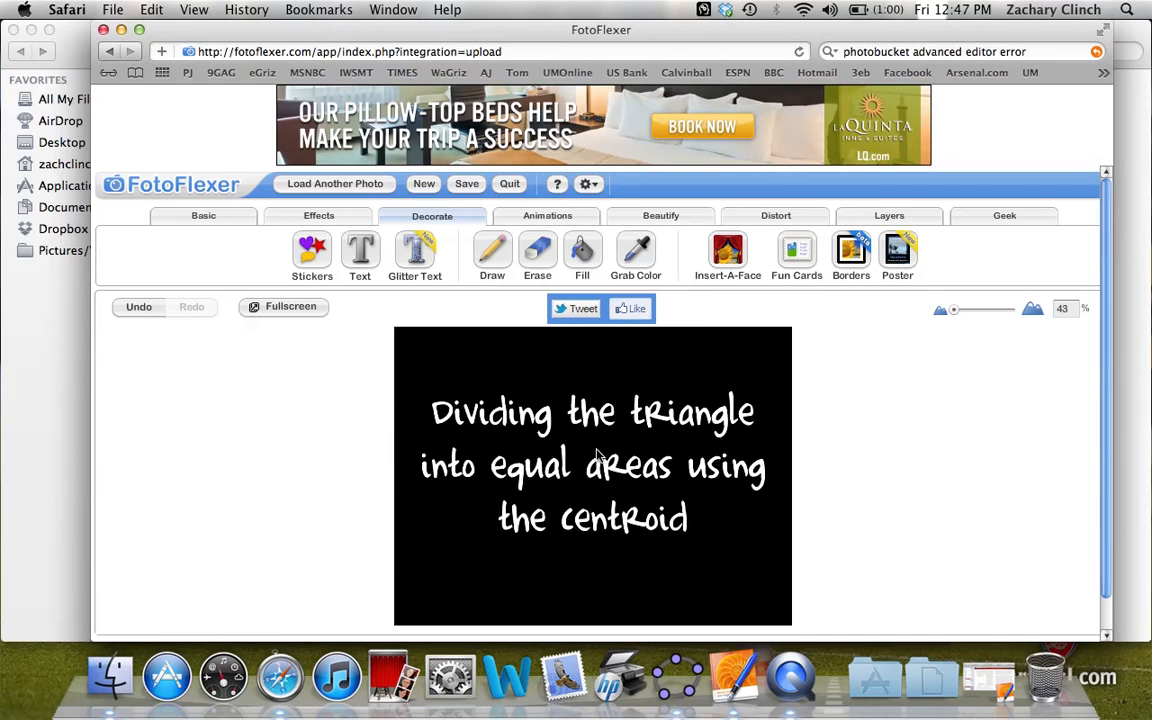
mouse_move(360, 364)
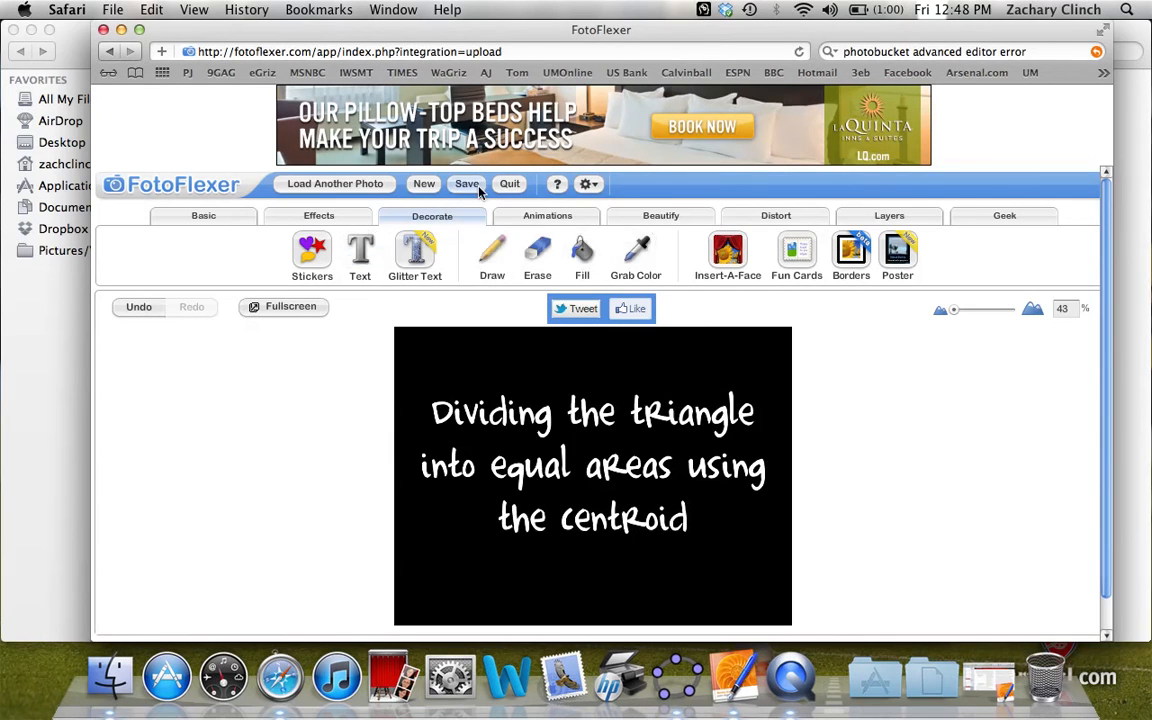
Save the image to My Computer with PNG (preserves transparency) as the format.
left_click(466, 184)
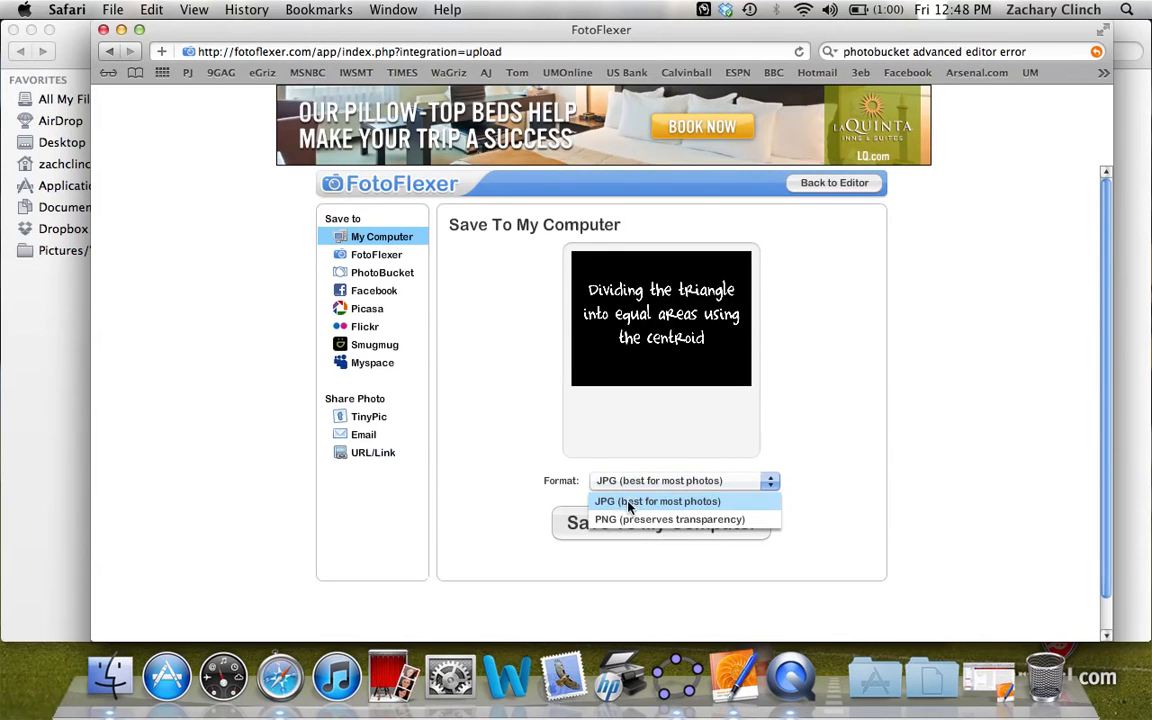
left_click(670, 520)
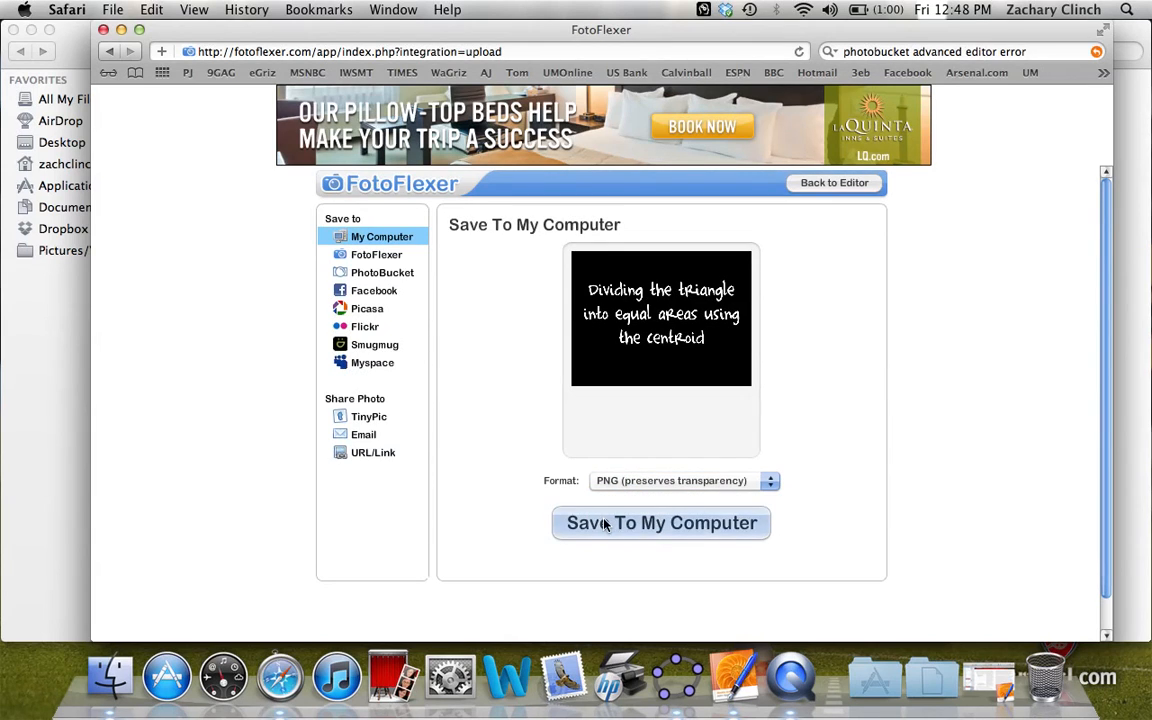
left_click(660, 524)
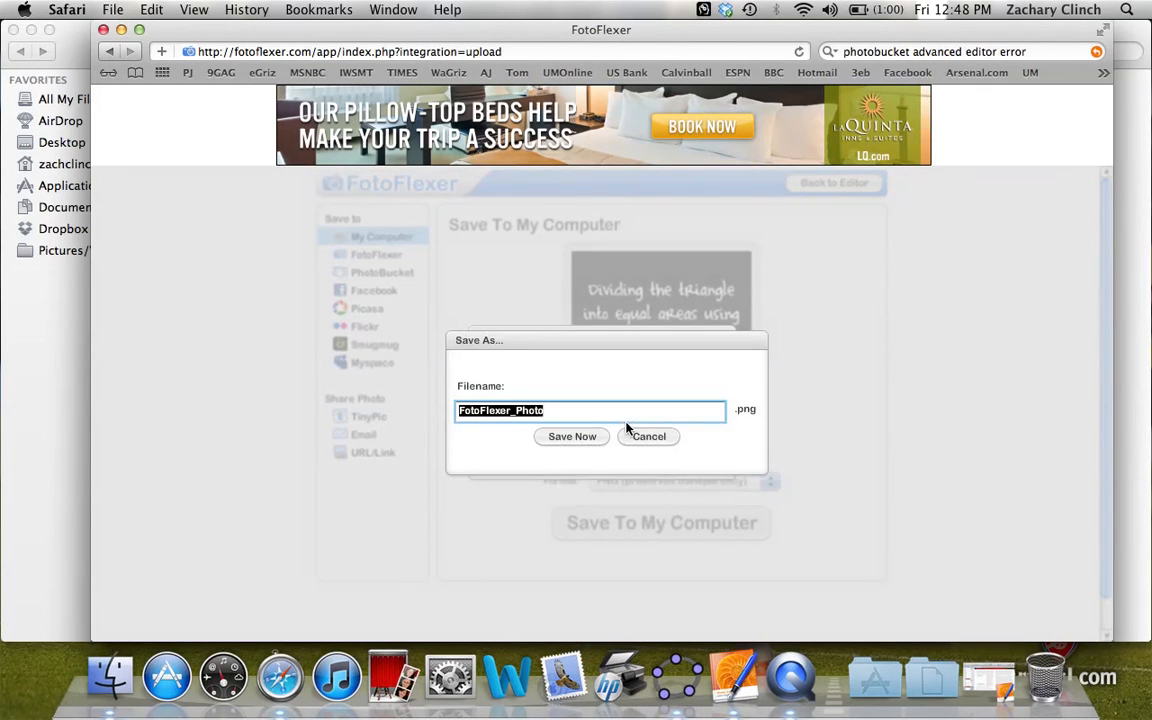
type("De")
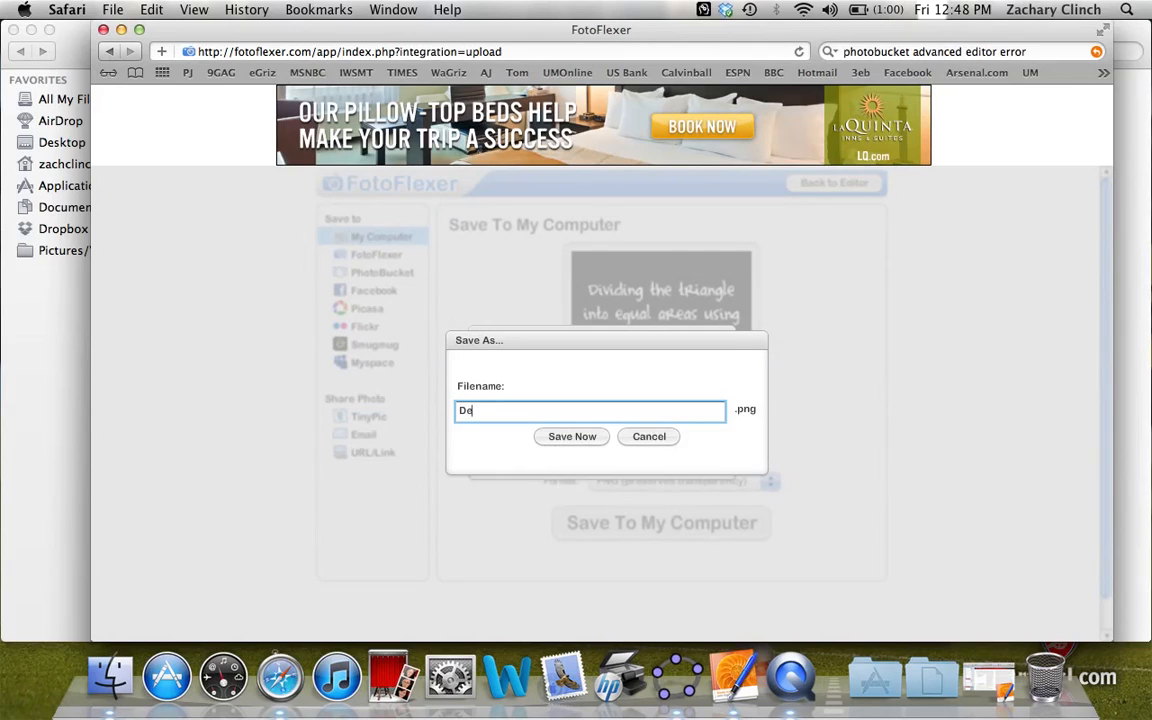
type("fault")
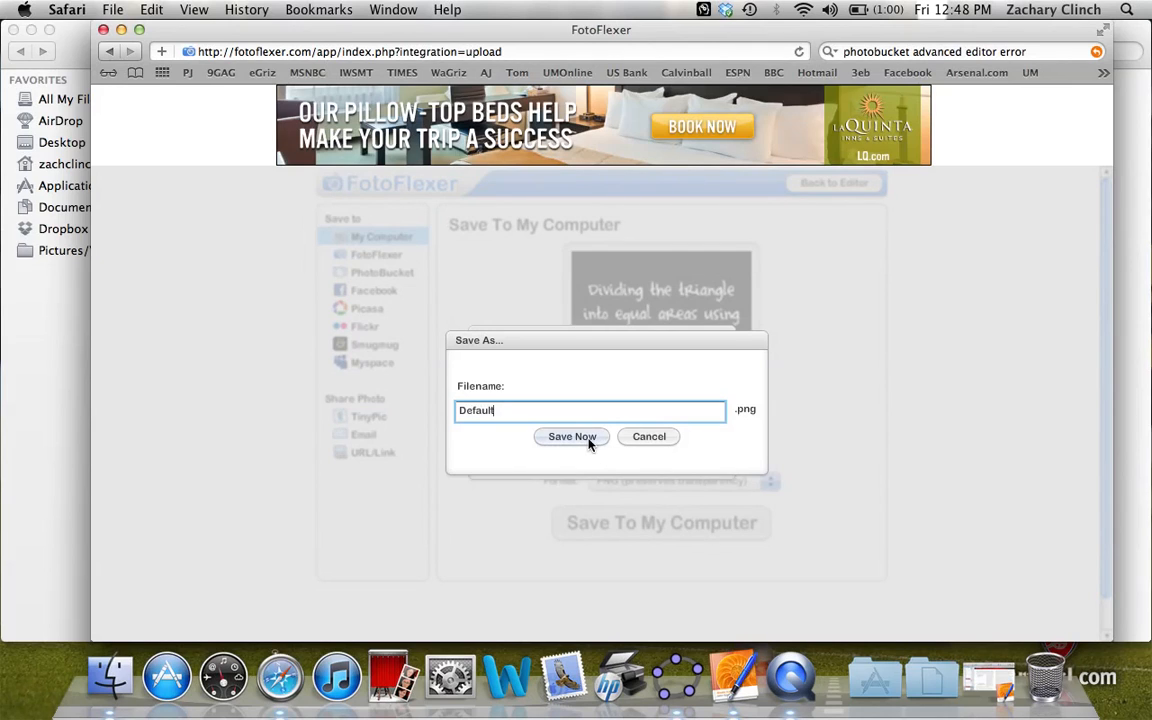
left_click(572, 436)
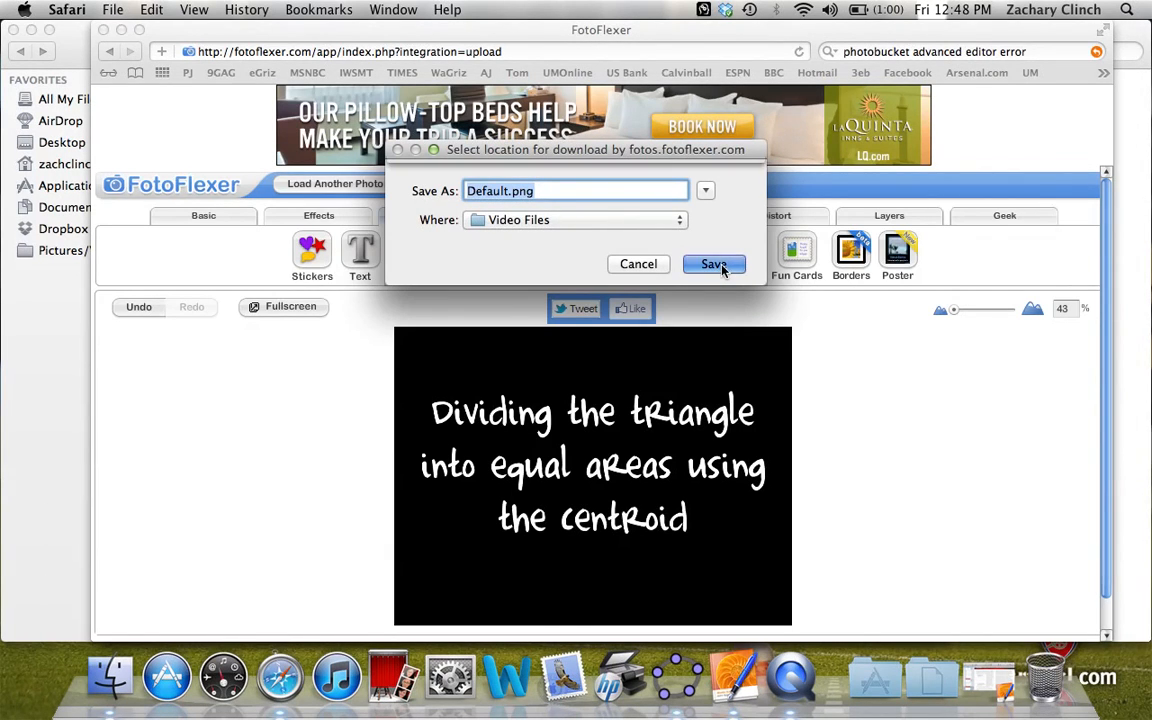
left_click(712, 264)
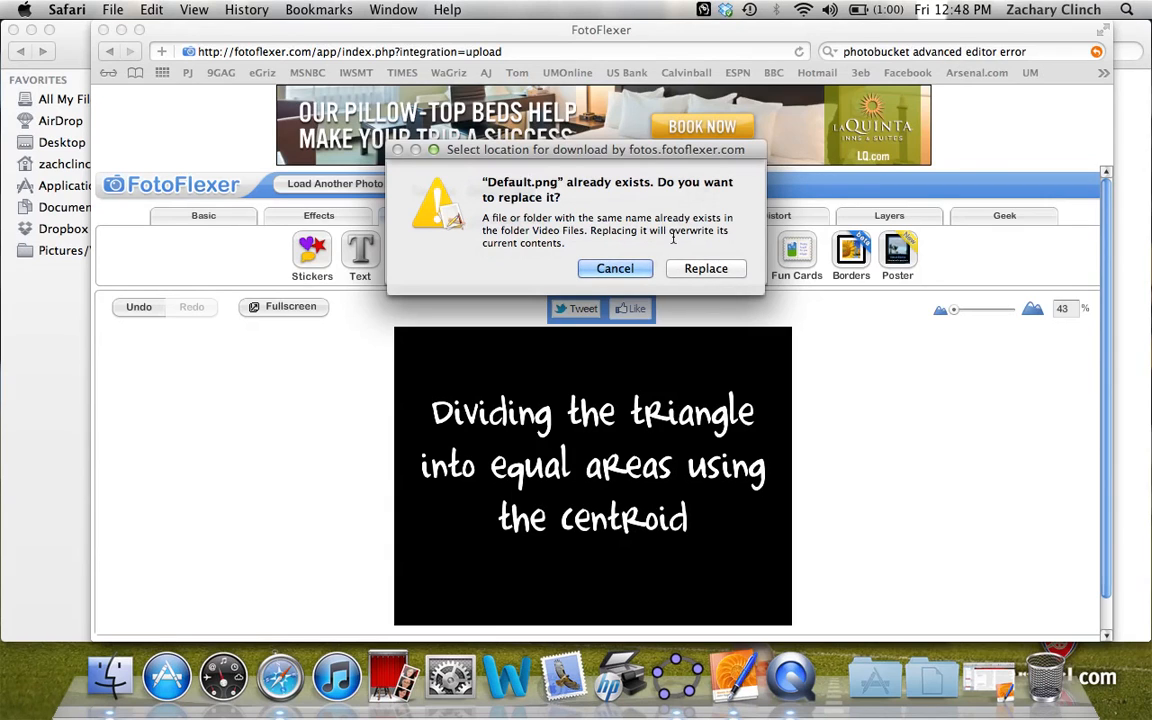
left_click(704, 268)
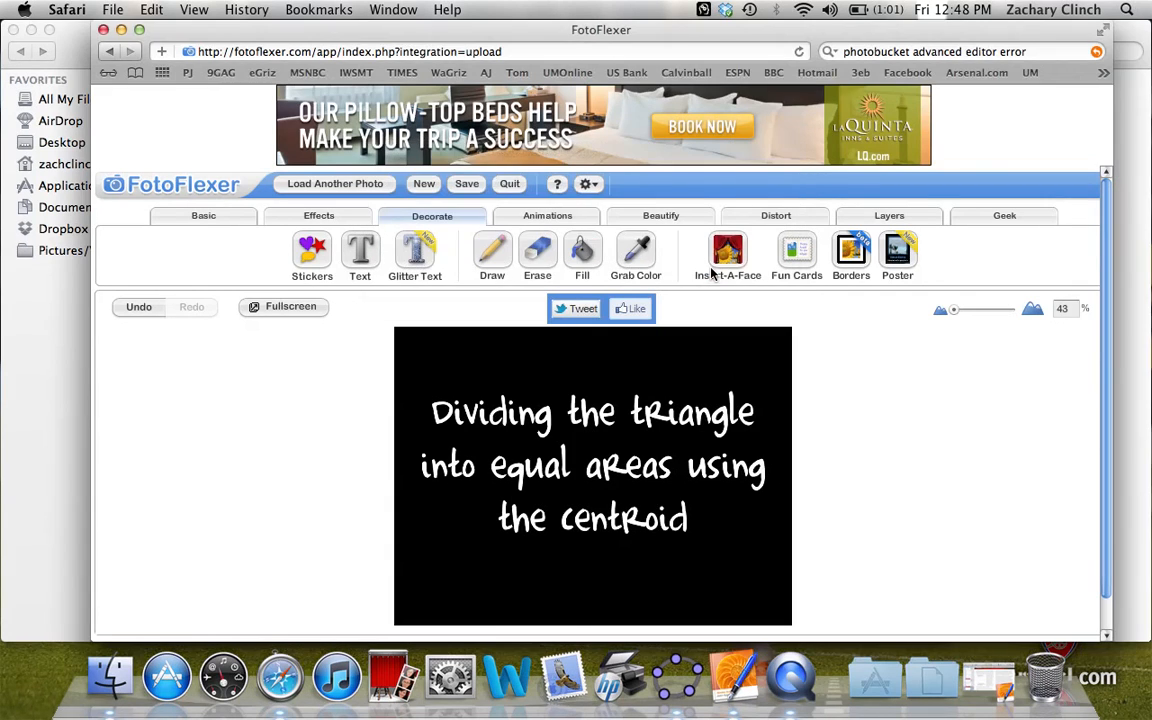
mouse_move(220, 260)
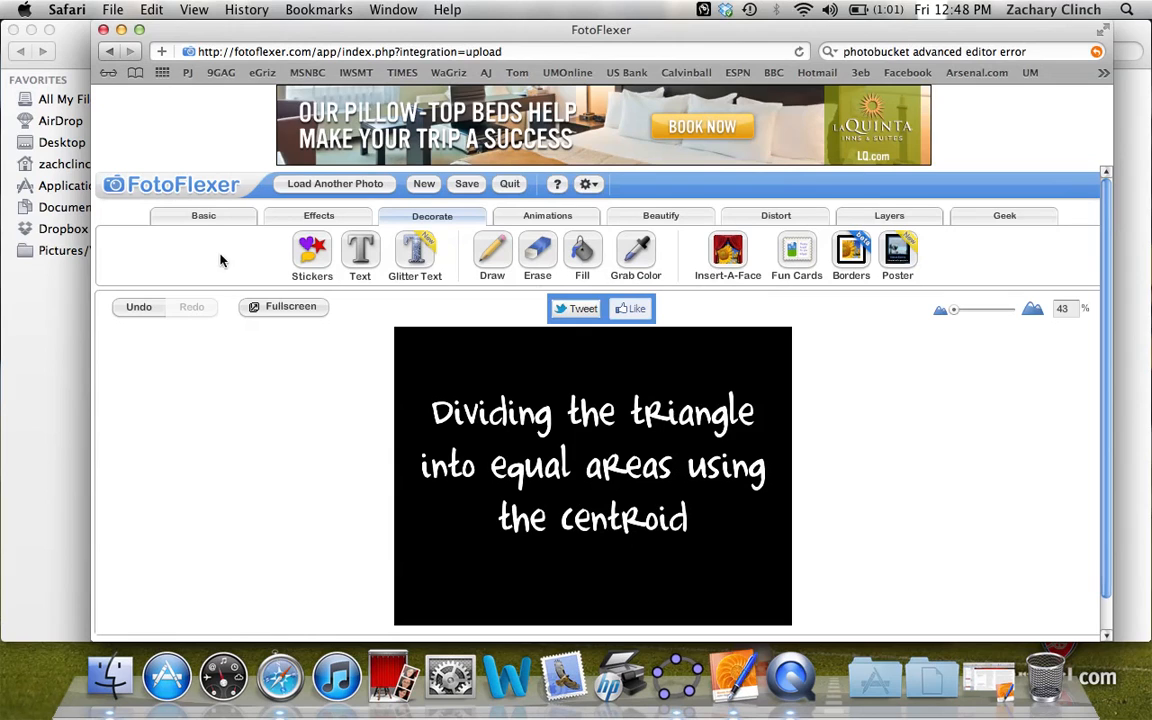
In Finder's Video Files folder, select main.html, Default.png and the rapporto incrementale package.
left_click(110, 676)
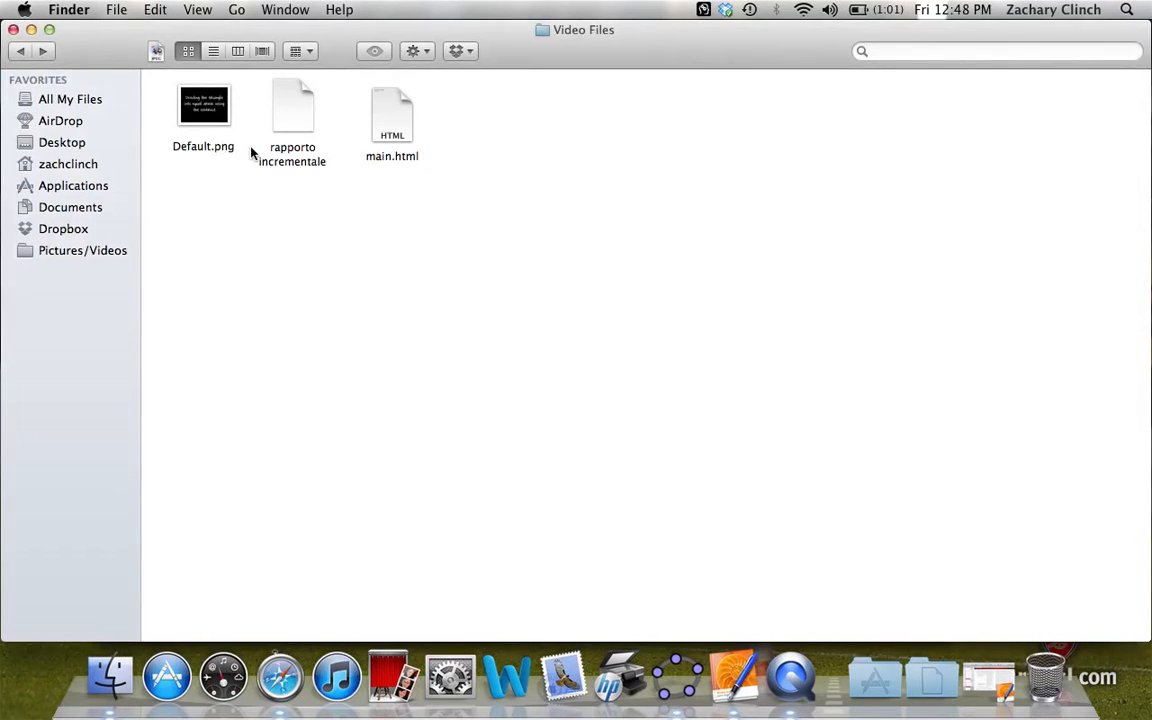
mouse_move(188, 152)
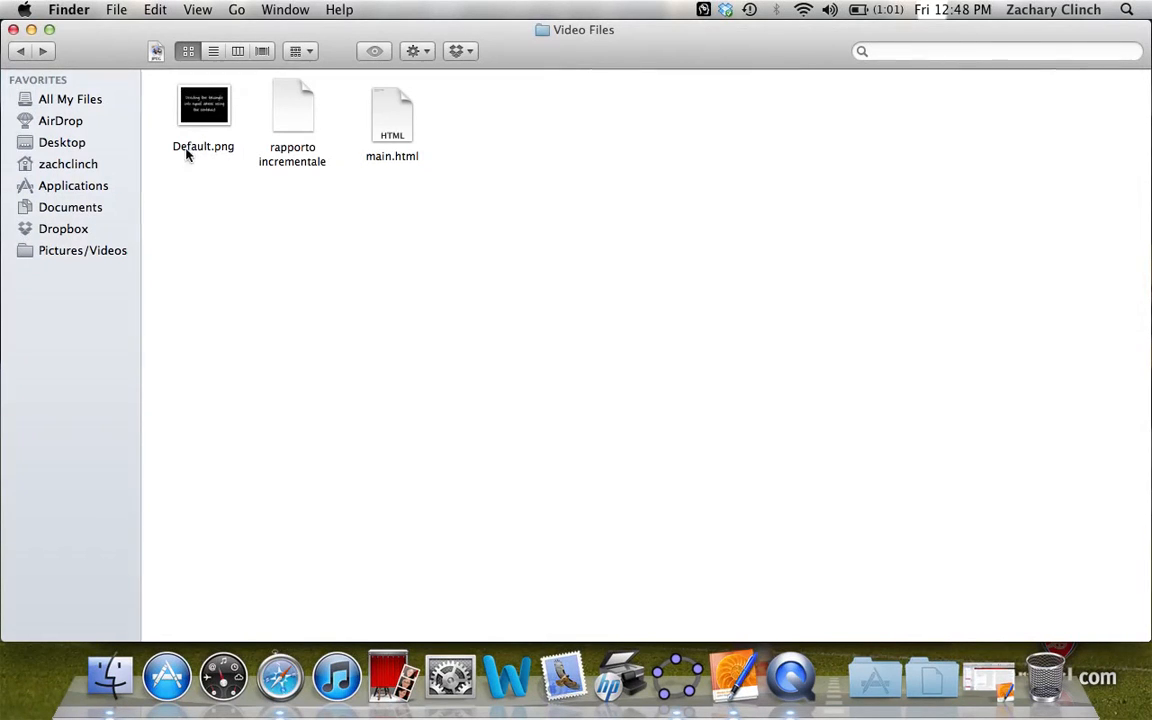
mouse_move(404, 104)
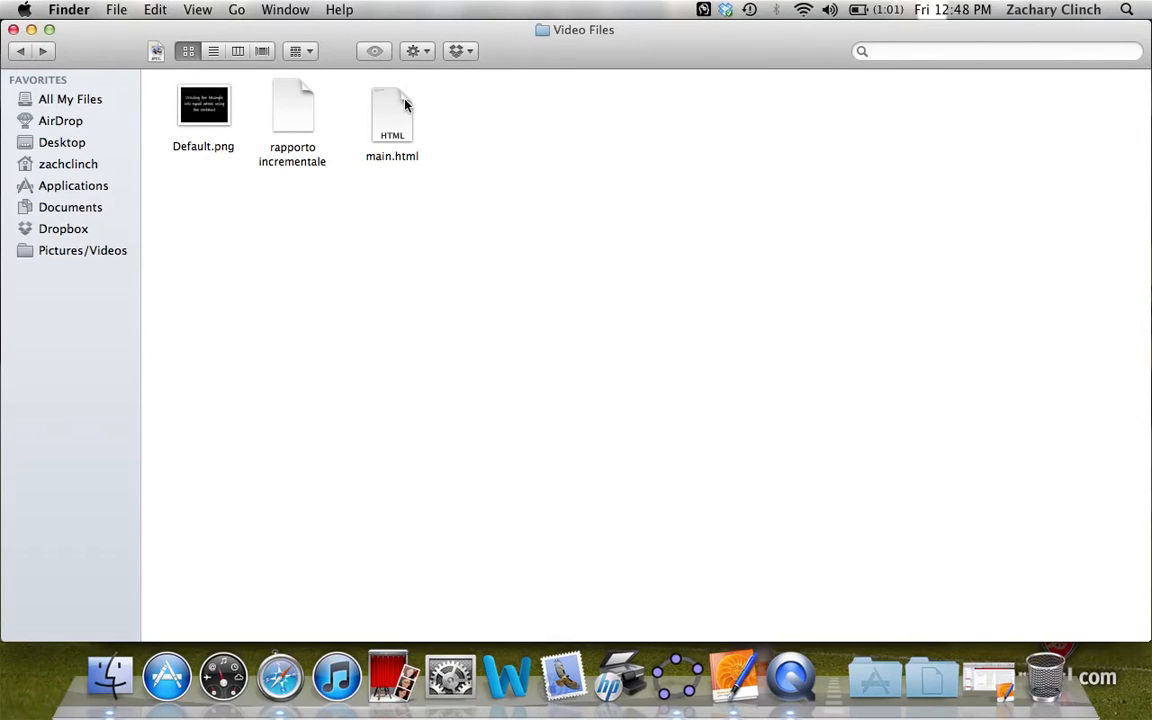
left_click(392, 112)
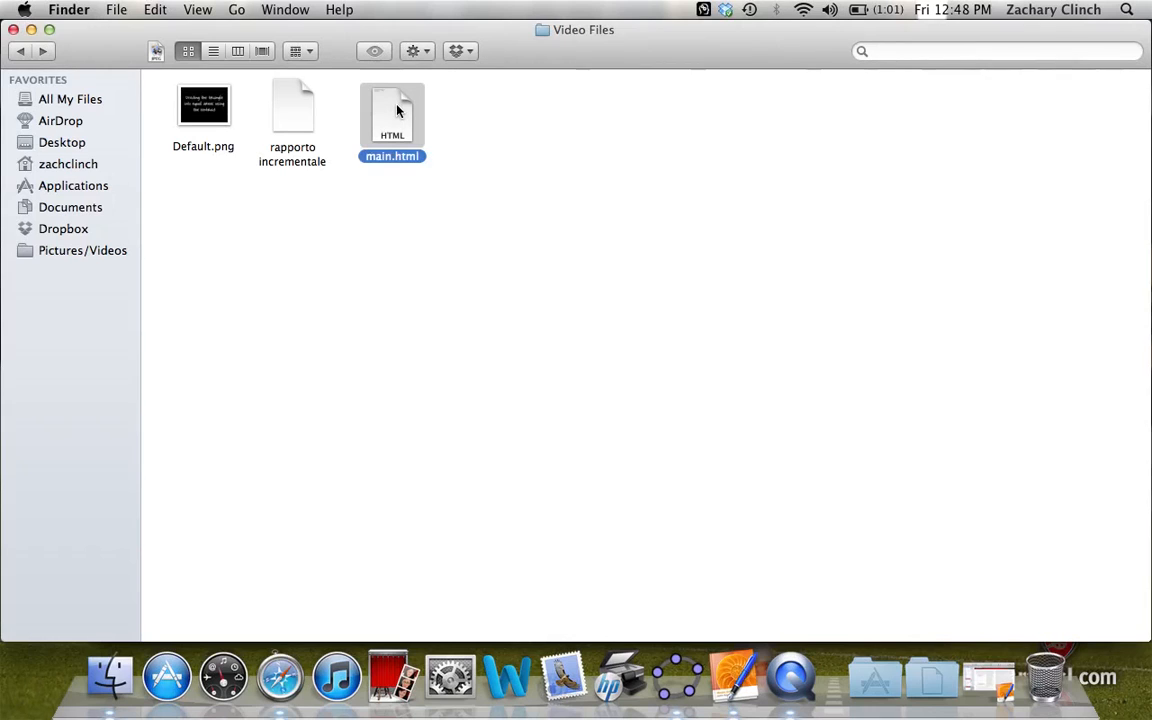
left_click(204, 104)
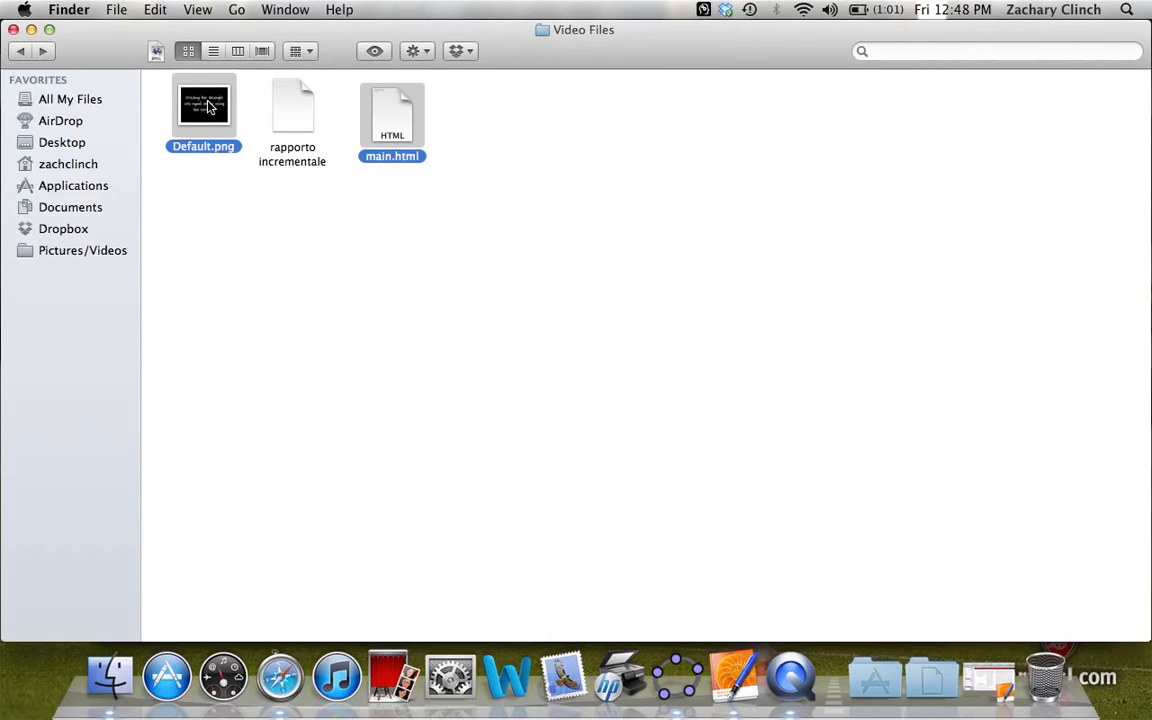
mouse_move(204, 110)
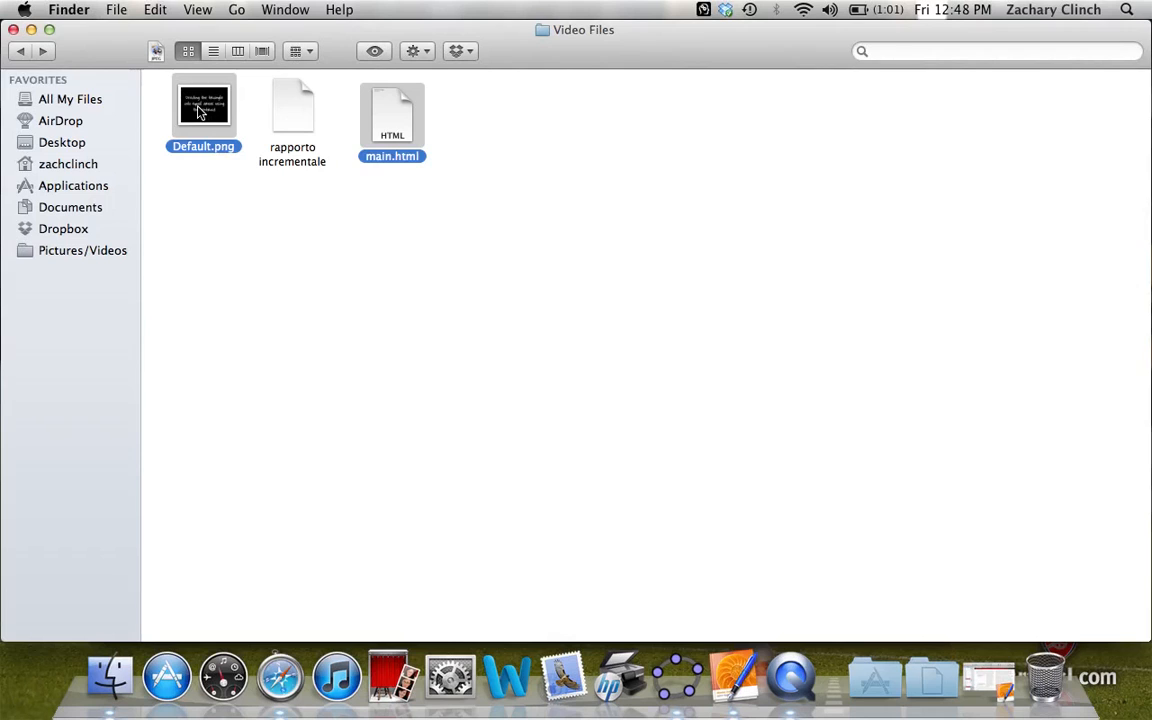
right_click(204, 104)
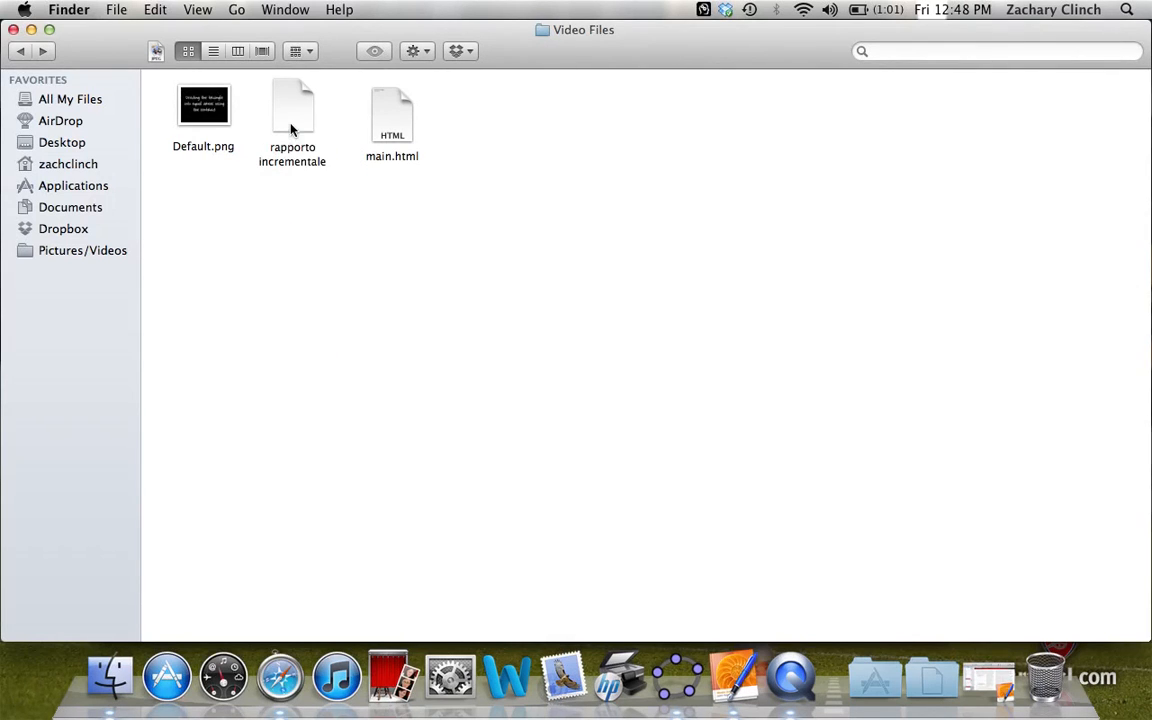
left_click(292, 110)
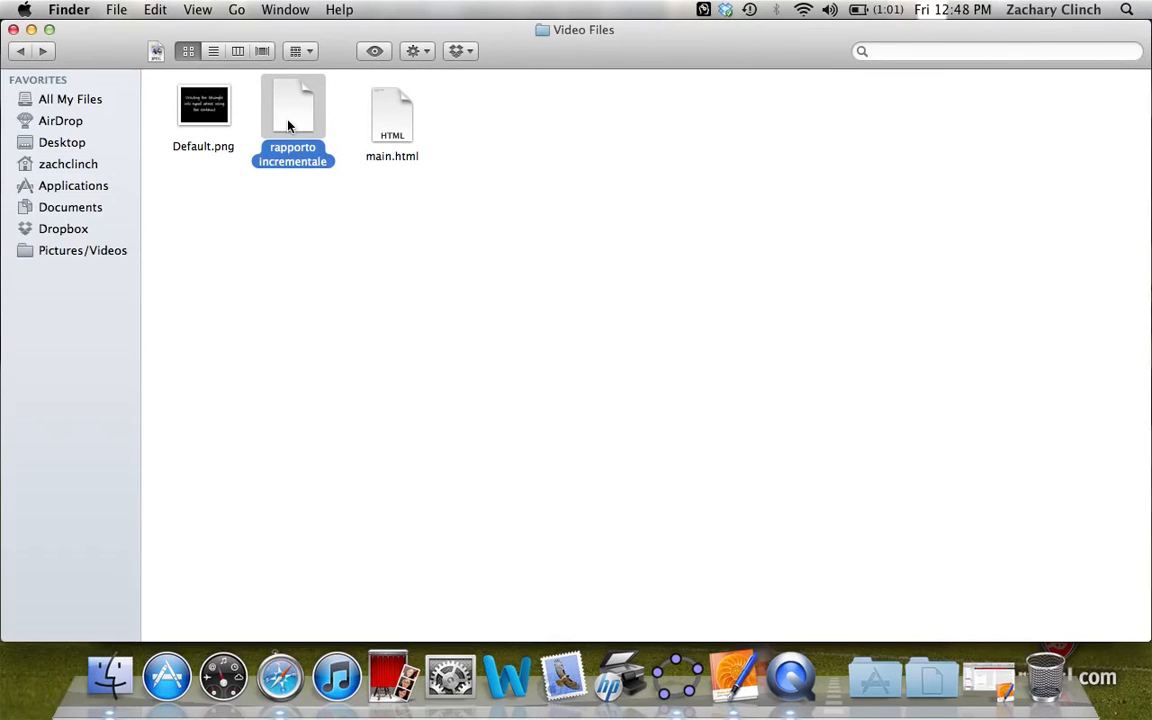
Inside the rapporto incrementale package contents, replace Default.png with the new title image and go back to Video Files.
right_click(292, 120)
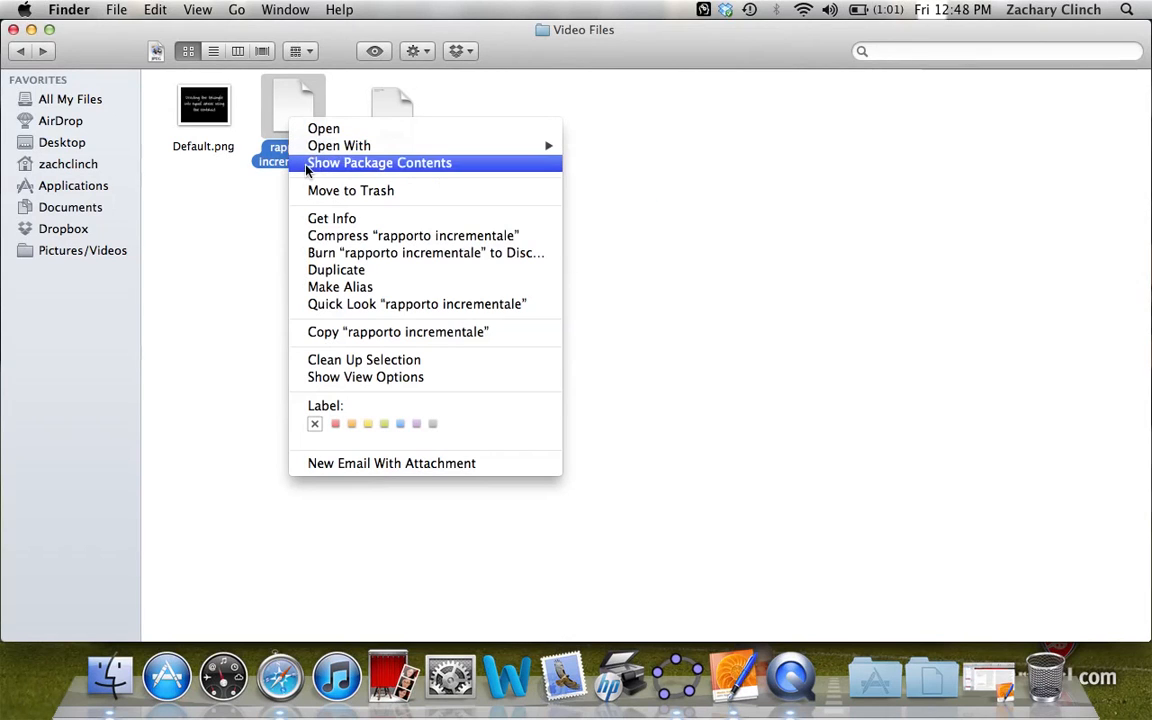
left_click(380, 162)
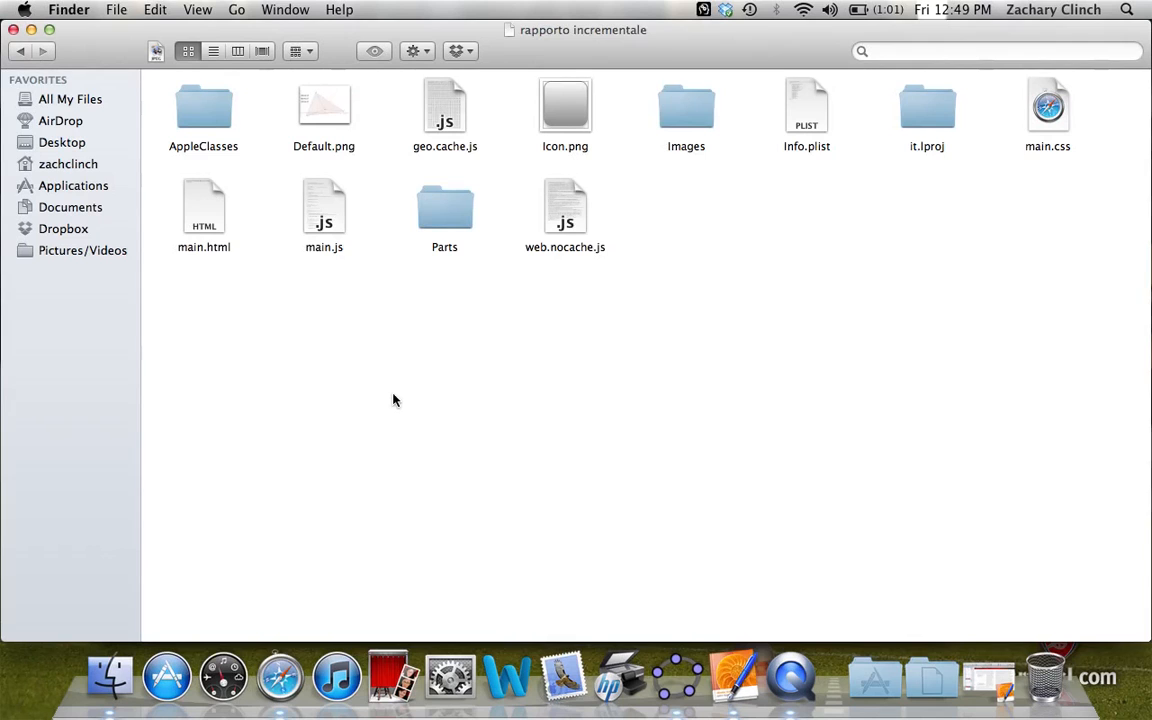
mouse_move(430, 472)
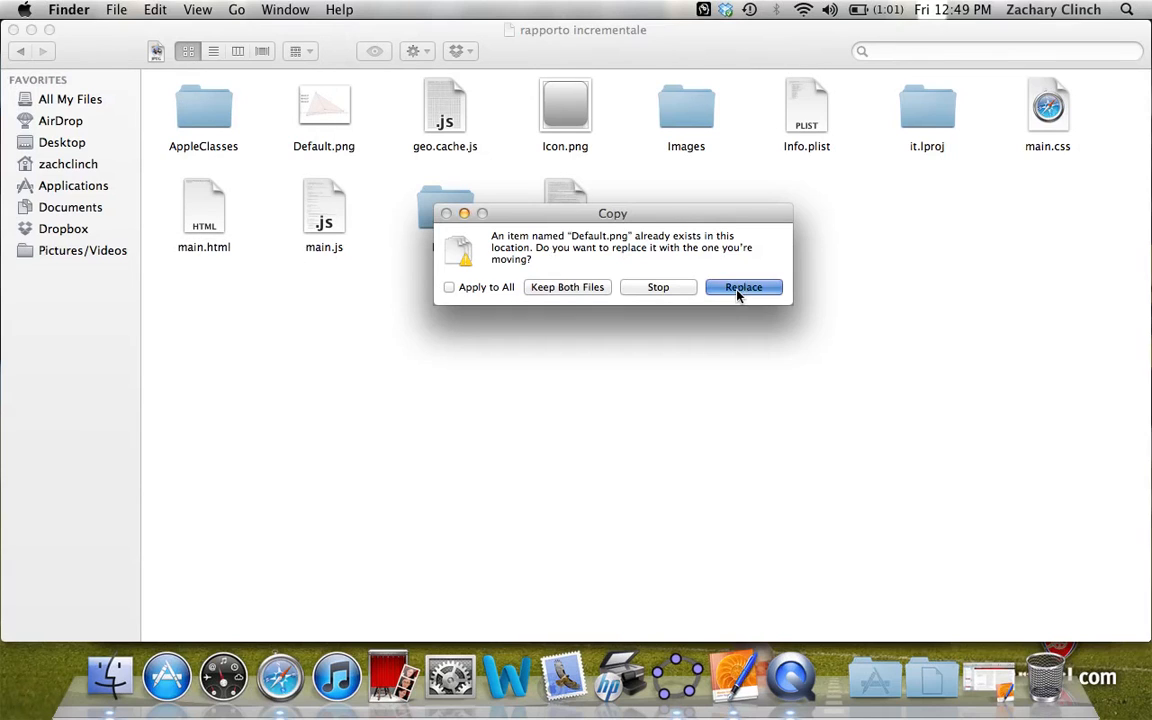
left_click(744, 288)
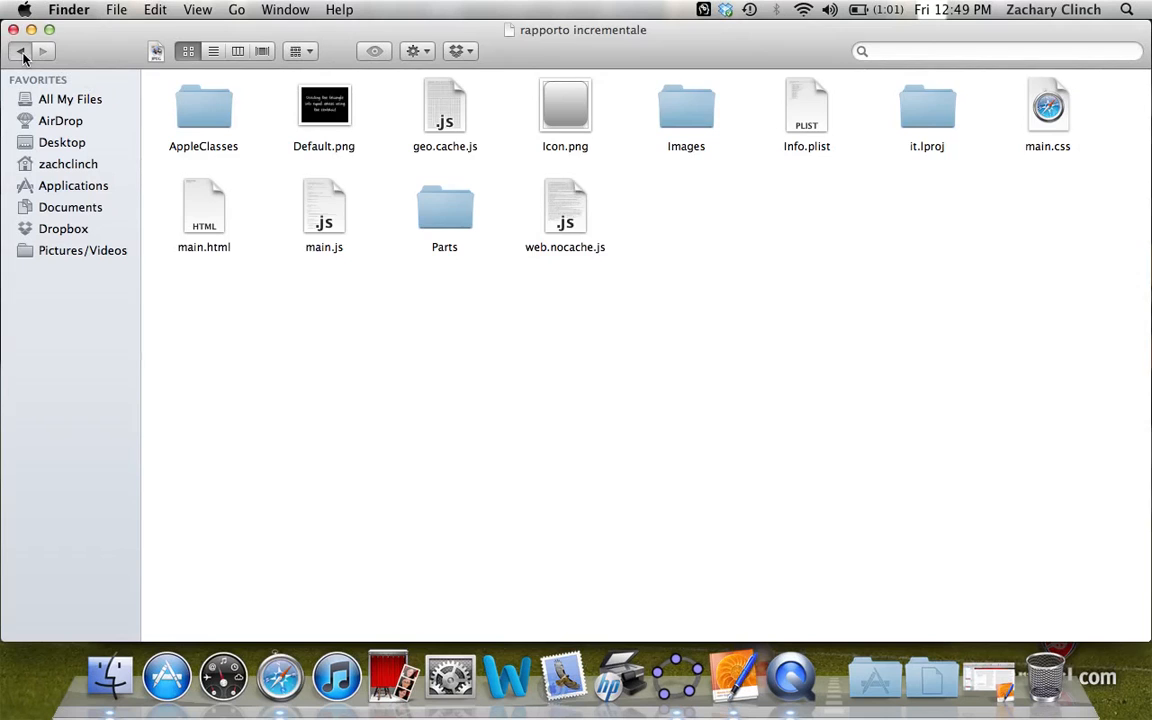
left_click(20, 52)
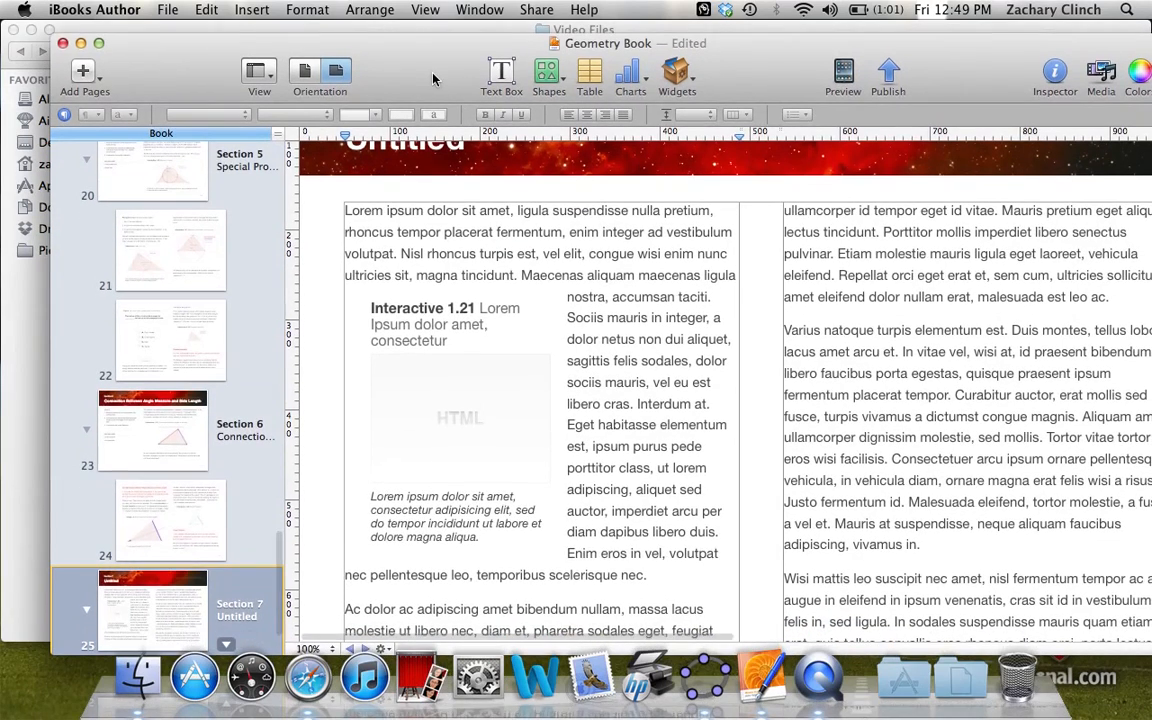
Bring the Geometry Book forward and select its empty HTML widget, leaving its context menu unused.
left_click(676, 76)
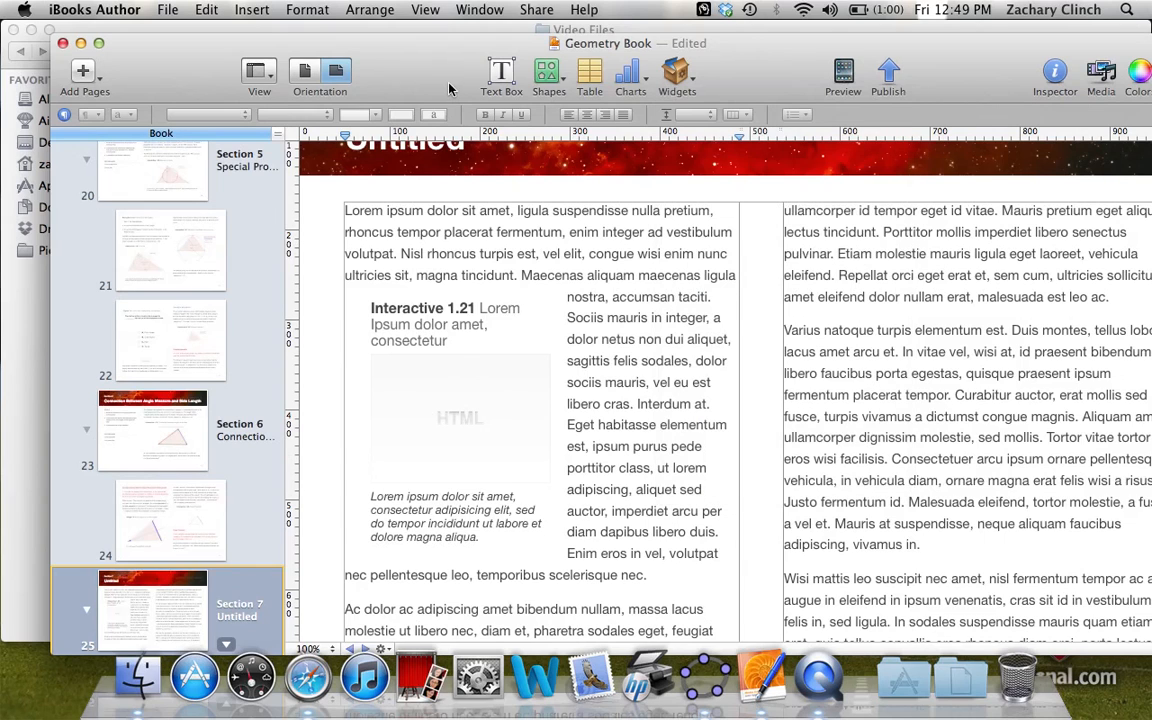
mouse_move(456, 404)
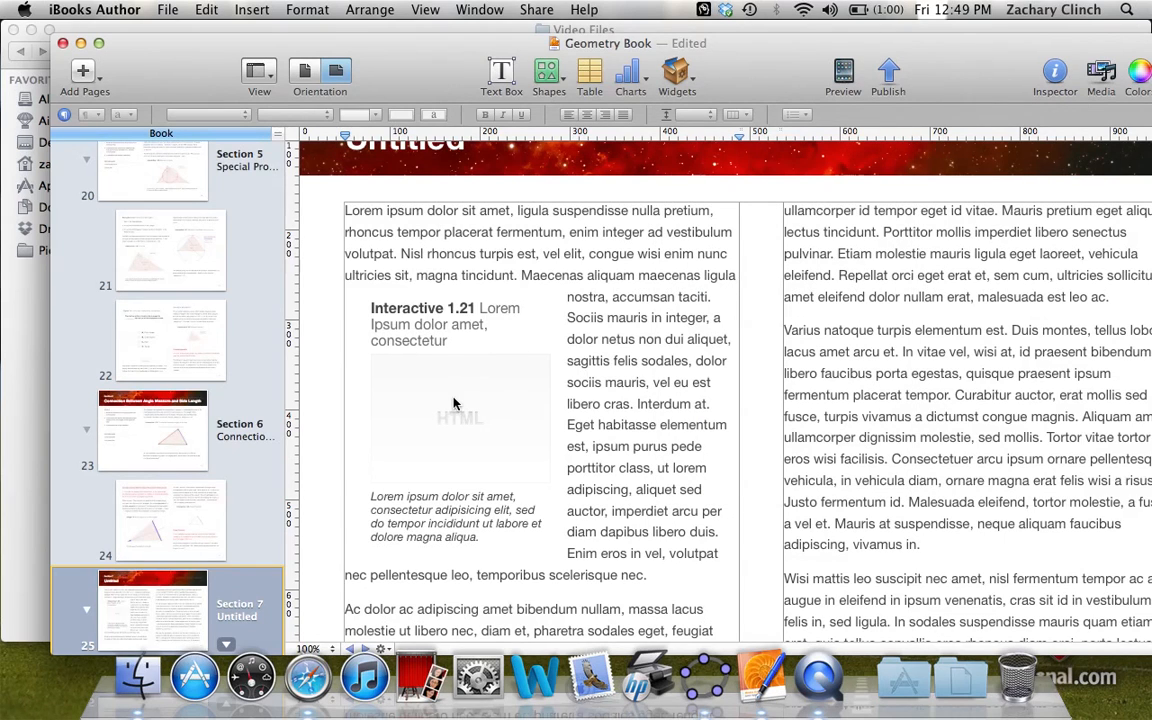
left_click(460, 414)
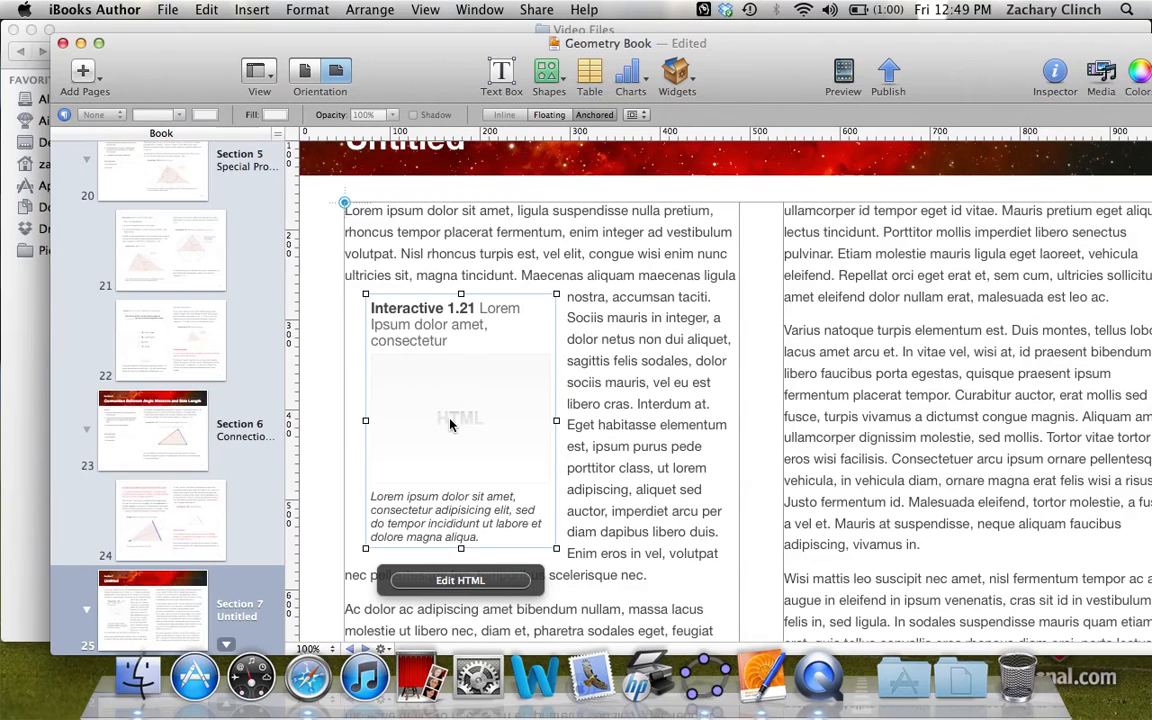
right_click(450, 424)
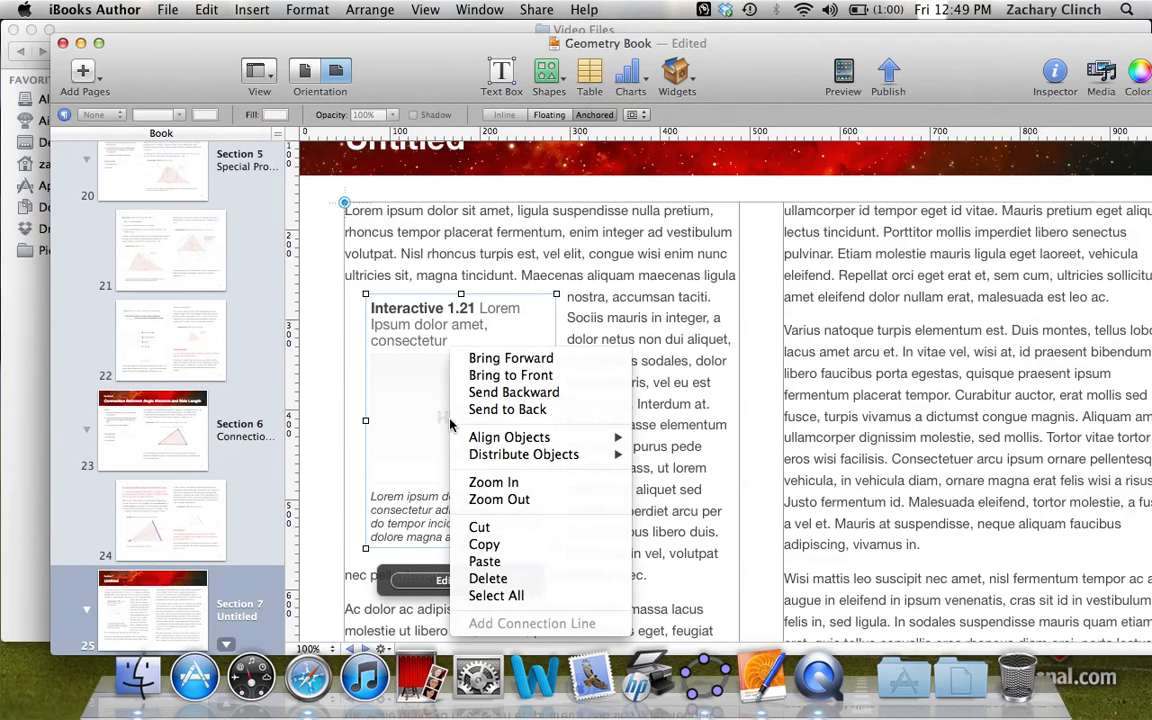
left_click(220, 90)
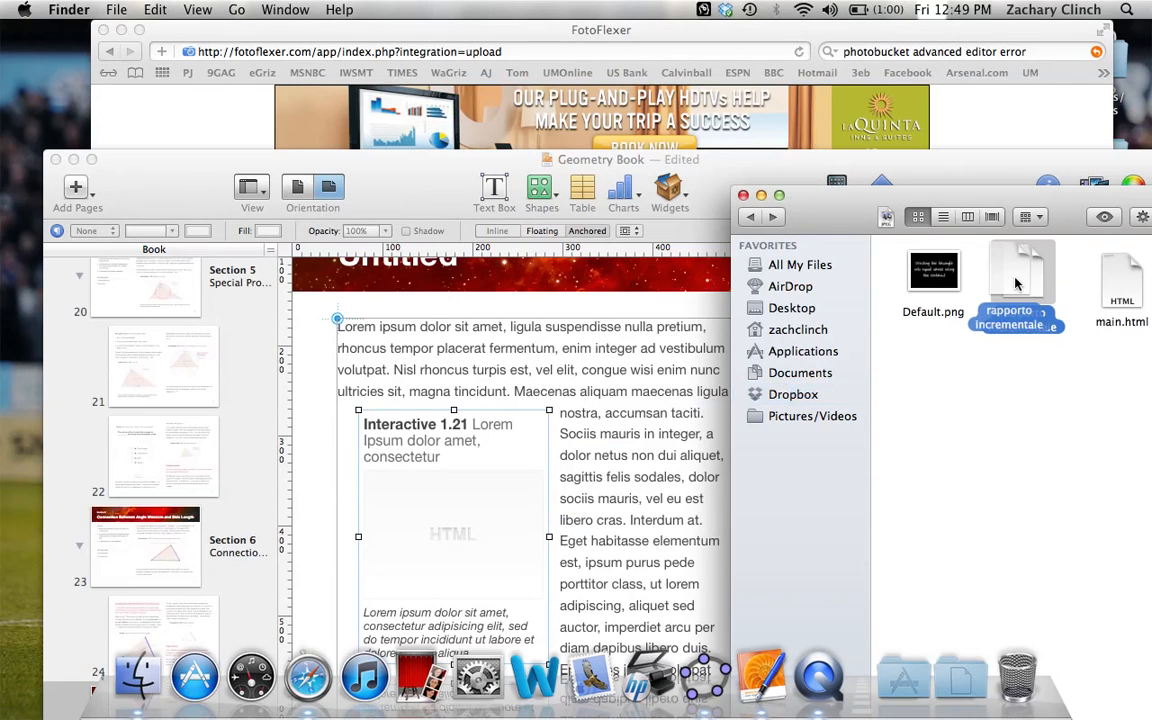
Drop the rapporto incrementale package from Finder onto the empty HTML widget.
left_click_drag(1008, 276, 650, 470)
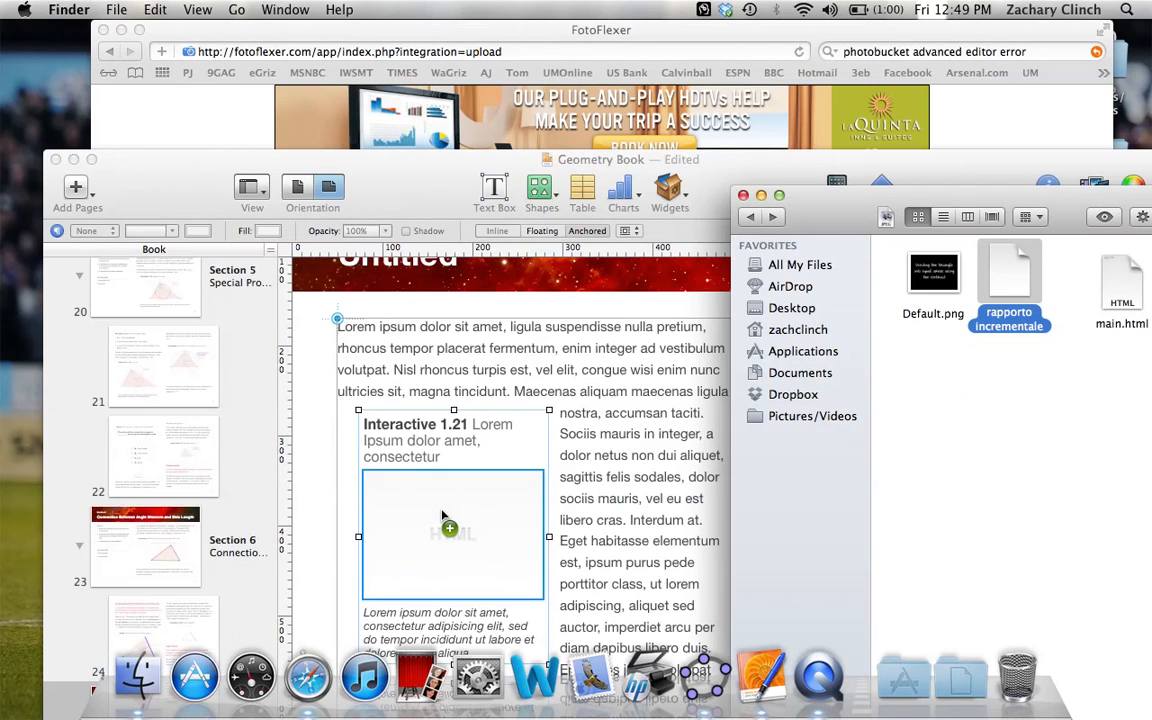
mouse_move(430, 362)
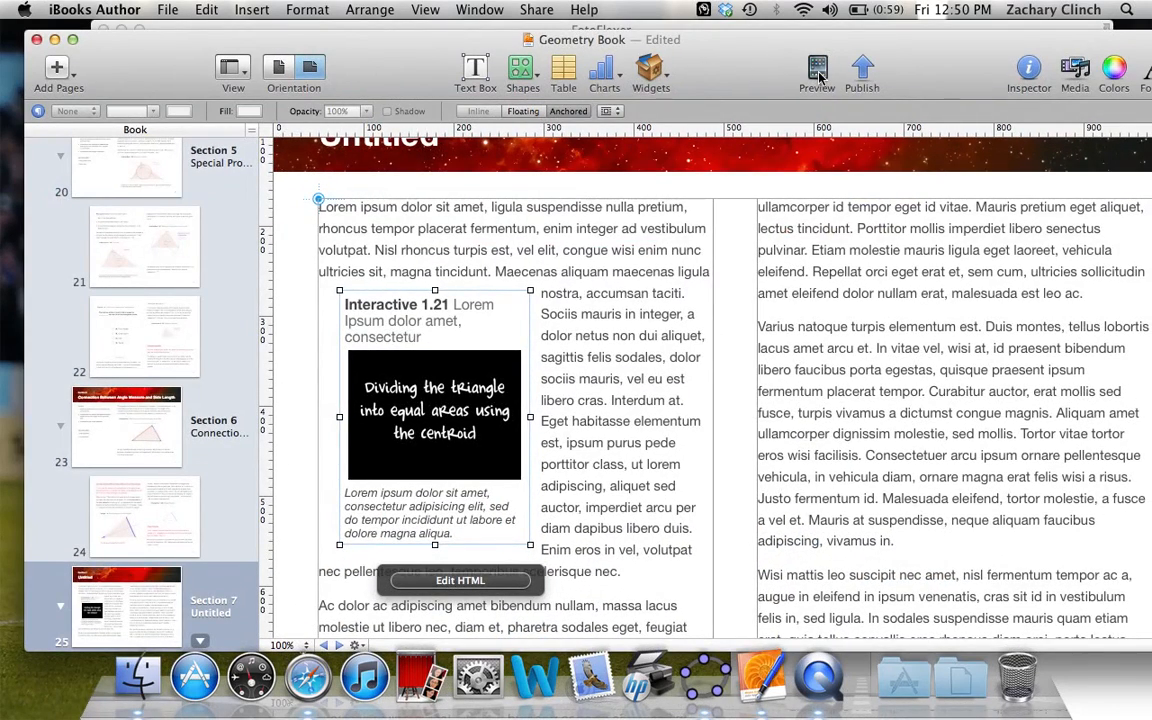
mouse_move(816, 72)
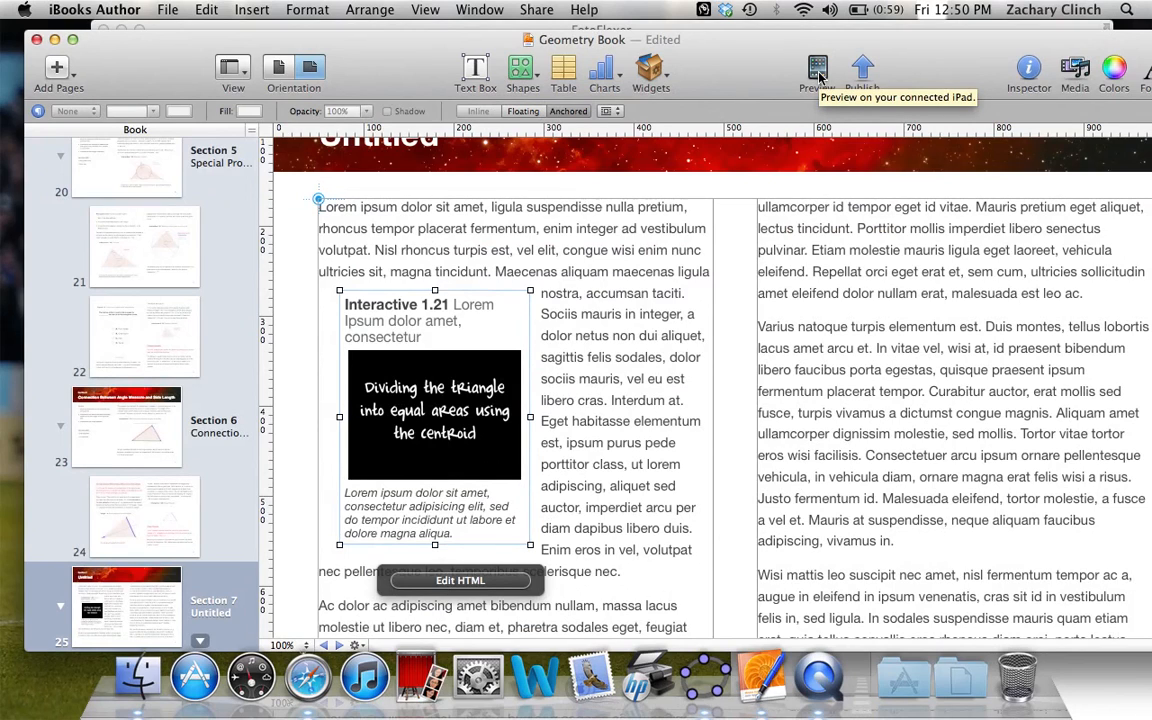
mouse_move(444, 474)
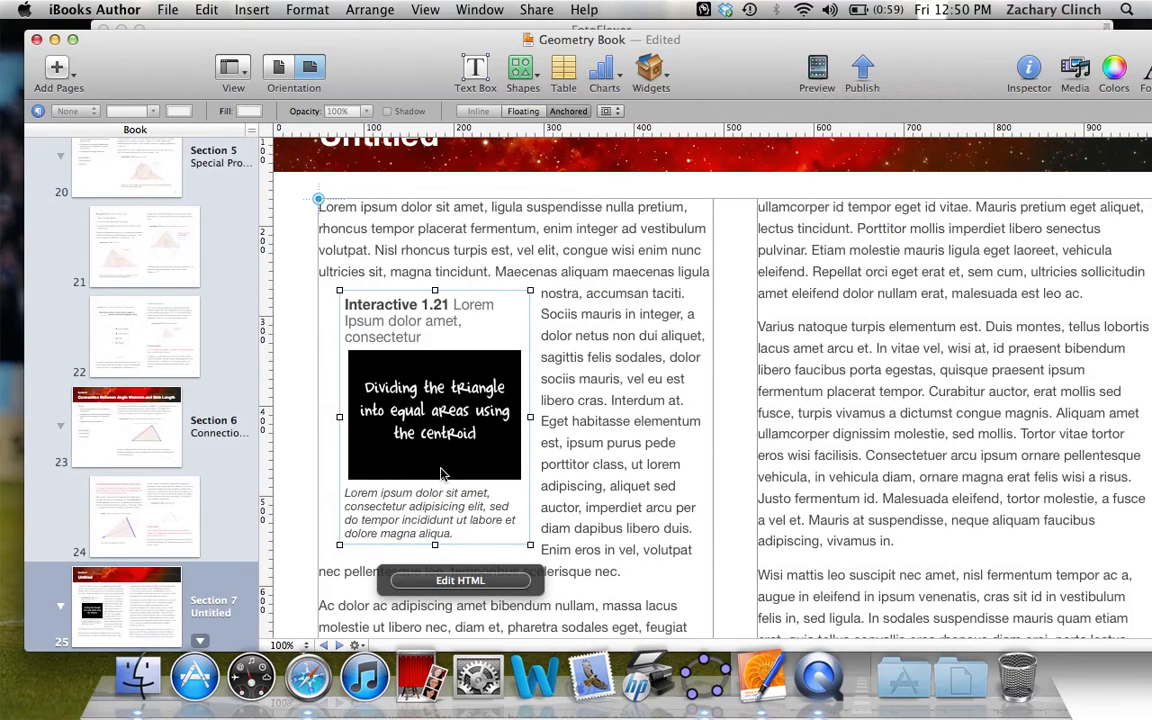
mouse_move(444, 436)
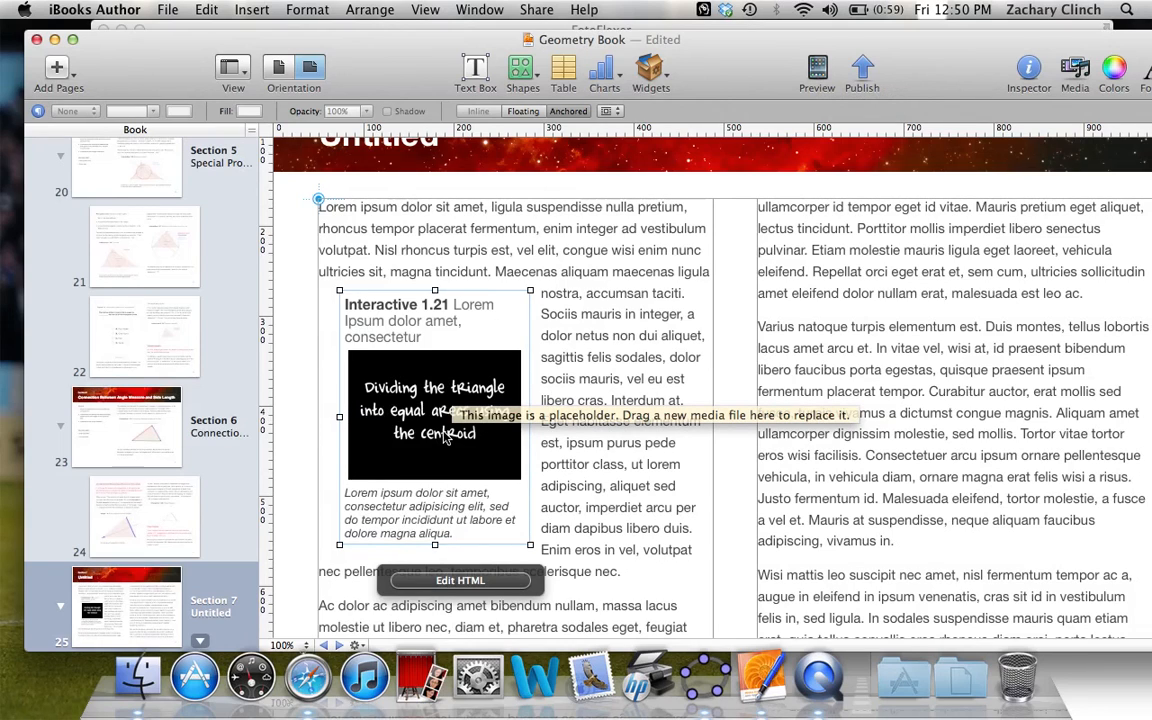
mouse_move(612, 452)
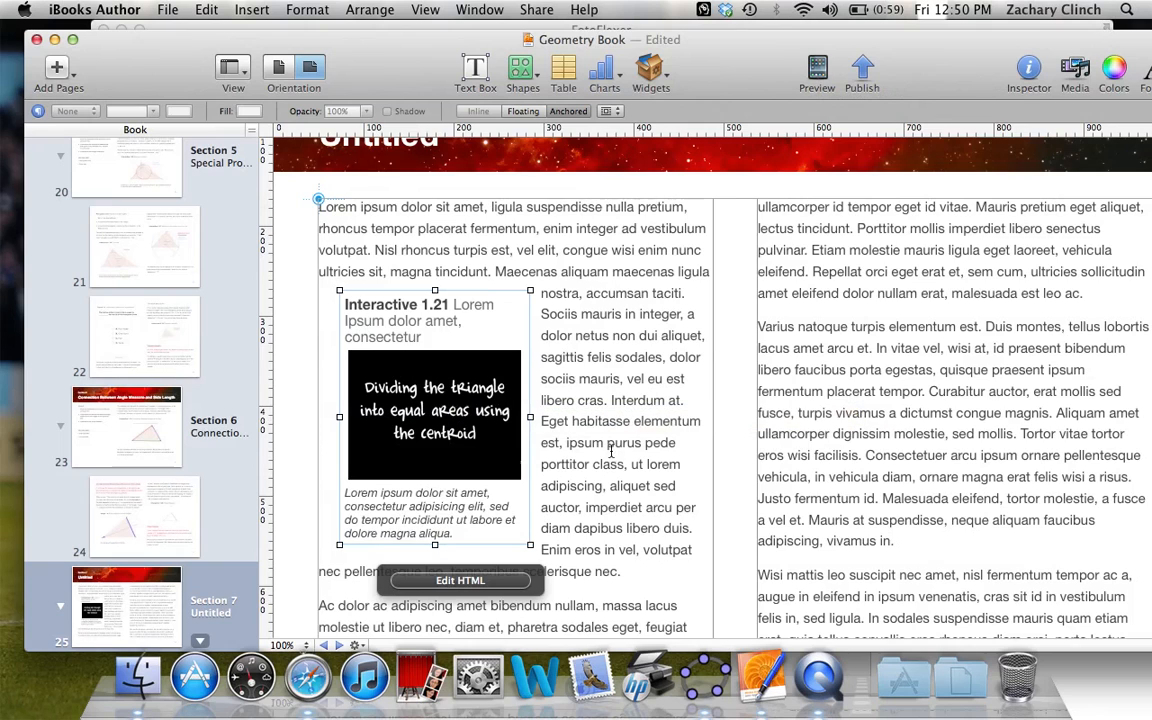